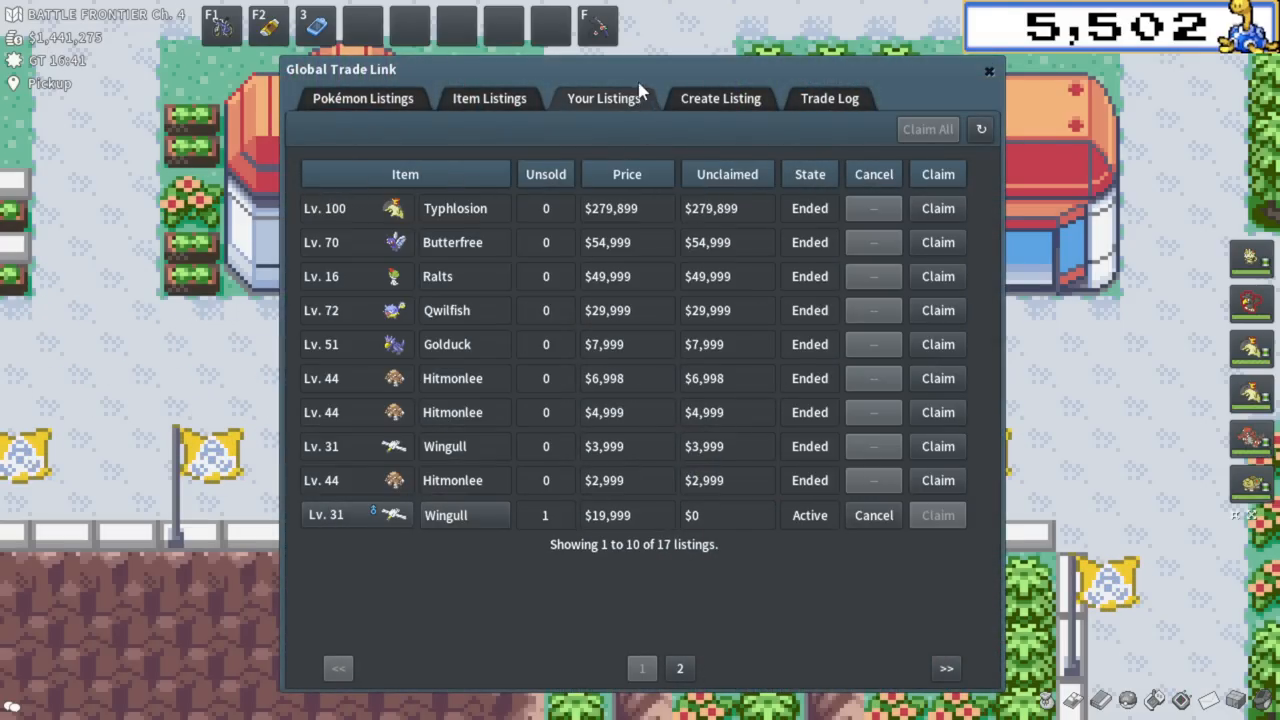
{"action": "mouse_move", "coordinate": [672, 400]}
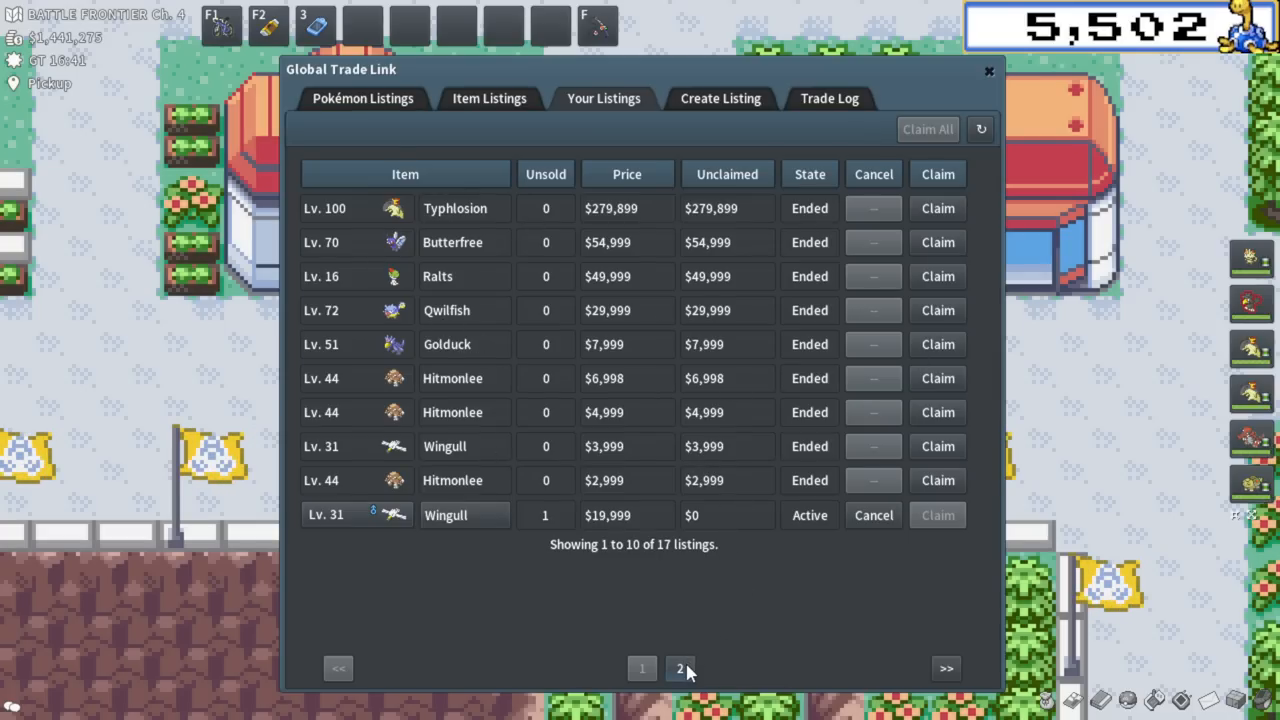
Claim all funds from ended GTL listings, collecting $441,890 and leaving eight active listings.
{"action": "left_click", "coordinate": [680, 668]}
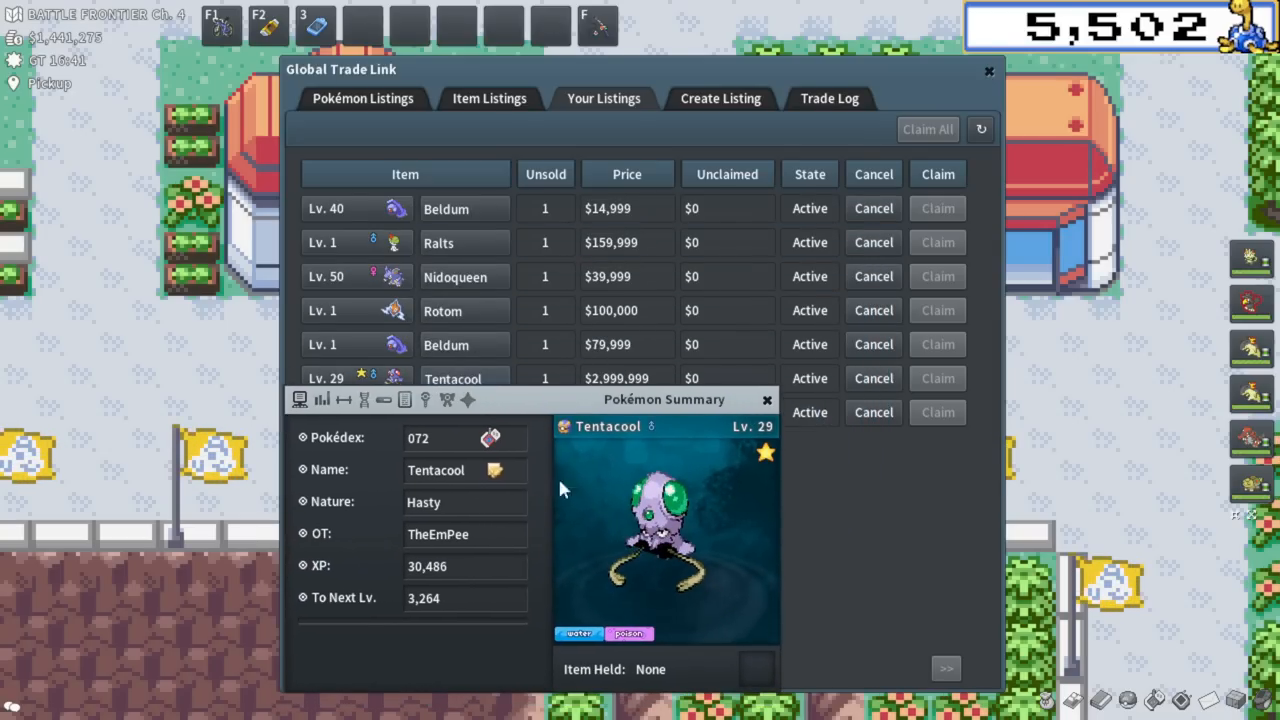
{"action": "left_click", "coordinate": [988, 70]}
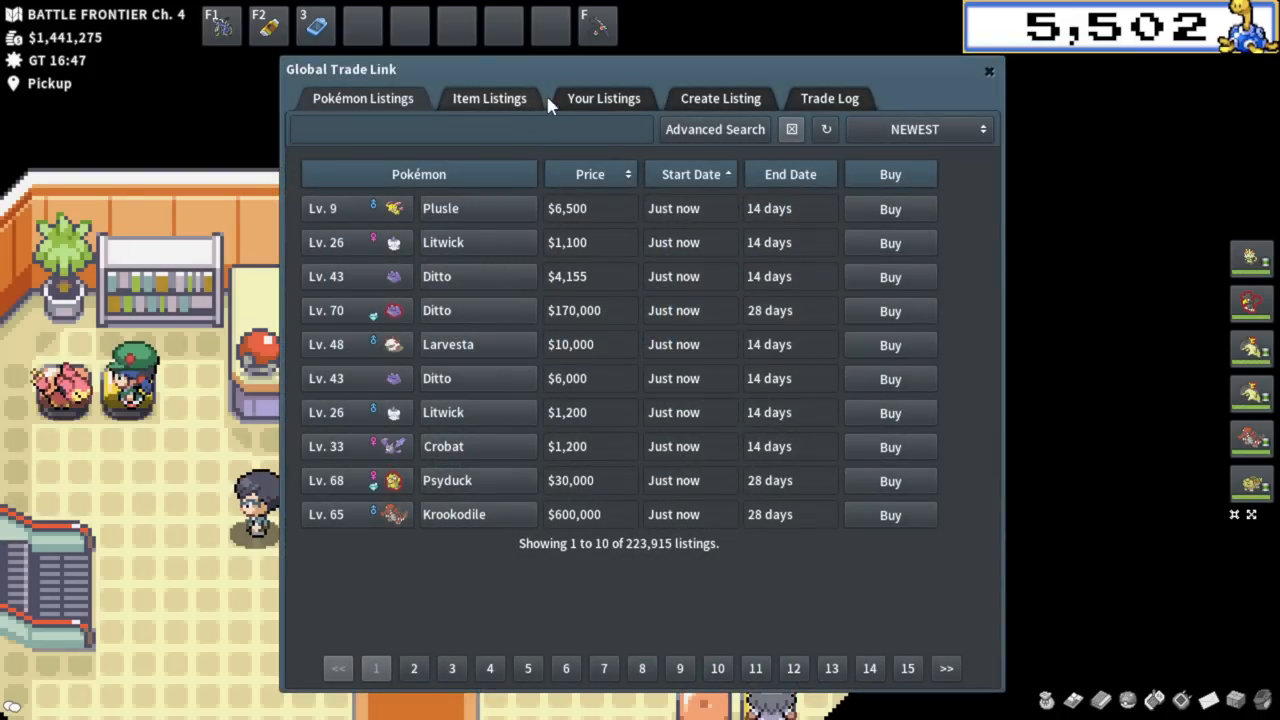
{"action": "left_click", "coordinate": [604, 98]}
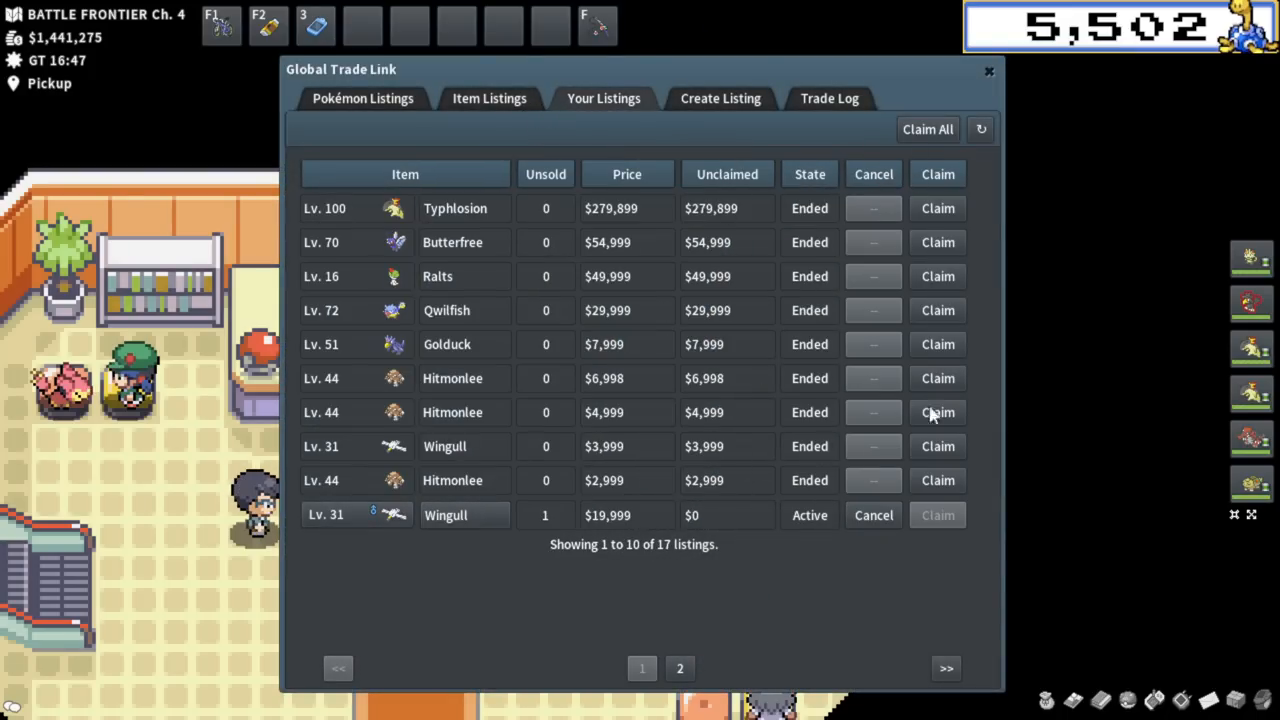
{"action": "left_click", "coordinate": [928, 128]}
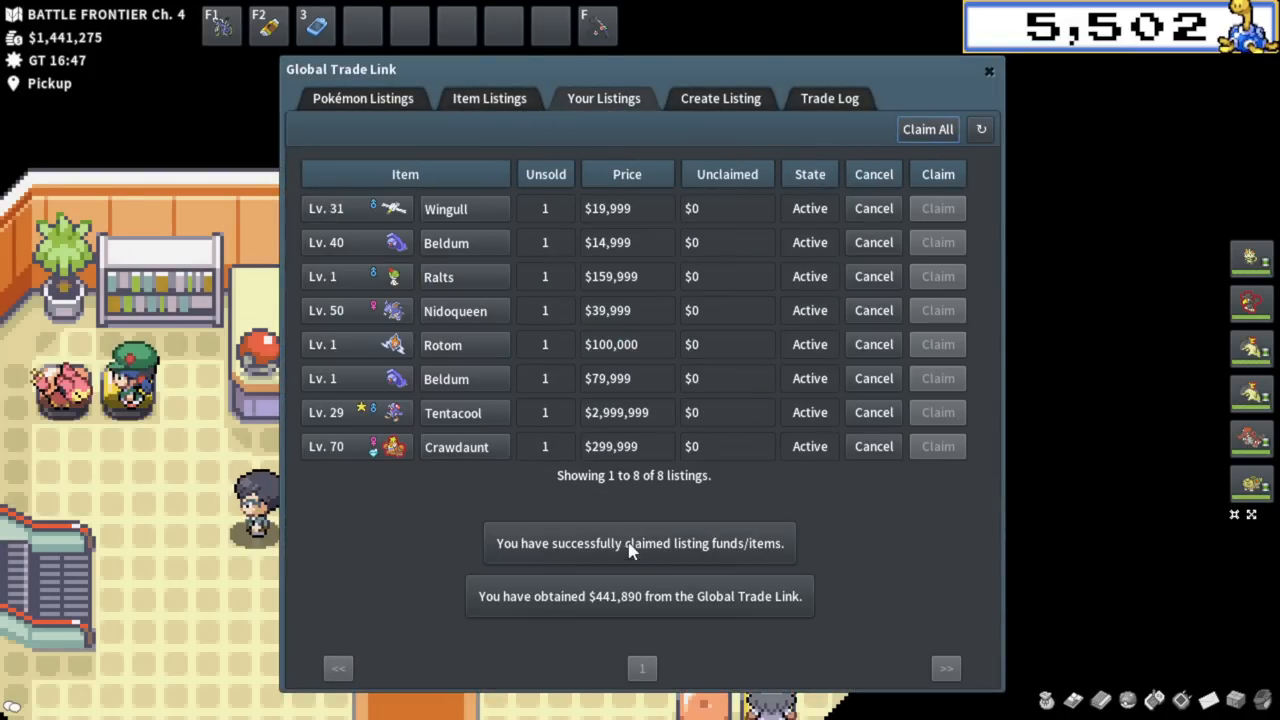
{"action": "left_click", "coordinate": [988, 72]}
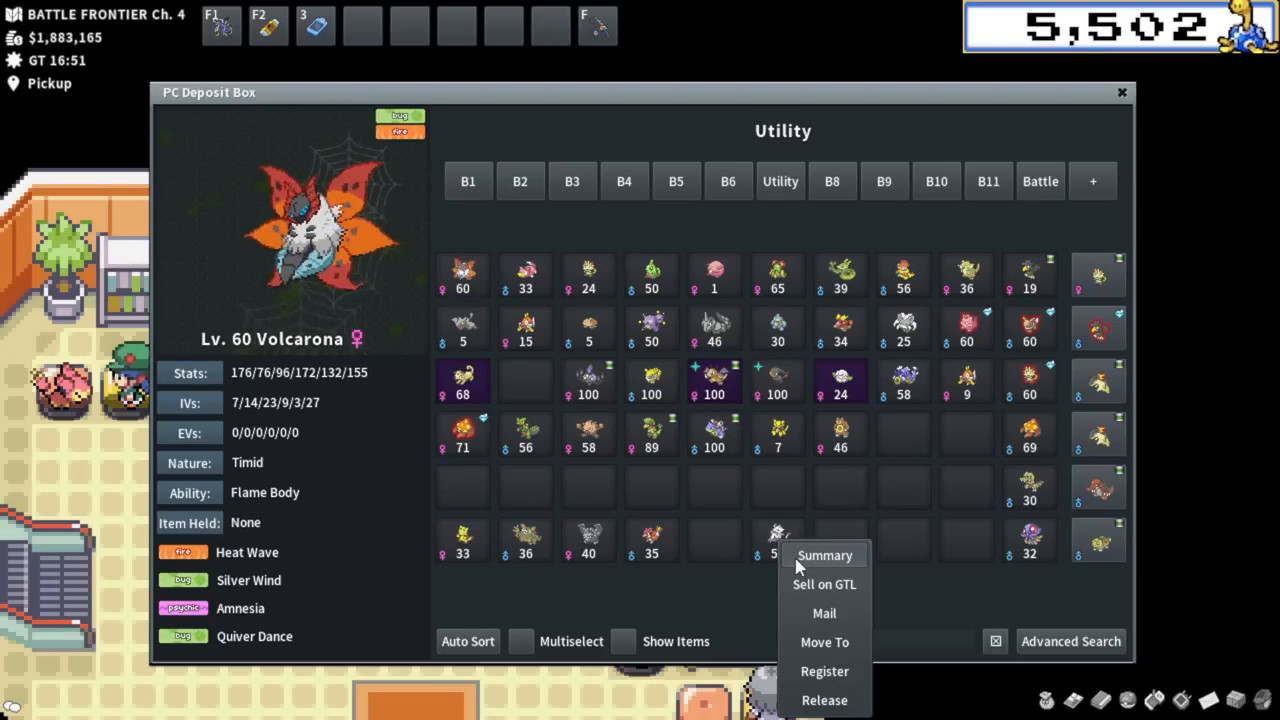
Start selling Mienshao from the PC box and compare existing Mienshao and Mienfoo listings.
{"action": "left_click", "coordinate": [824, 556]}
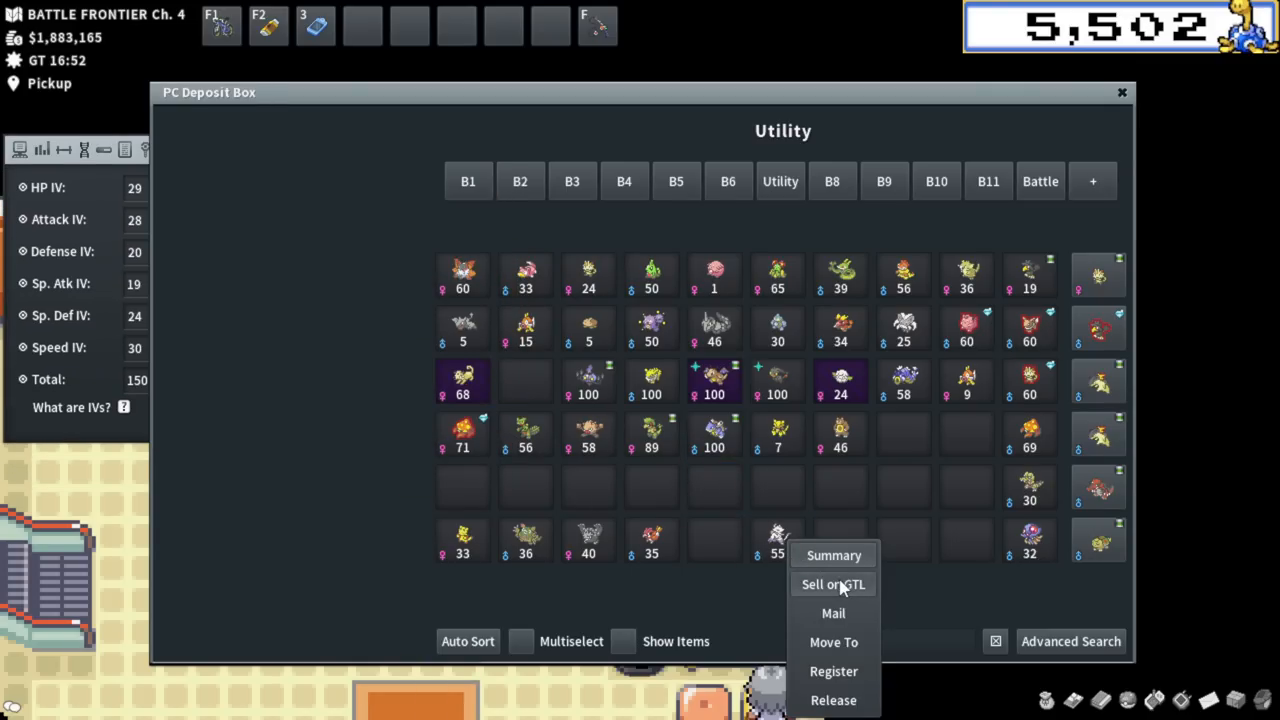
{"action": "left_click", "coordinate": [832, 584]}
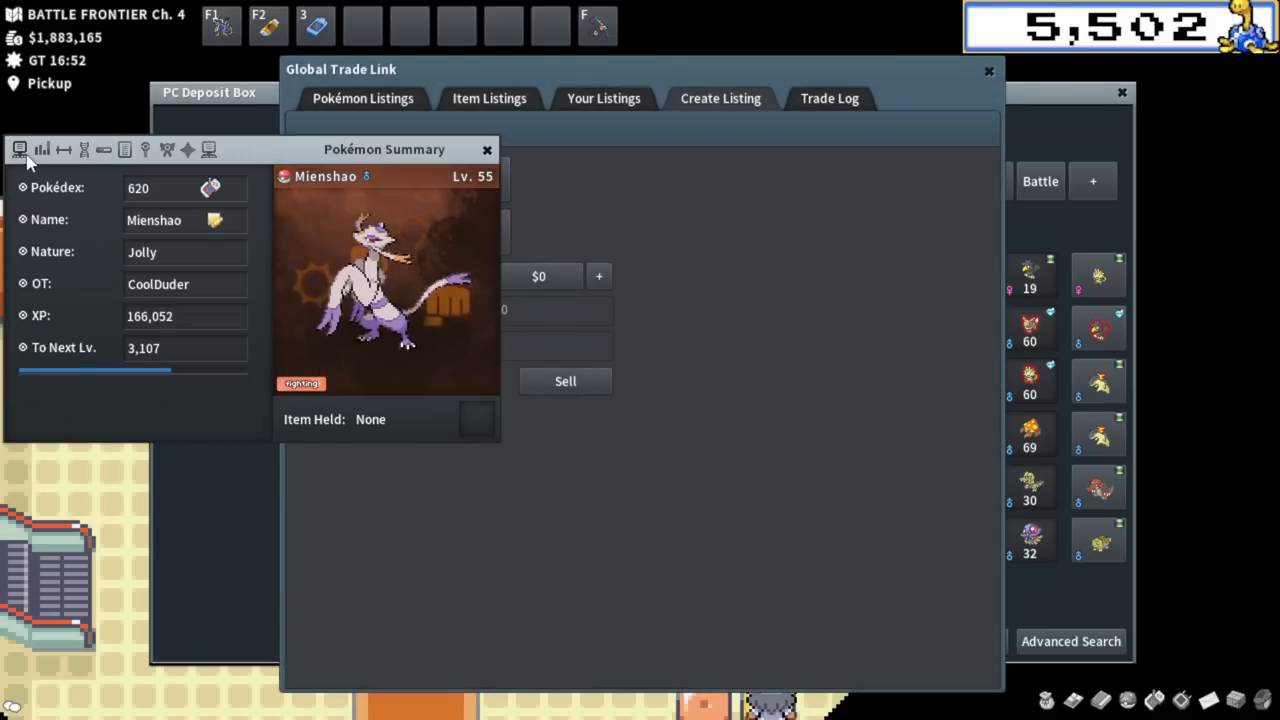
{"action": "left_click", "coordinate": [42, 148]}
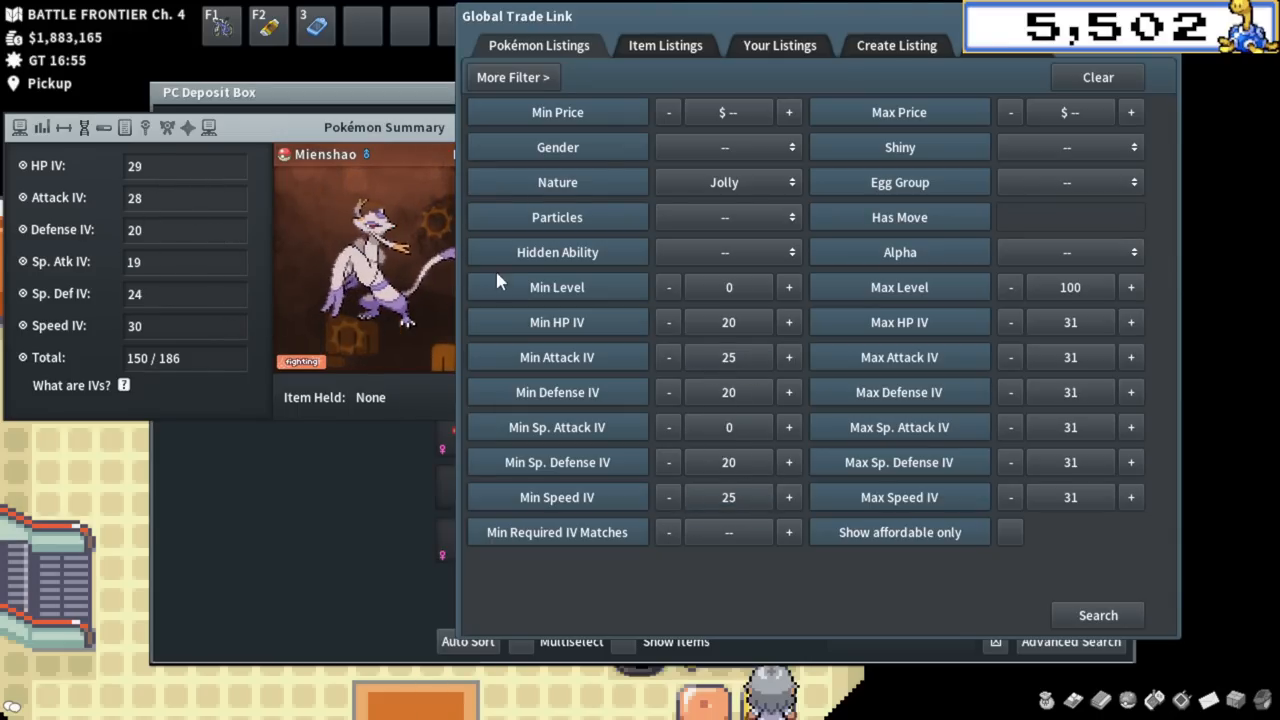
{"action": "left_click", "coordinate": [1096, 616]}
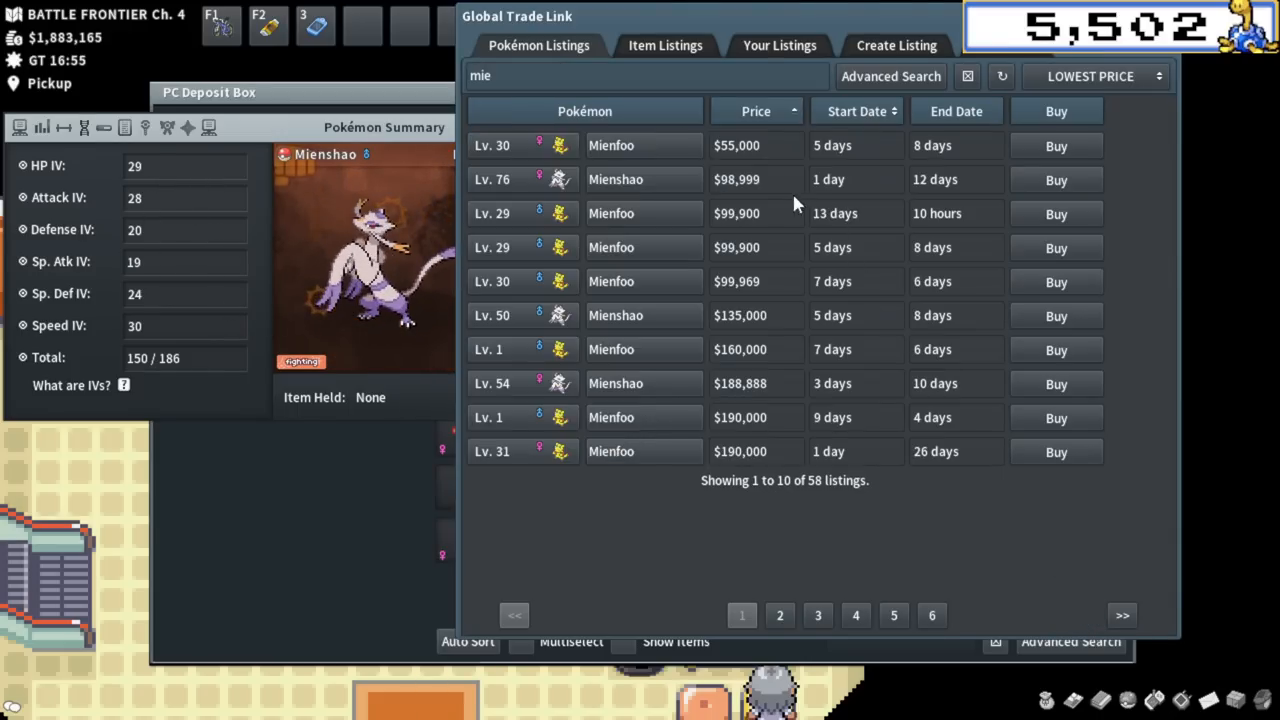
{"action": "left_click", "coordinate": [616, 180]}
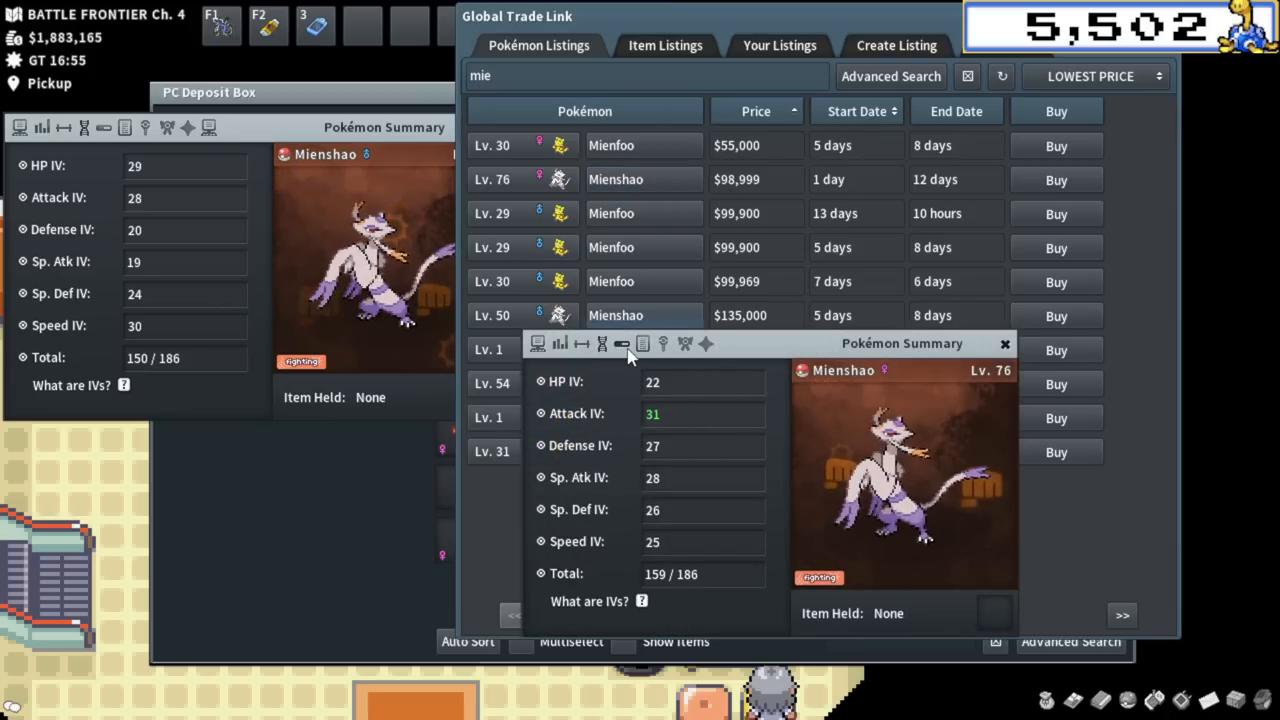
{"action": "left_click", "coordinate": [622, 344]}
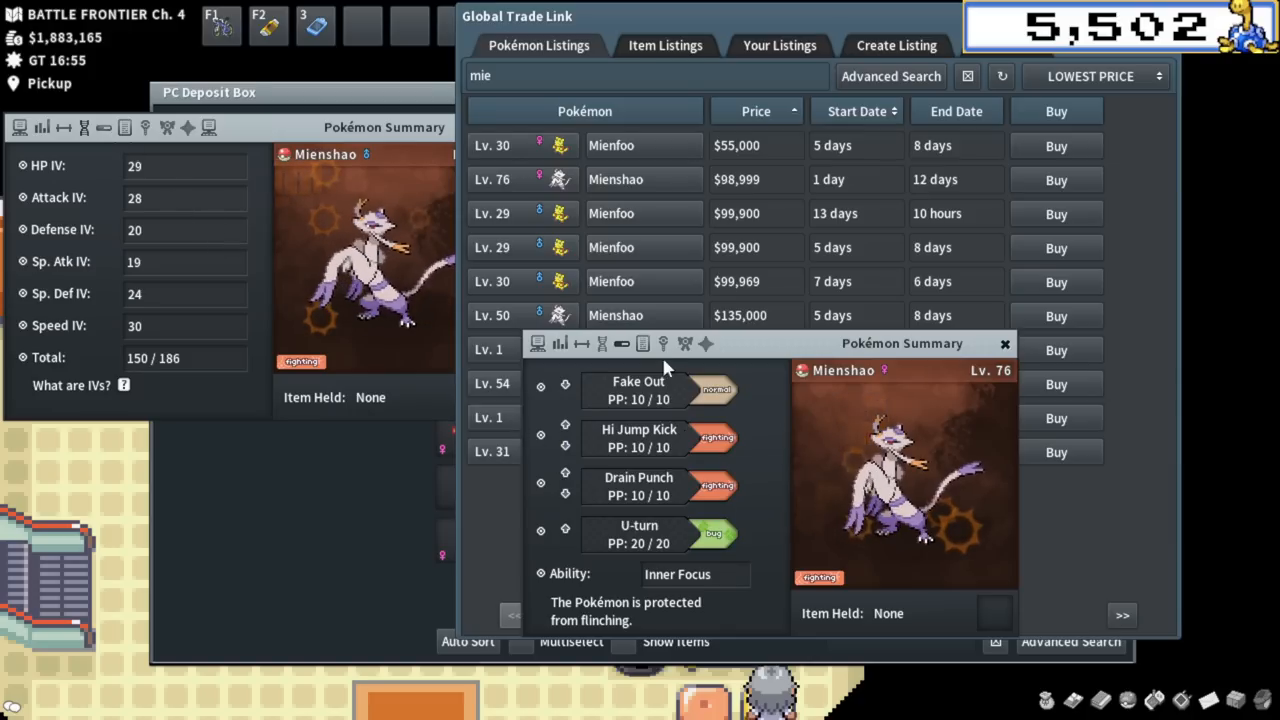
{"action": "left_click", "coordinate": [1004, 344]}
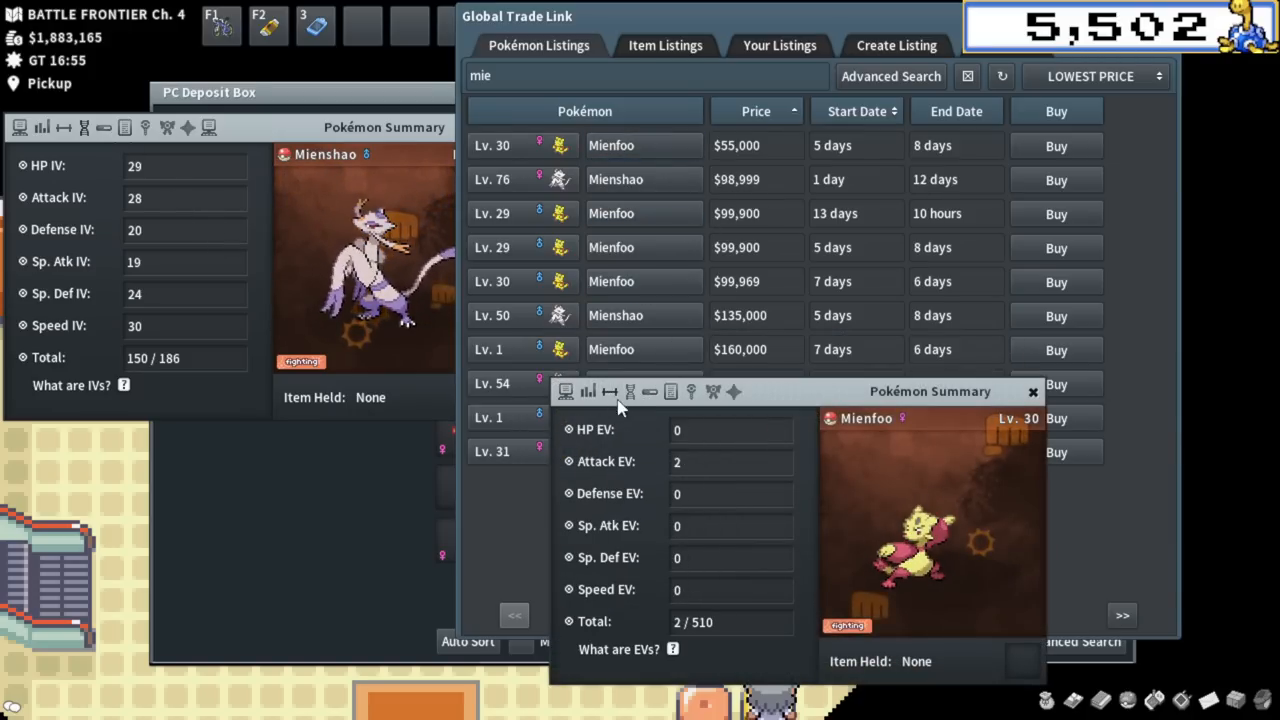
Confirm the new Mienshao listing on the GTL and return to the PC box.
{"action": "left_click", "coordinate": [896, 44]}
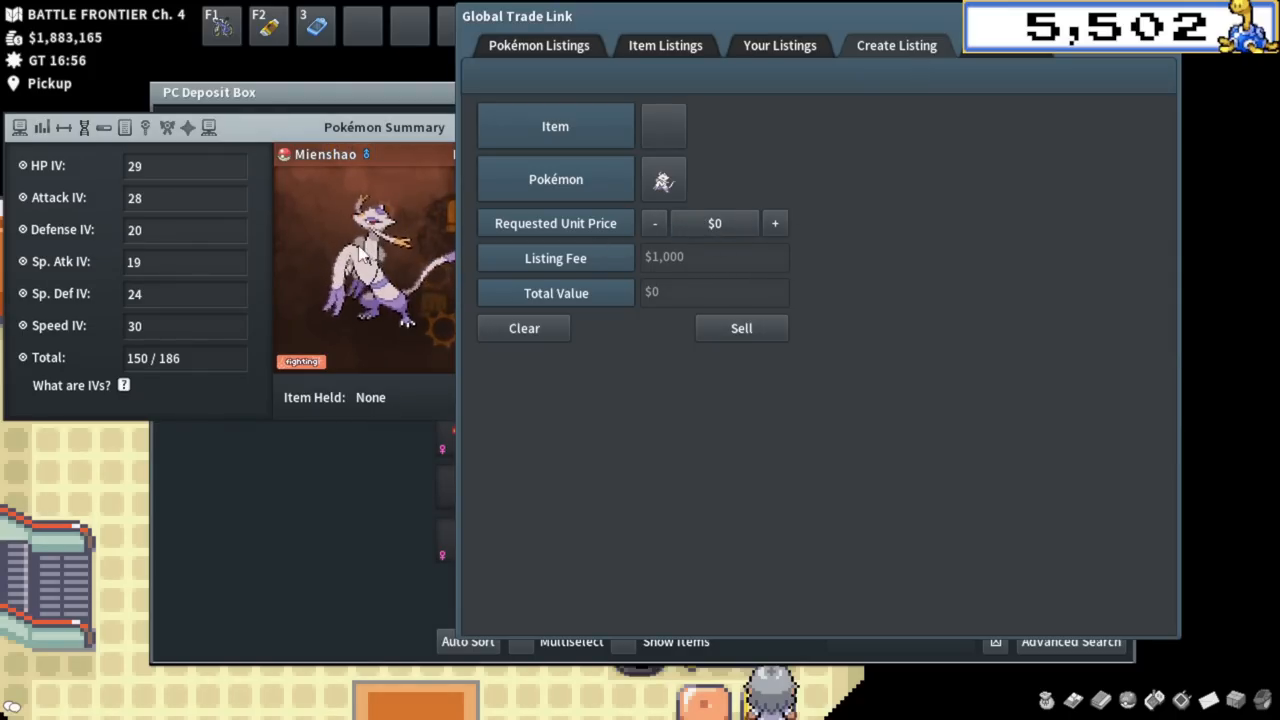
{"action": "left_click", "coordinate": [740, 328]}
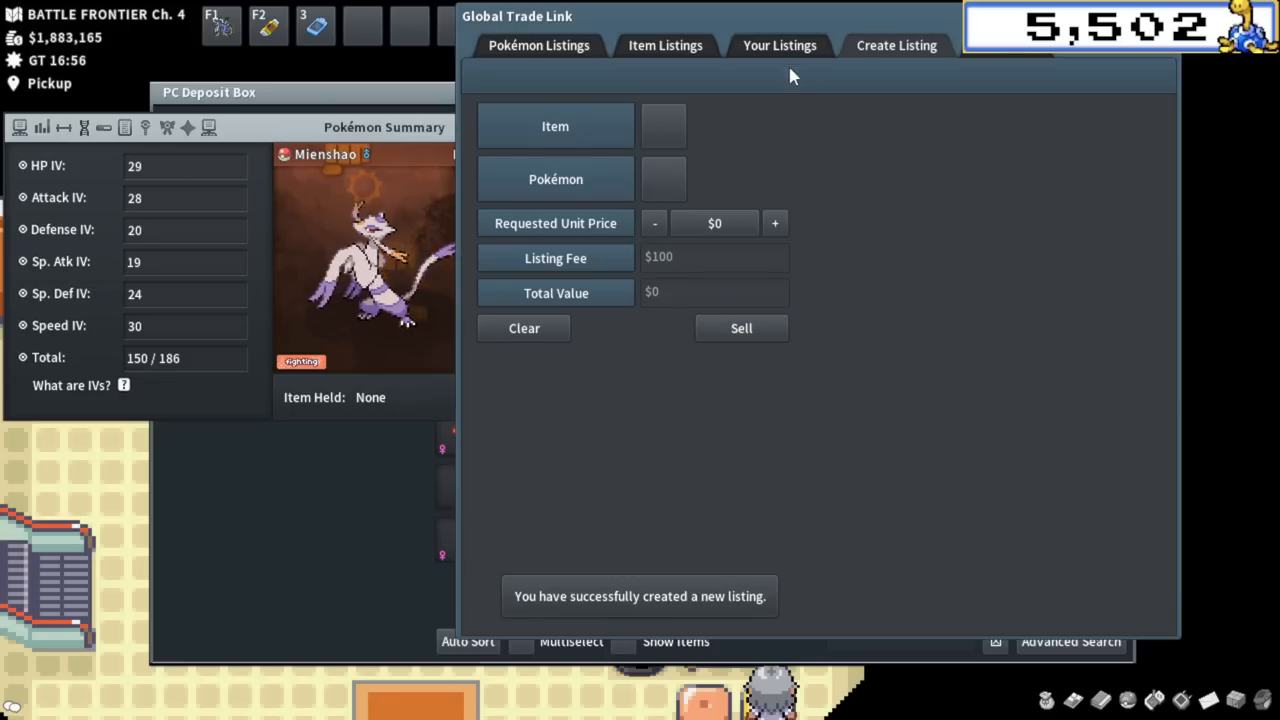
{"action": "left_click", "coordinate": [1120, 92]}
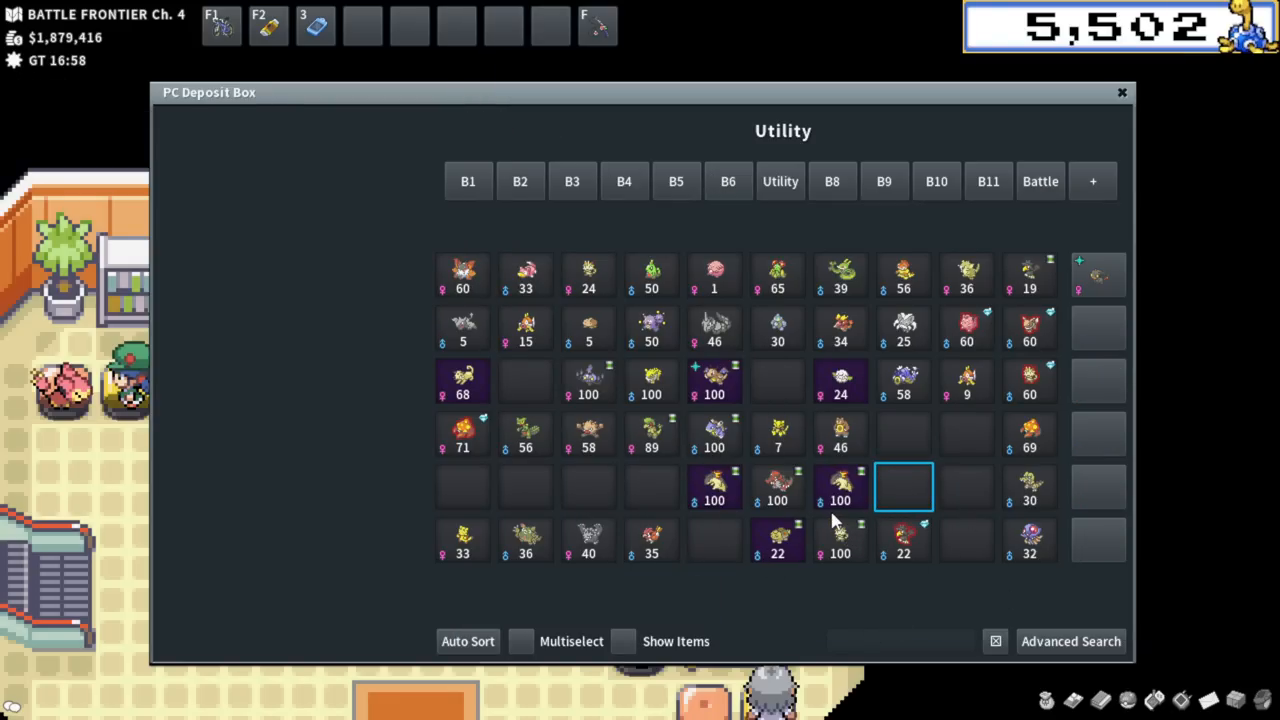
Leave the GTL and PC, head out to Kindle Road and view Ursaring's summary.
{"action": "left_click", "coordinate": [1120, 92]}
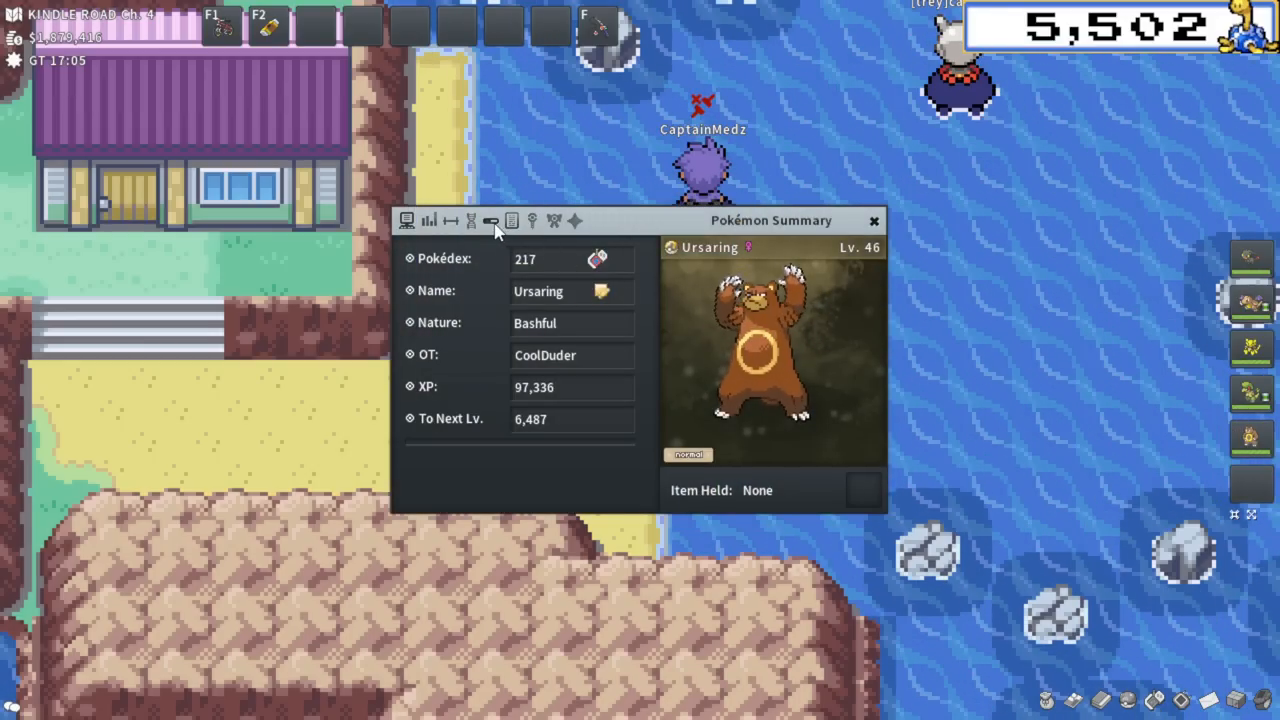
Bind Ursaring's Sweet Scent to a hotkey, fight Ponyta hordes and look up 'PO' in the Pokédex.
{"action": "left_click", "coordinate": [490, 220]}
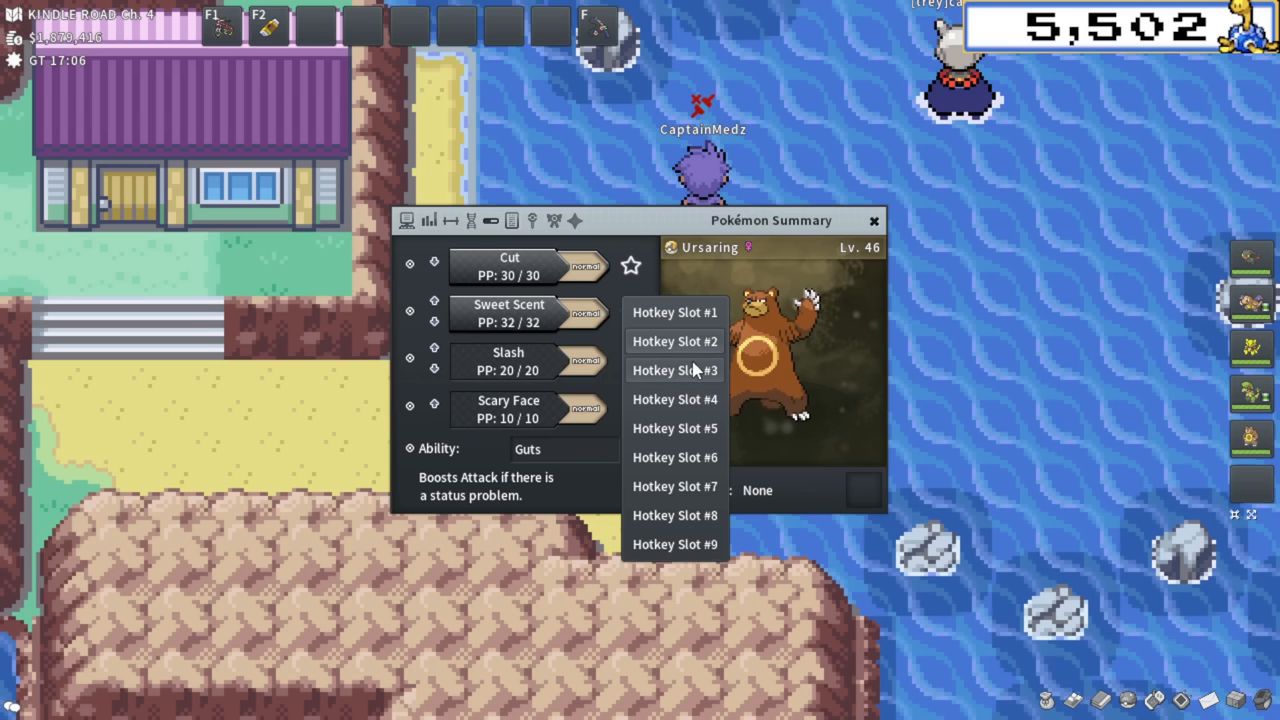
{"action": "left_click", "coordinate": [674, 370]}
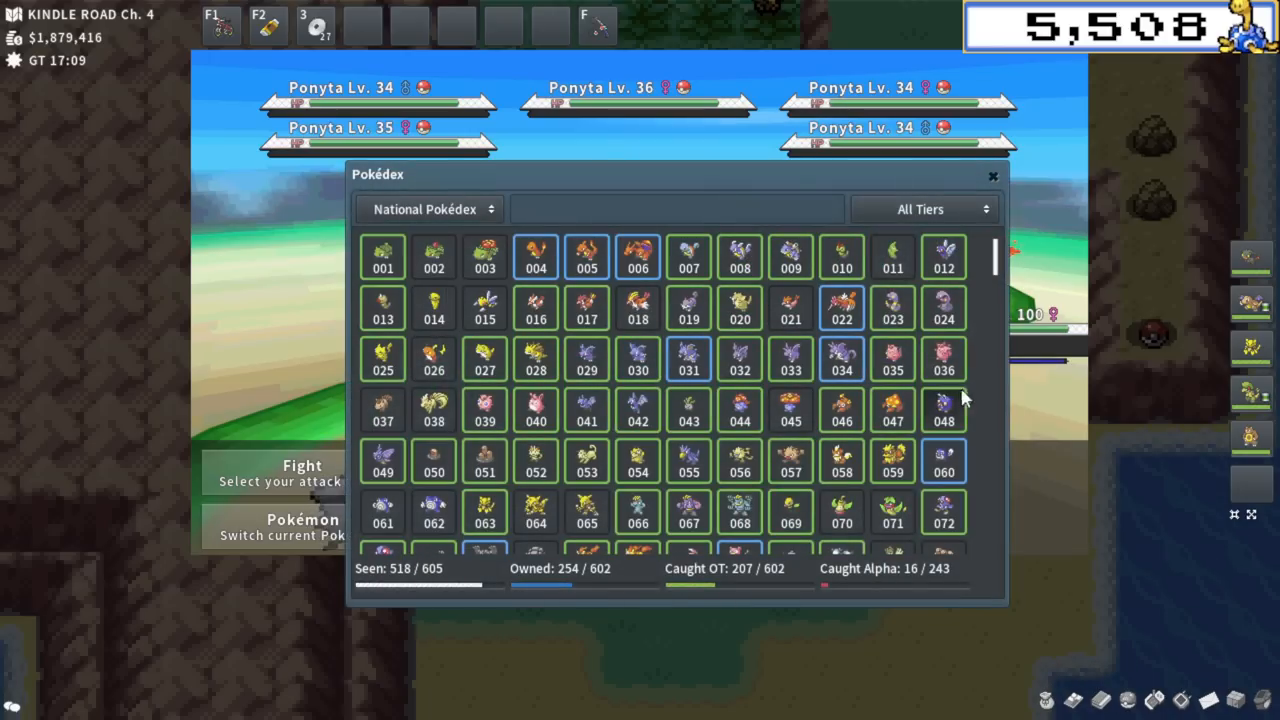
{"action": "type", "text": "PO"}
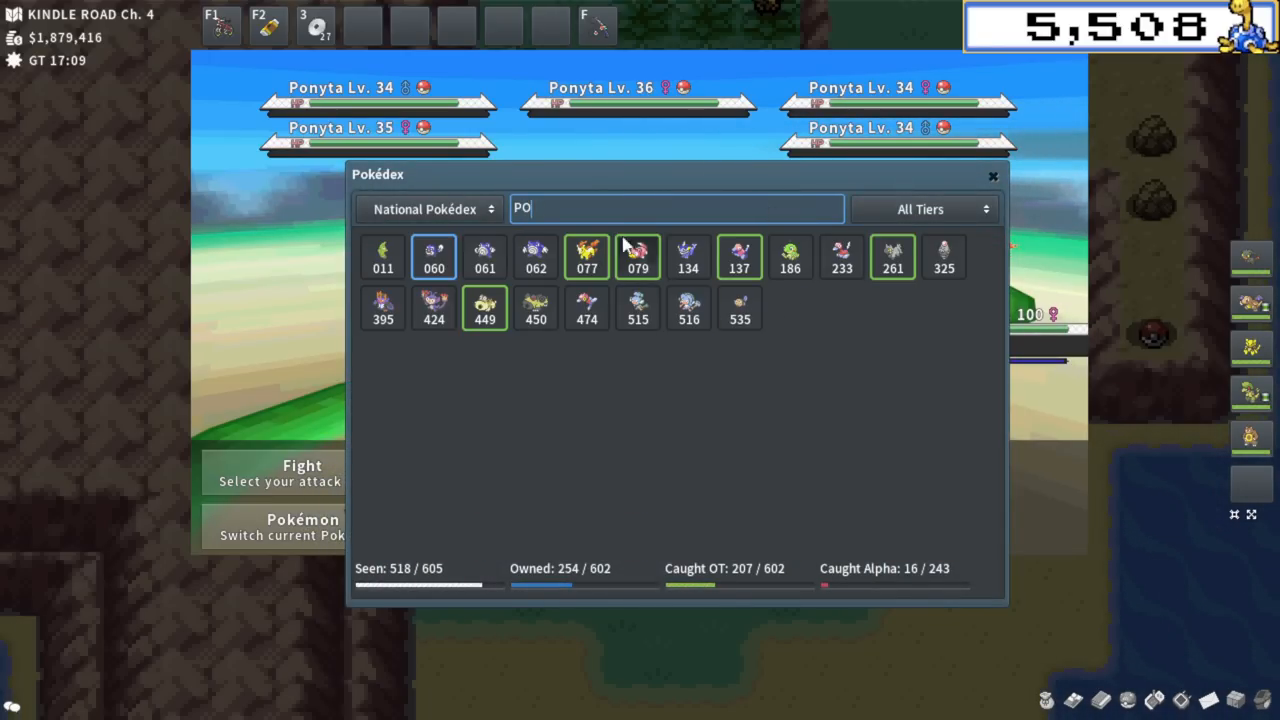
{"action": "left_click", "coordinate": [586, 256]}
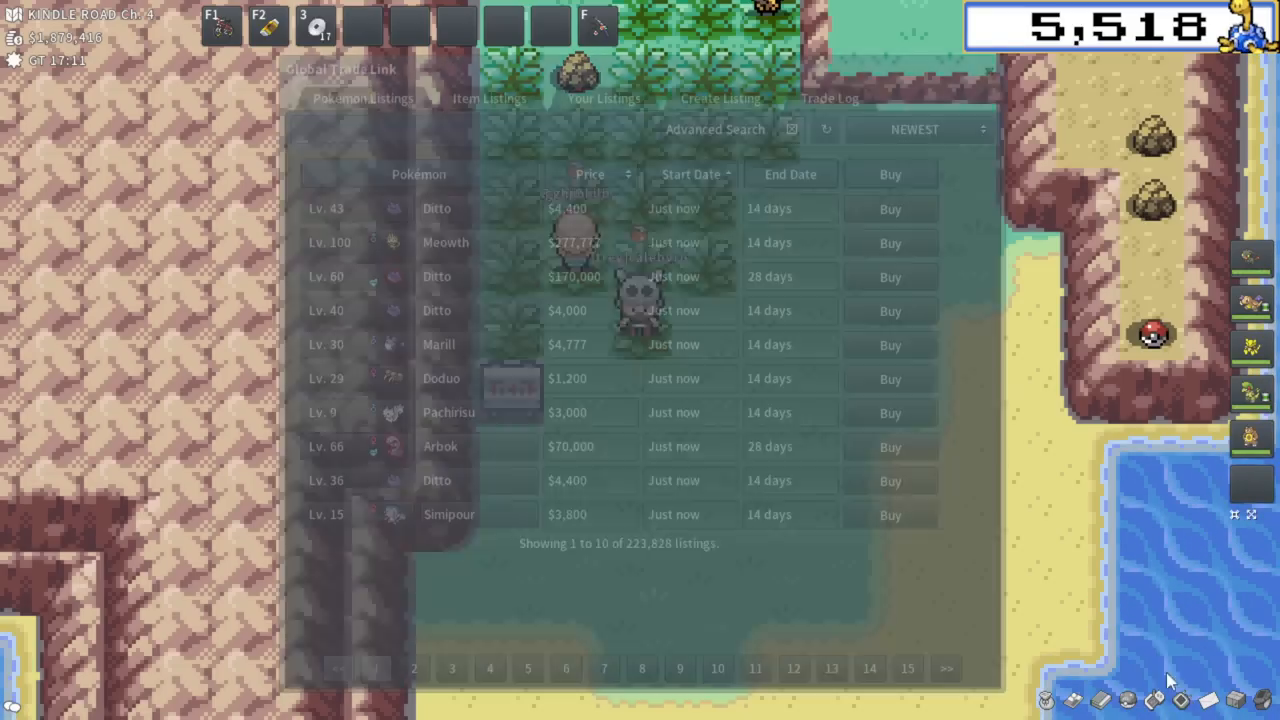
Search GTL item listings for 'amu' and sort Amulet Coin results by price.
{"action": "left_click", "coordinate": [488, 98]}
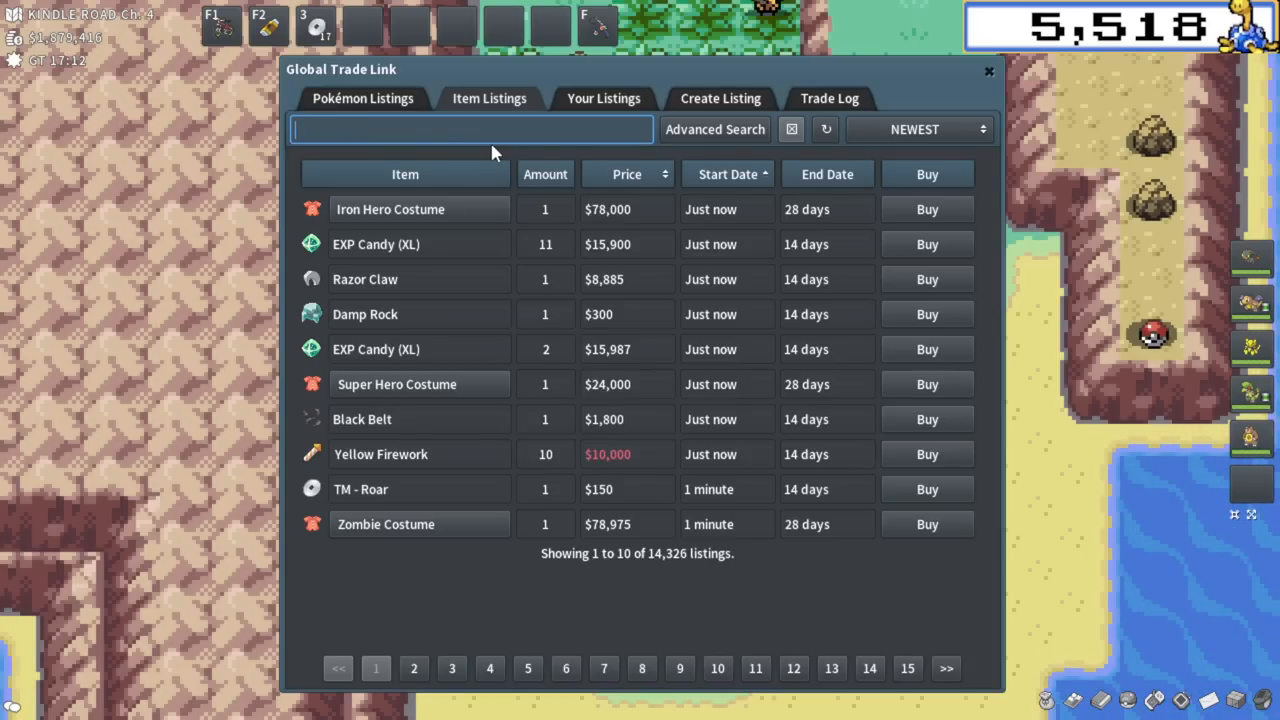
{"action": "type", "text": "amu"}
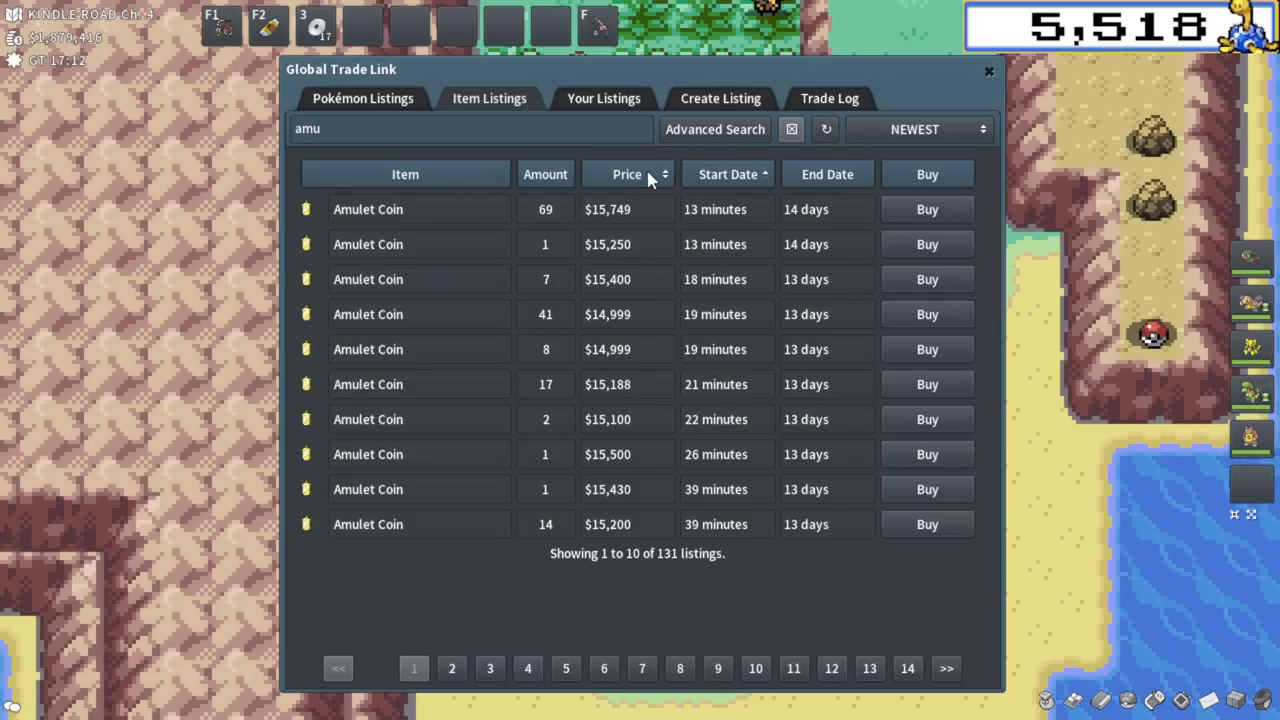
{"action": "left_click", "coordinate": [988, 72]}
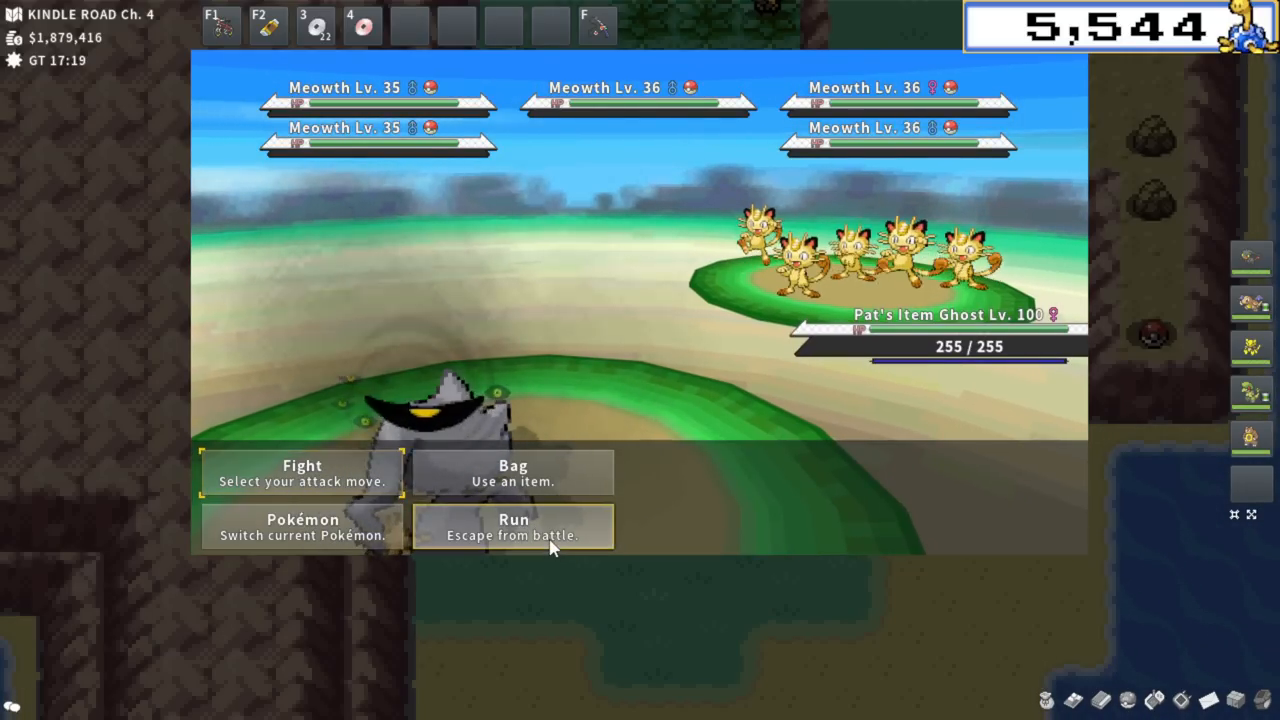
Run from the Meowth horde and travel to P2 Laboratory to encounter the Alpha Ditto.
{"action": "left_click", "coordinate": [512, 526]}
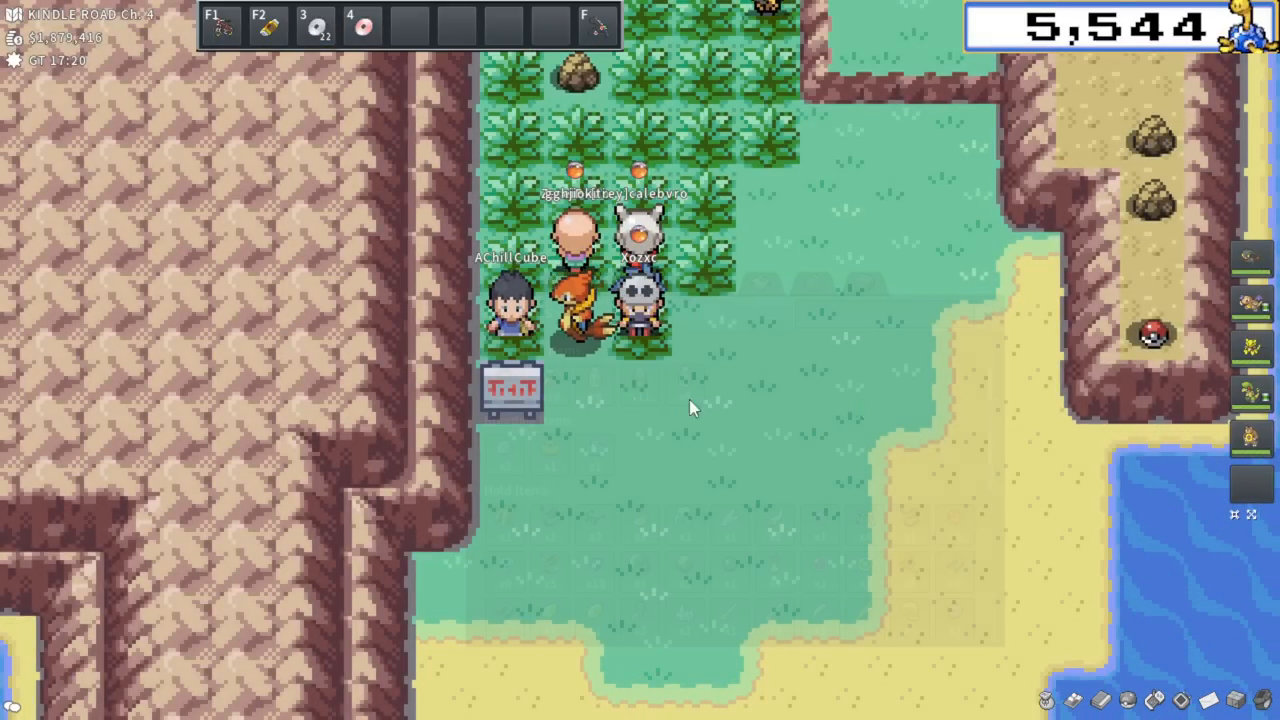
{"action": "type", "text": "amu"}
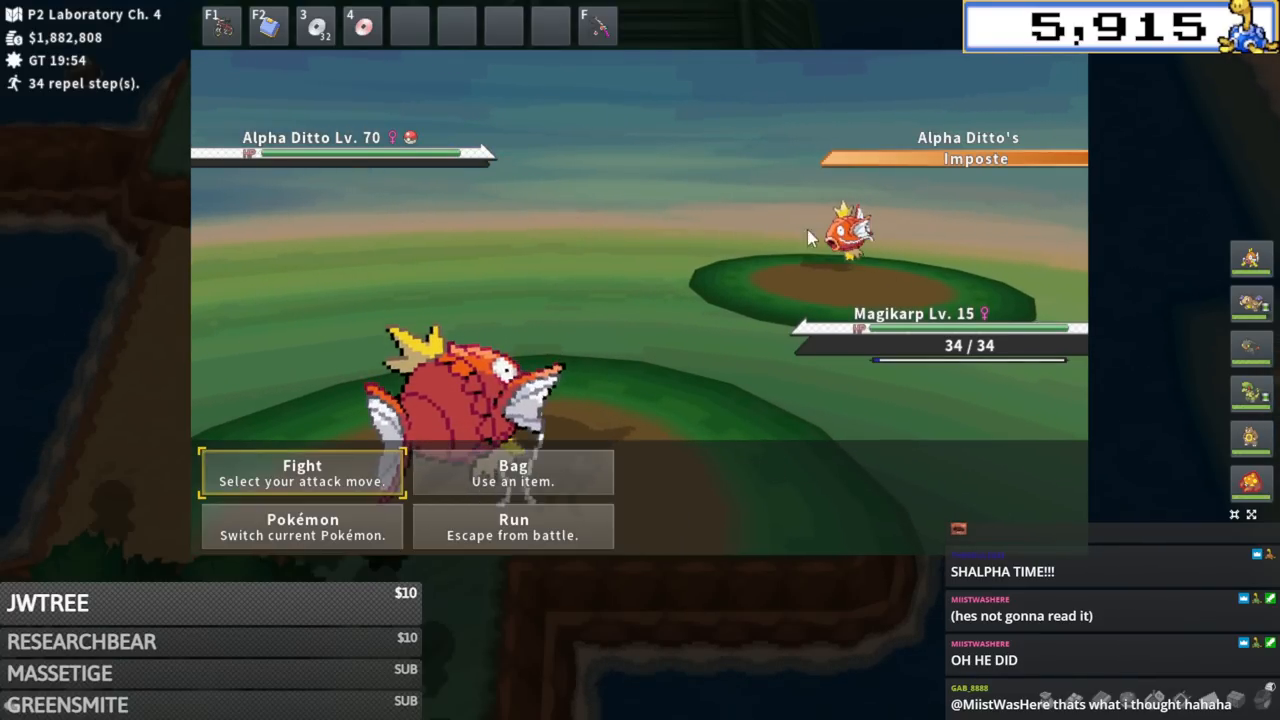
Catch the Lv. 70 Alpha Ditto with a Timer Ball using Magikarp's move options.
{"action": "left_click", "coordinate": [302, 472]}
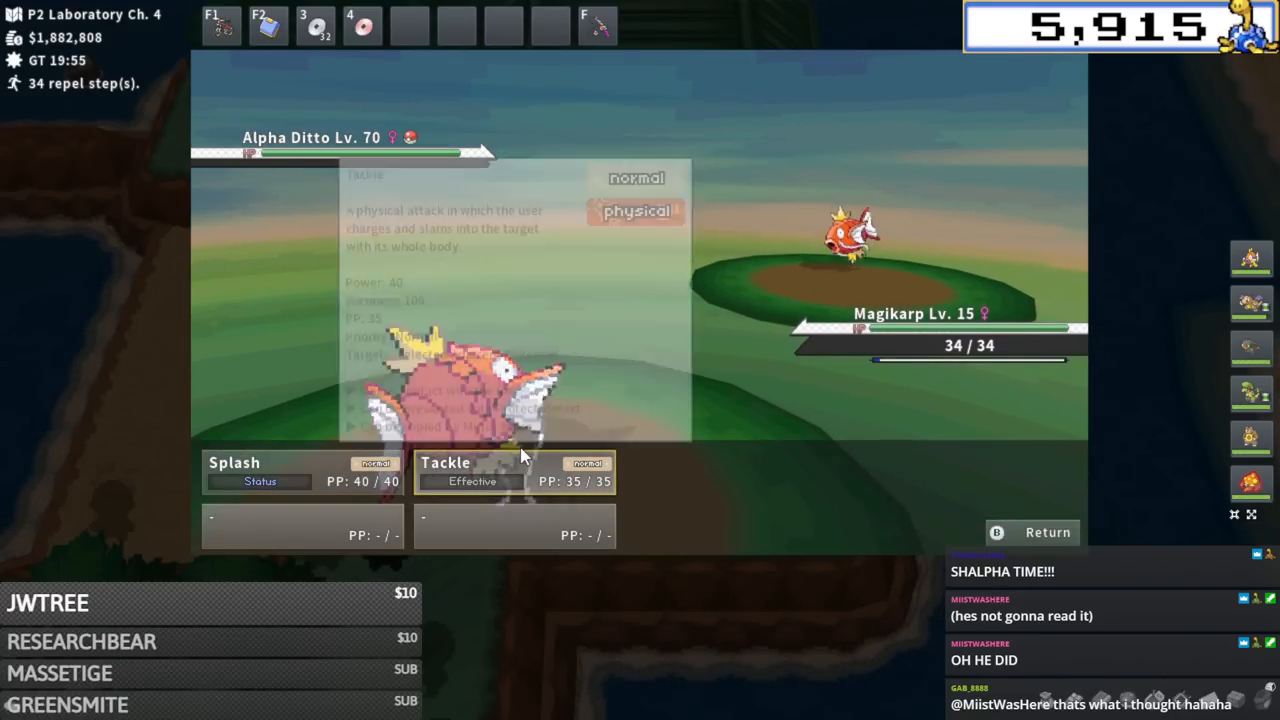
{"action": "mouse_move", "coordinate": [260, 470]}
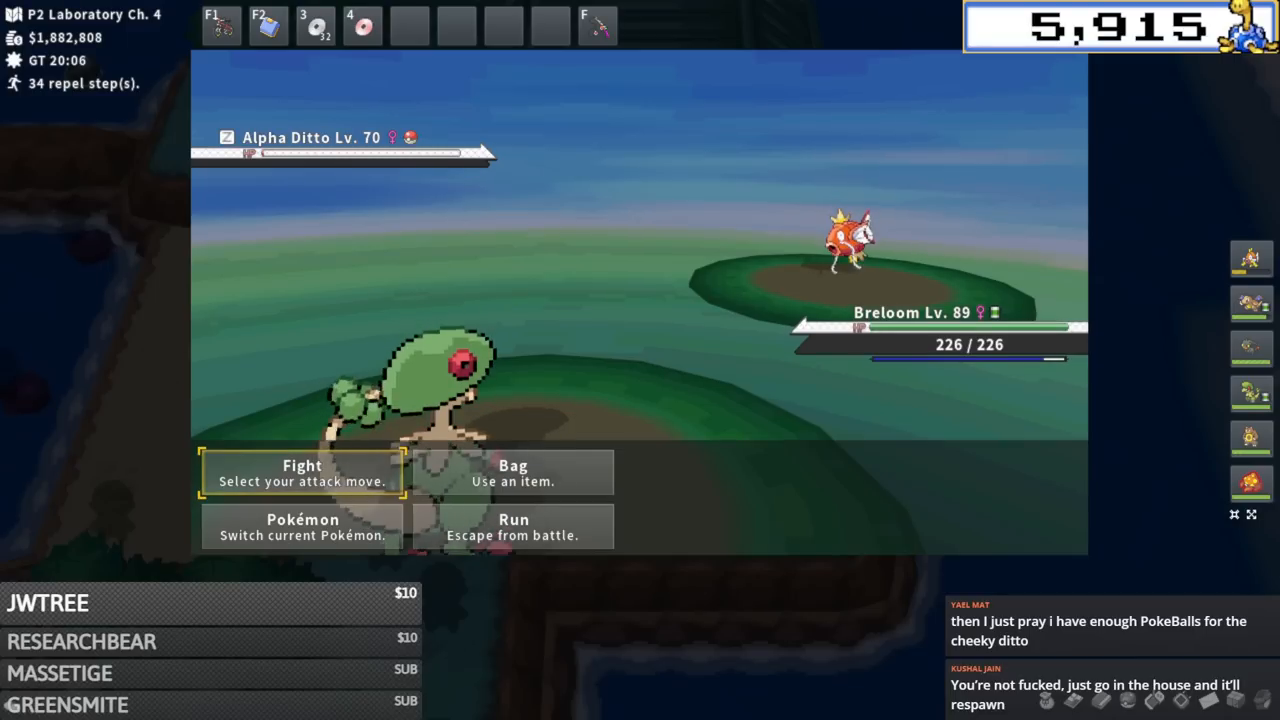
{"action": "left_click", "coordinate": [512, 472]}
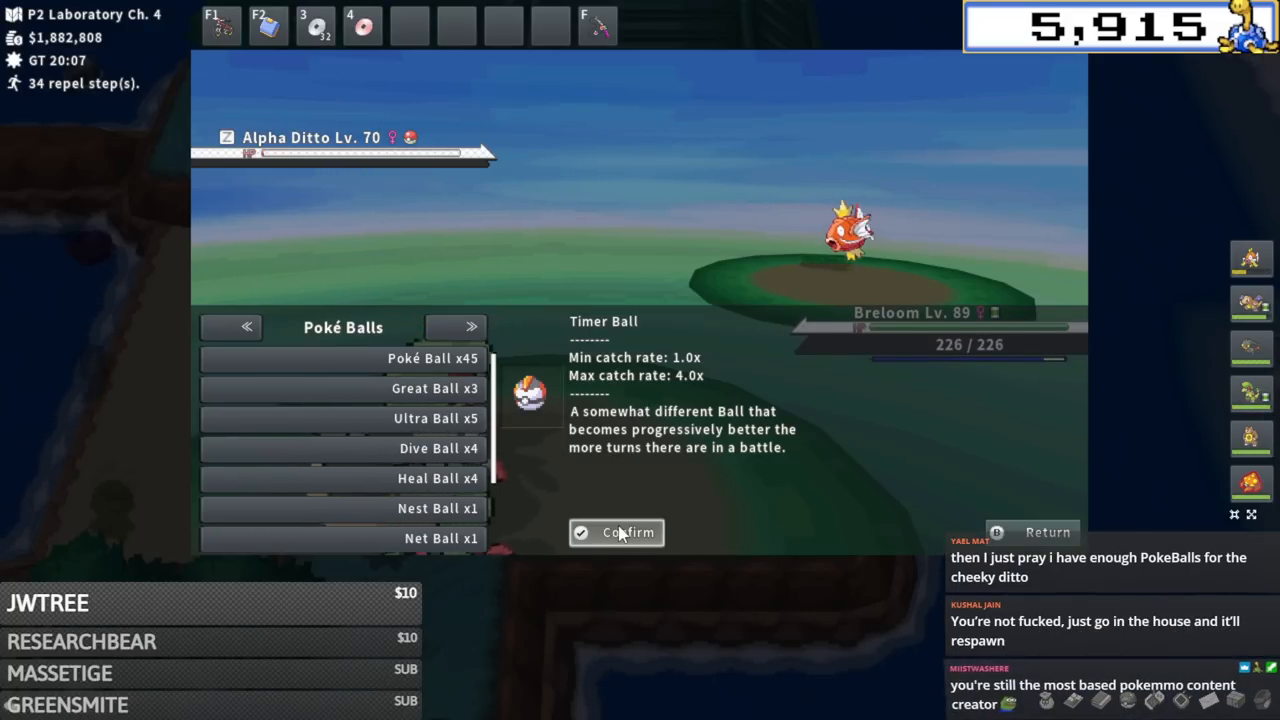
{"action": "left_click", "coordinate": [616, 532]}
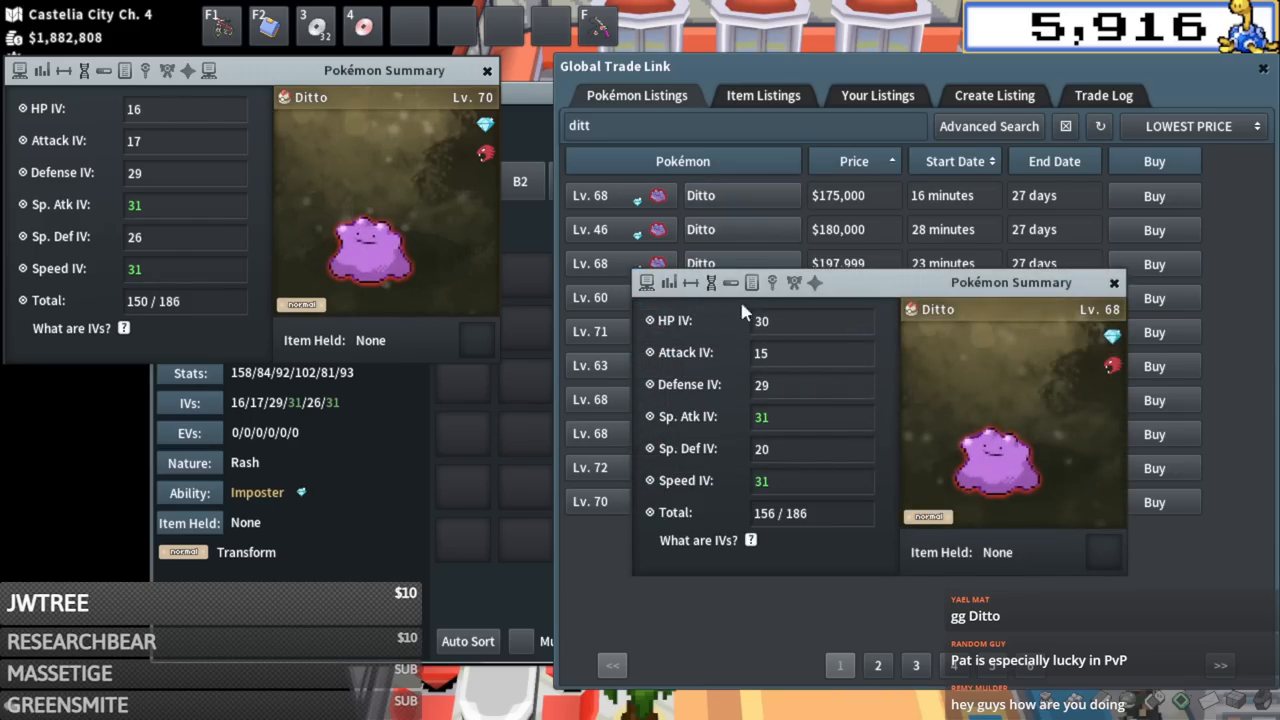
List the caught Ditto on the GTL at an asking price of $169,999.
{"action": "left_click", "coordinate": [710, 284]}
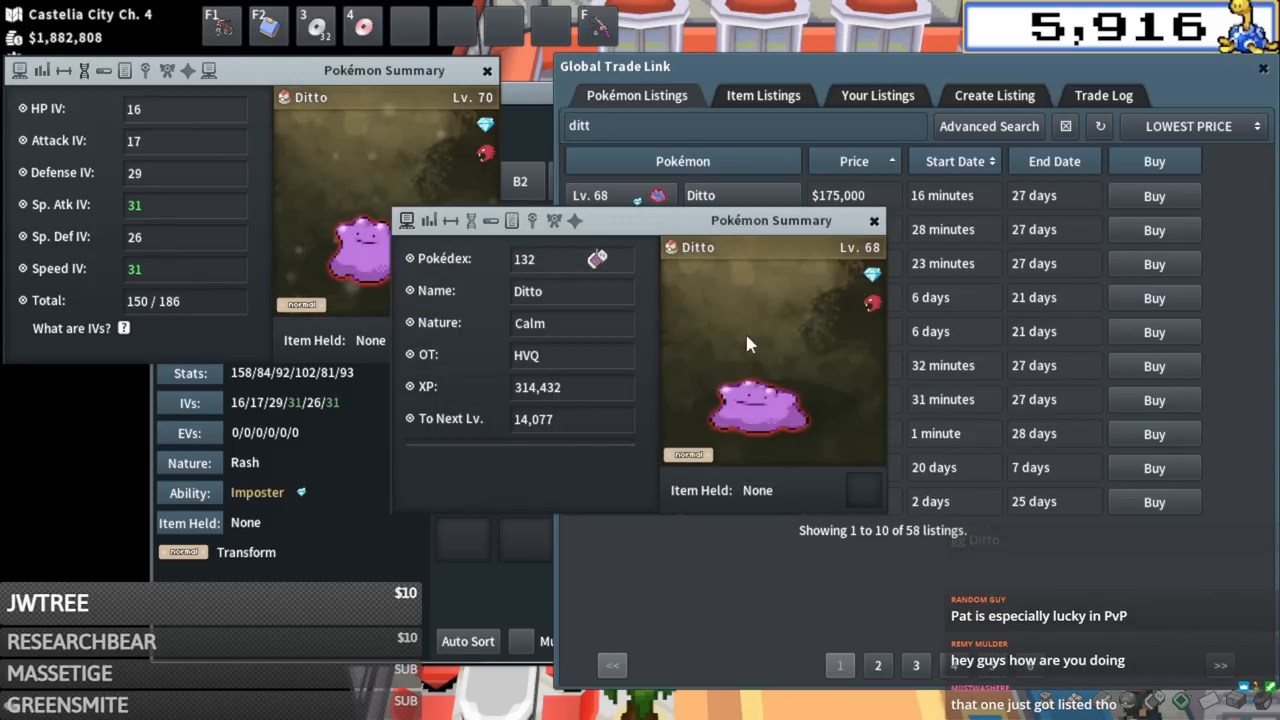
{"action": "left_click", "coordinate": [872, 220]}
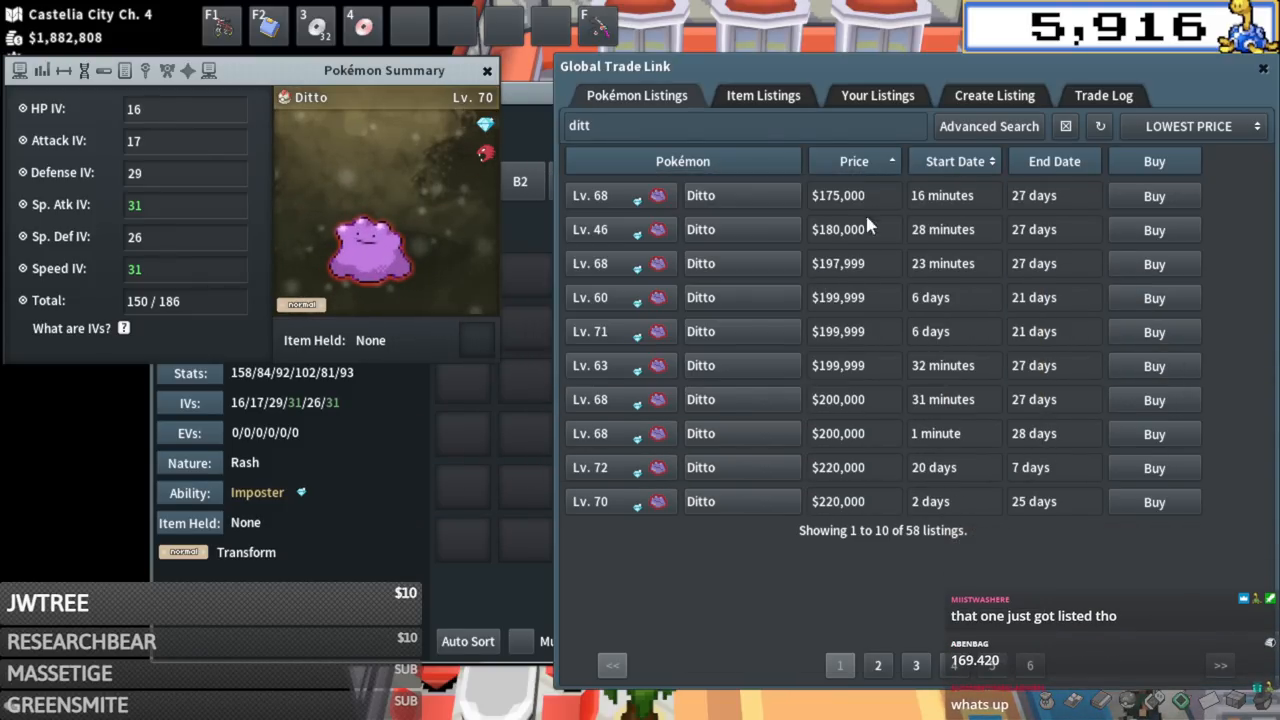
{"action": "left_click", "coordinate": [994, 96]}
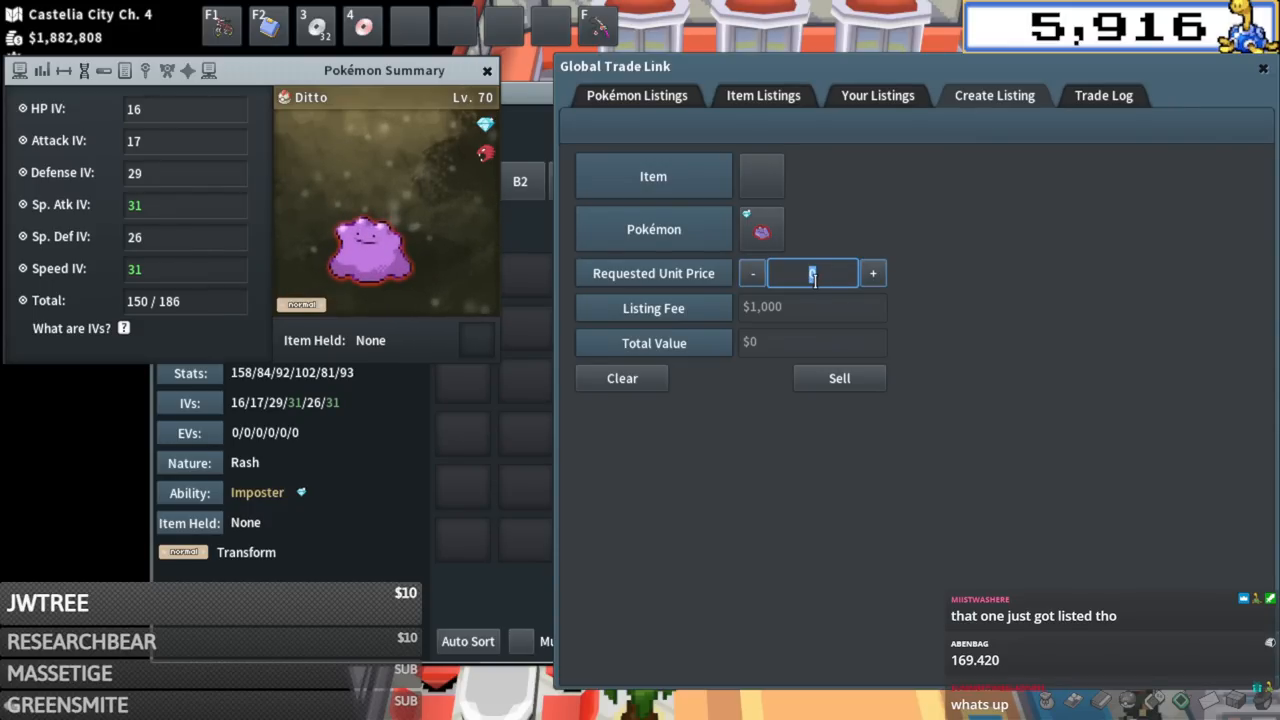
{"action": "type", "text": "1690999"}
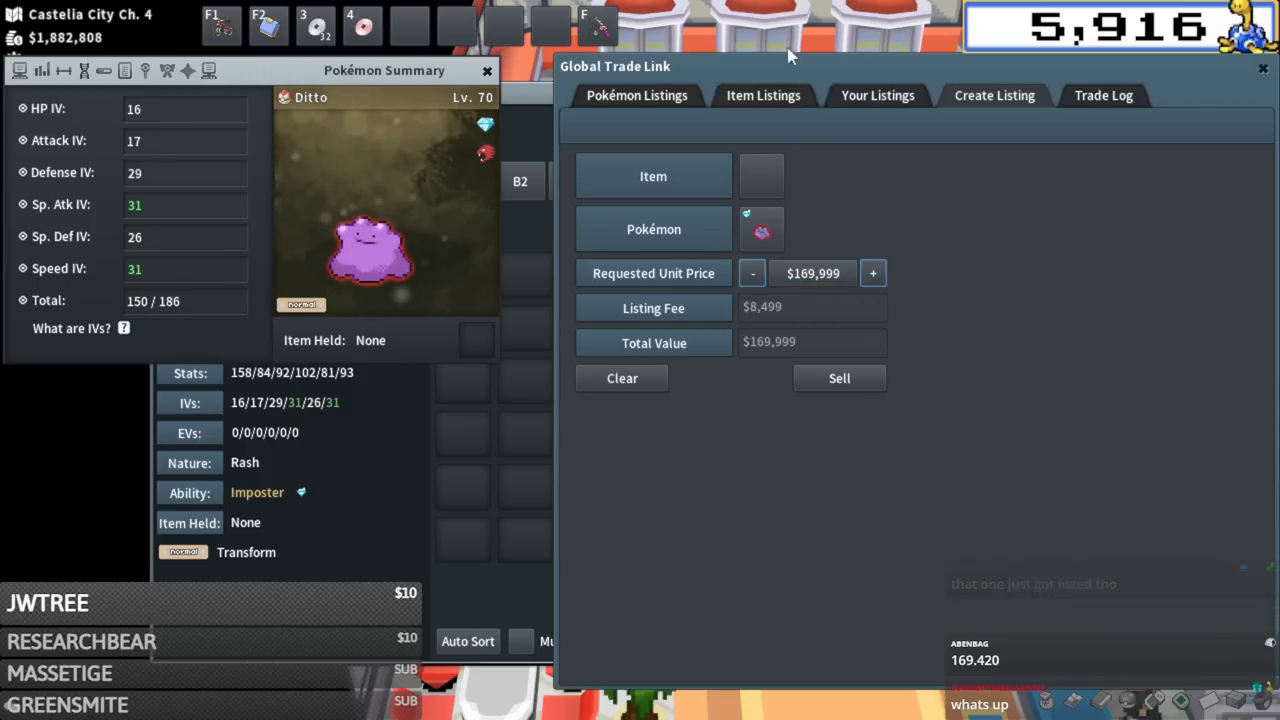
{"action": "left_click", "coordinate": [636, 96]}
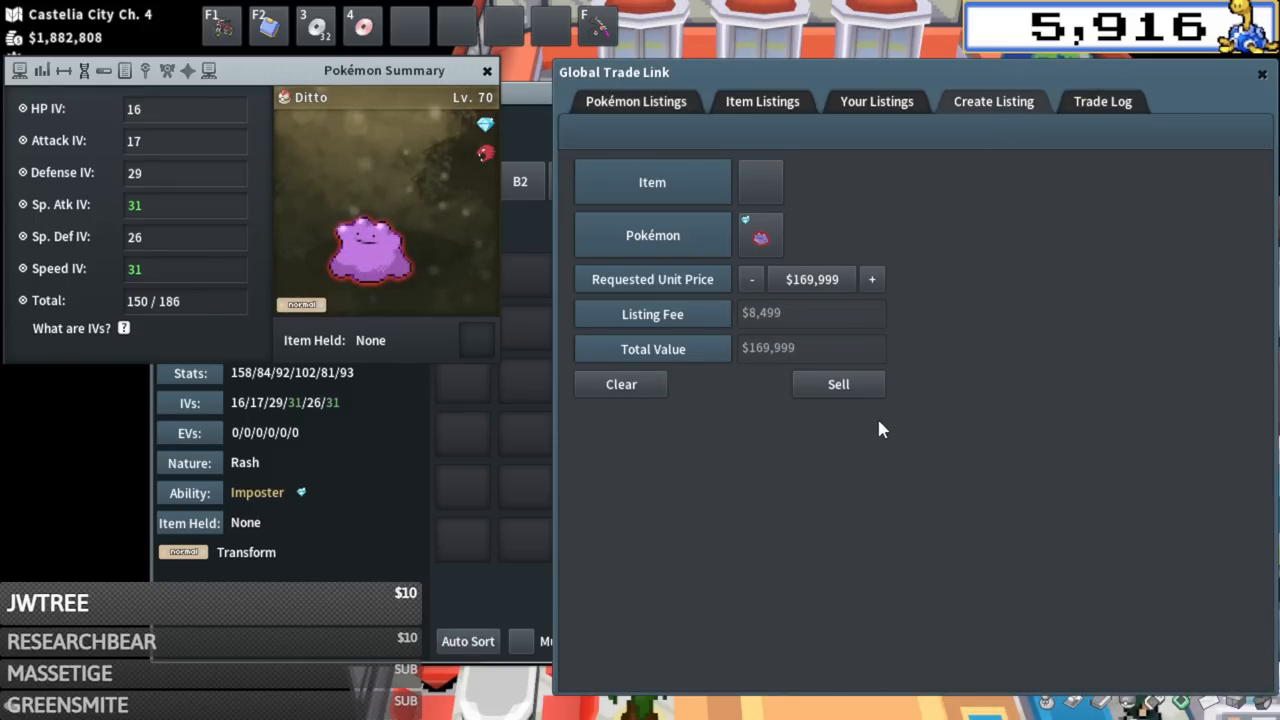
{"action": "left_click", "coordinate": [838, 384]}
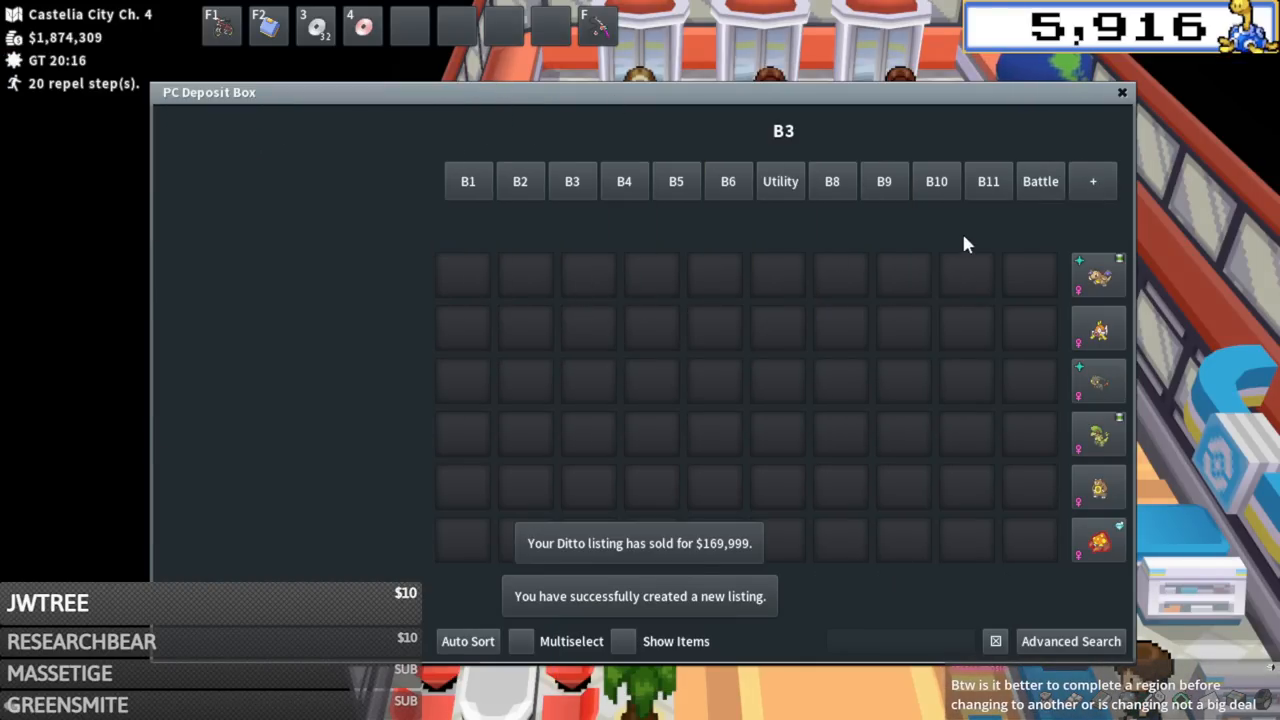
Claim the $169,999 proceeds from the sold Ditto under Your Listings.
{"action": "left_click", "coordinate": [1120, 92]}
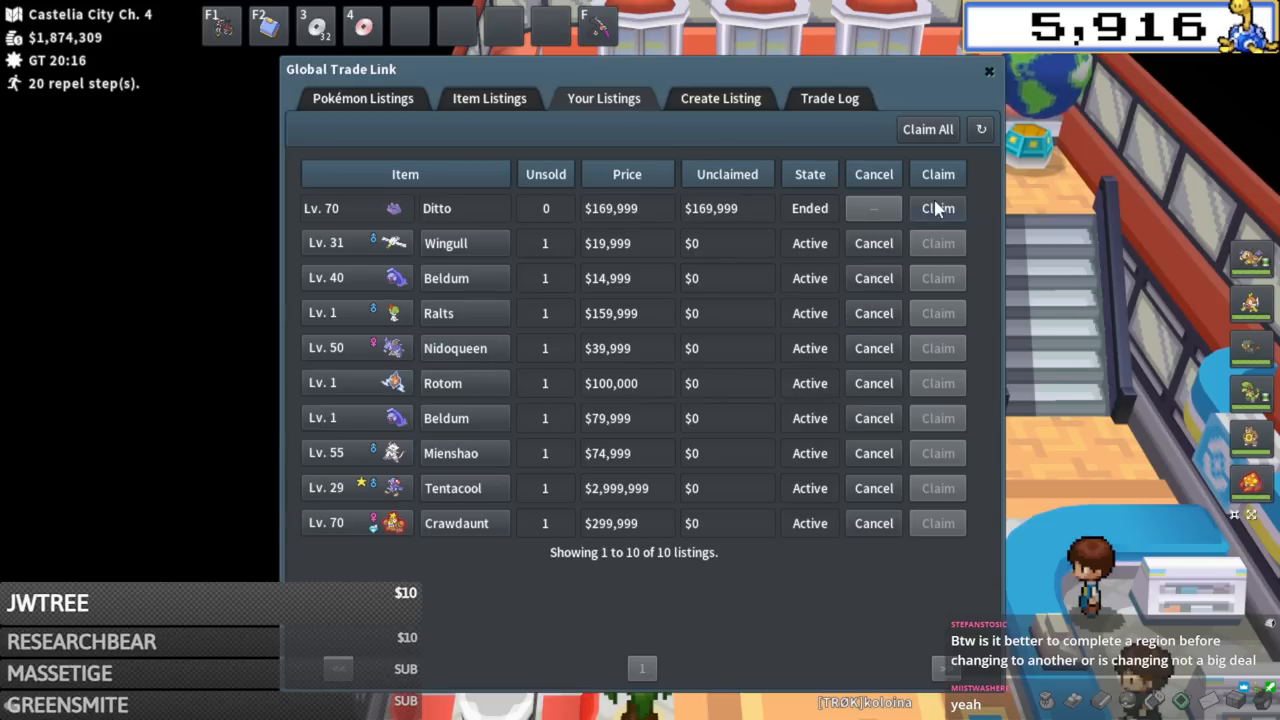
{"action": "left_click", "coordinate": [936, 208]}
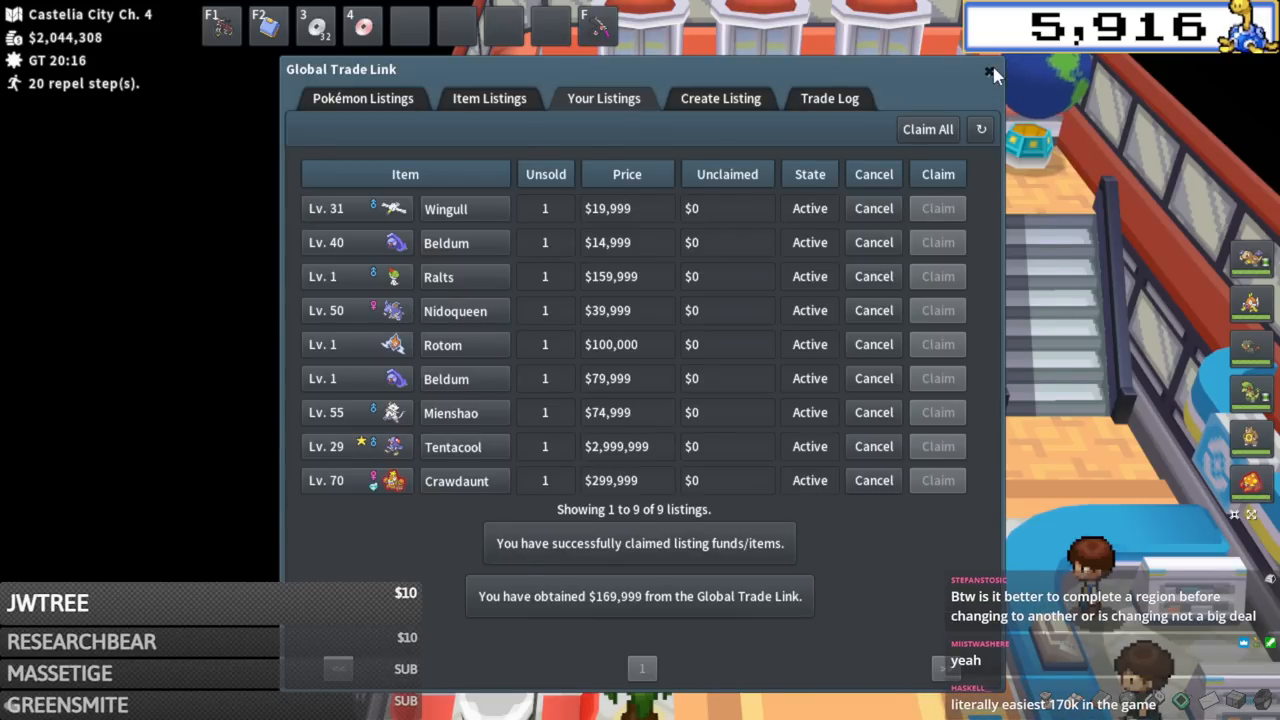
{"action": "left_click", "coordinate": [988, 72]}
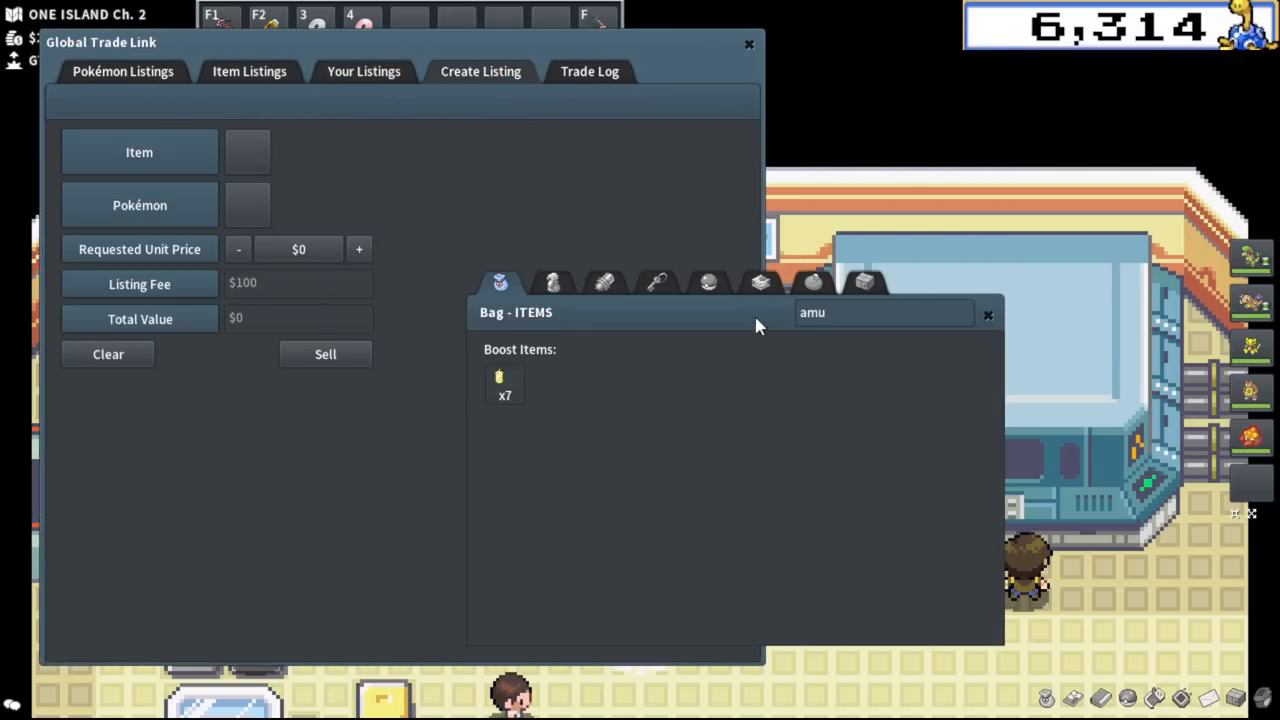
List all seven Amulet Coins on the GTL at $14,998 each.
{"action": "left_click", "coordinate": [504, 384]}
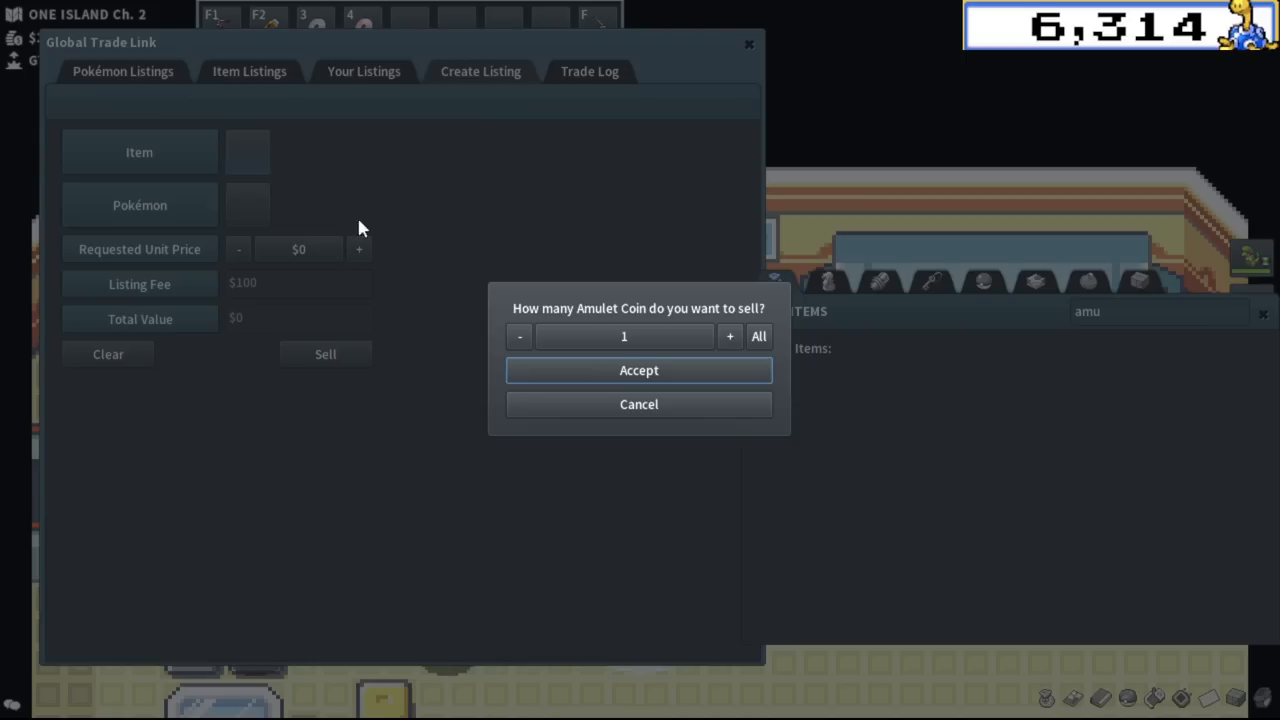
{"action": "left_click", "coordinate": [638, 370]}
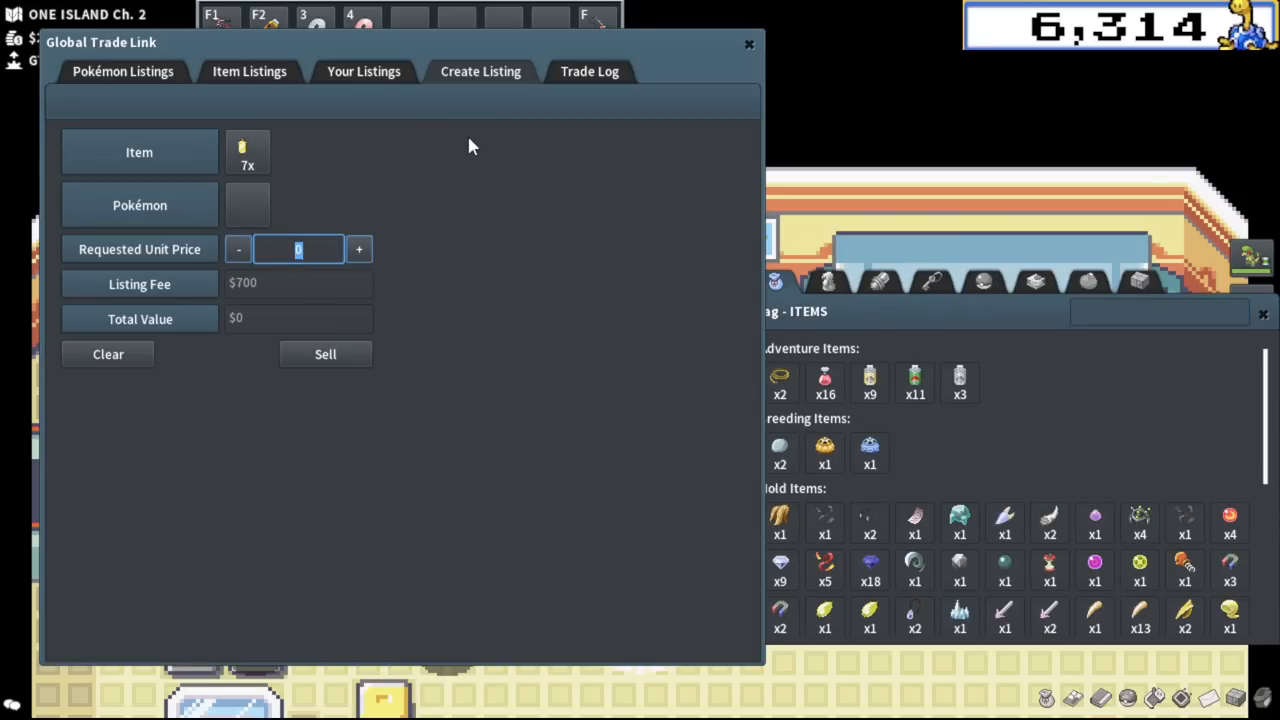
{"action": "type", "text": "149998"}
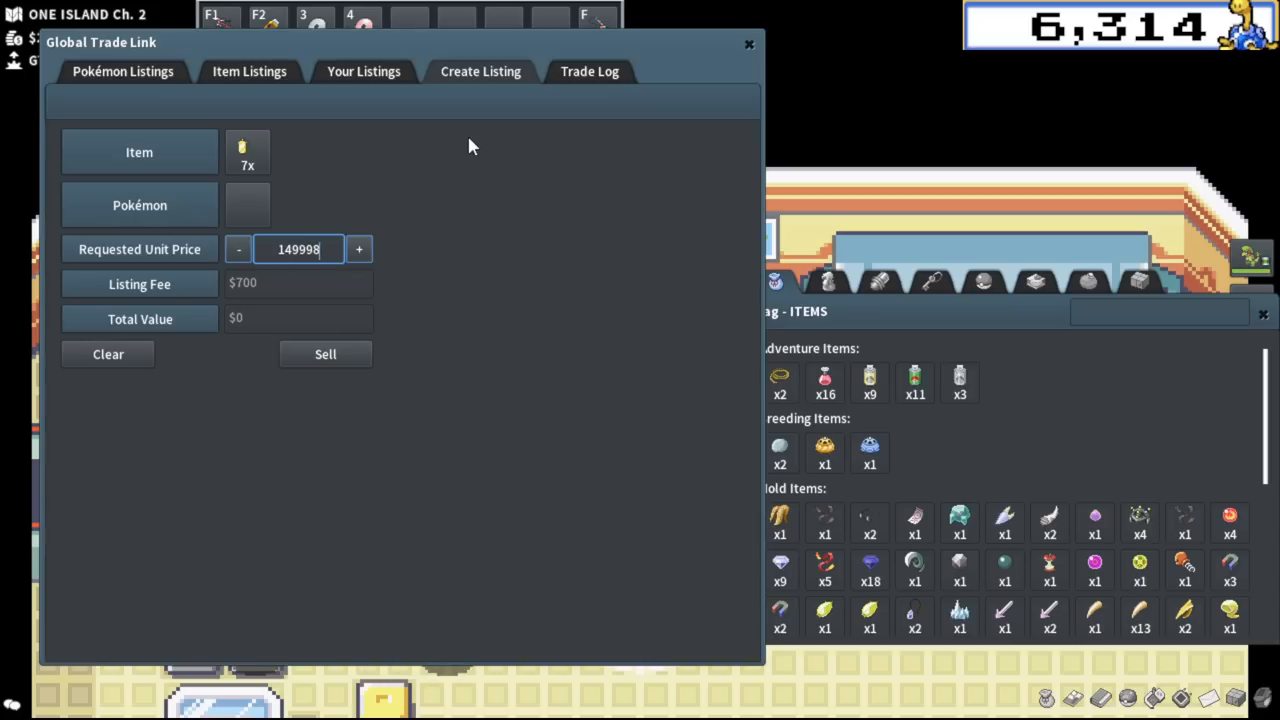
{"action": "key", "text": "Backspace"}
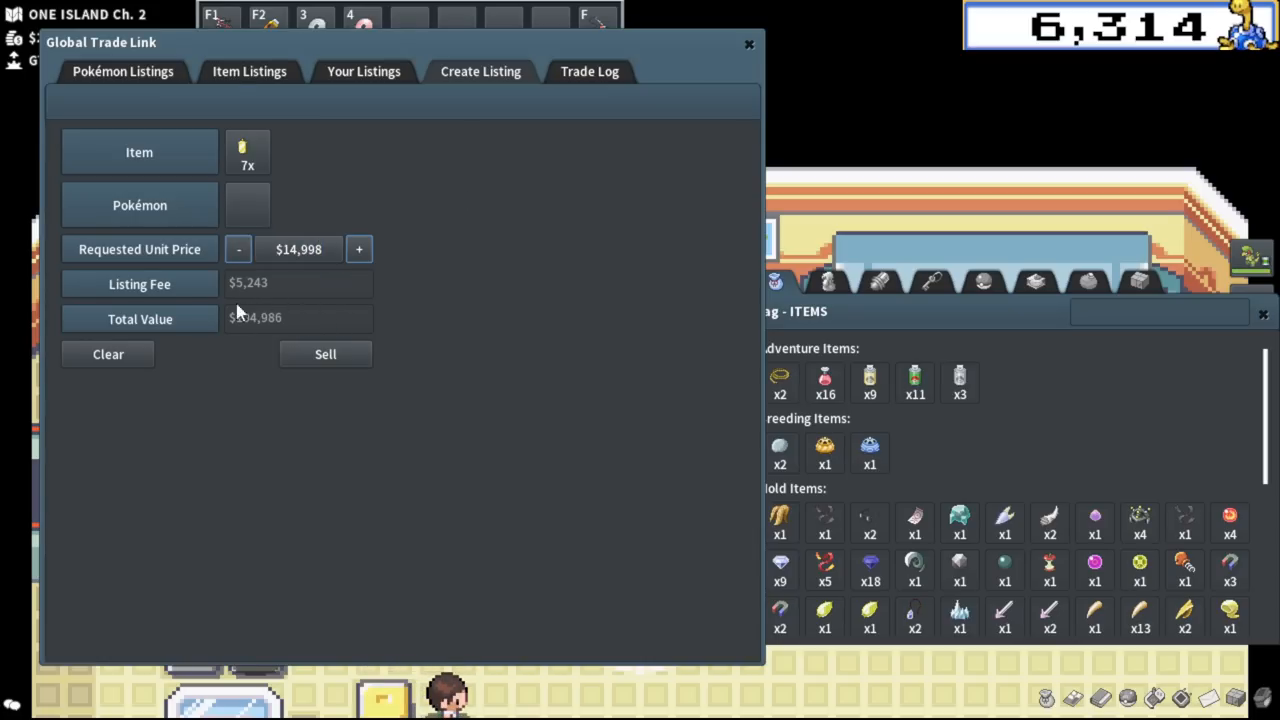
{"action": "mouse_move", "coordinate": [444, 352]}
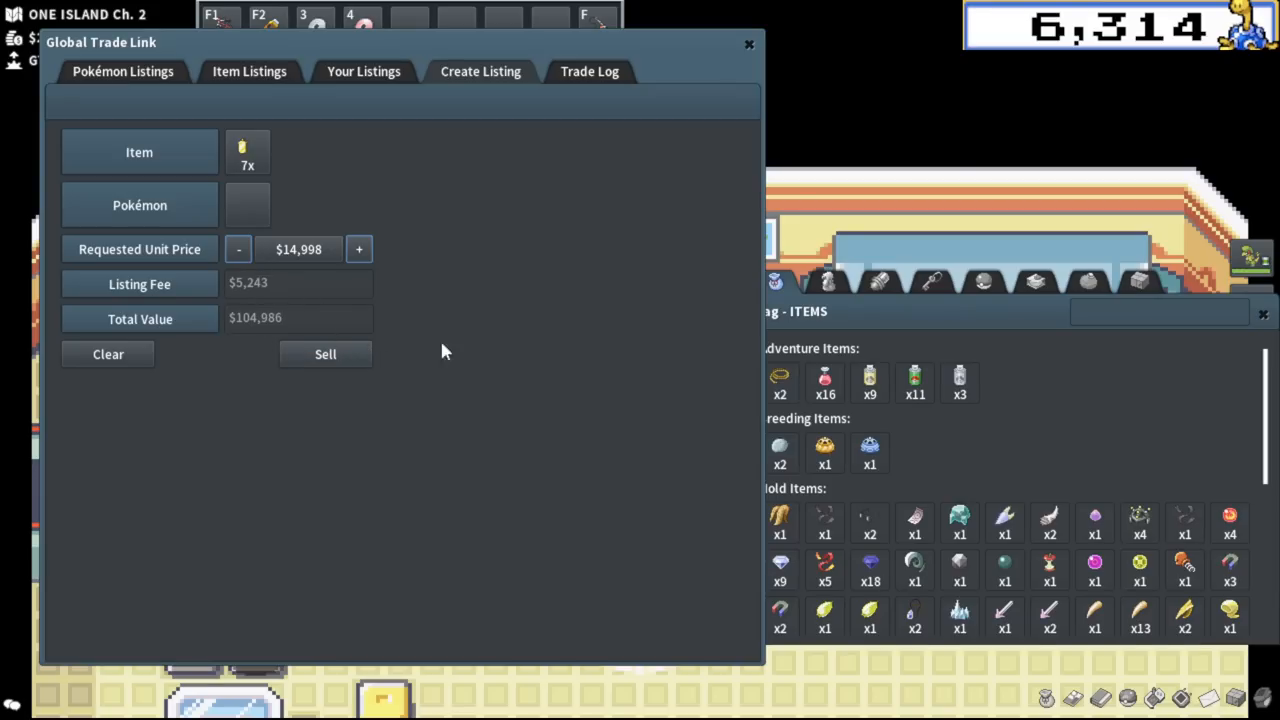
{"action": "left_click", "coordinate": [324, 354]}
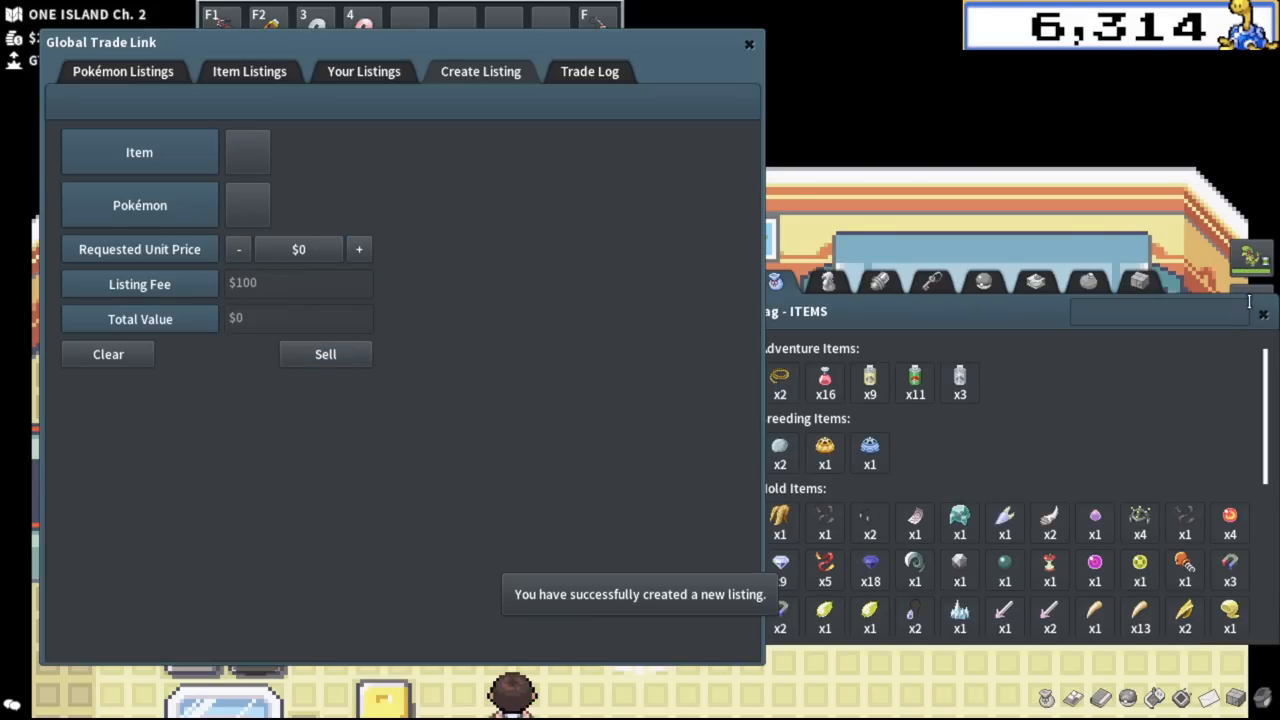
{"action": "left_click", "coordinate": [748, 44]}
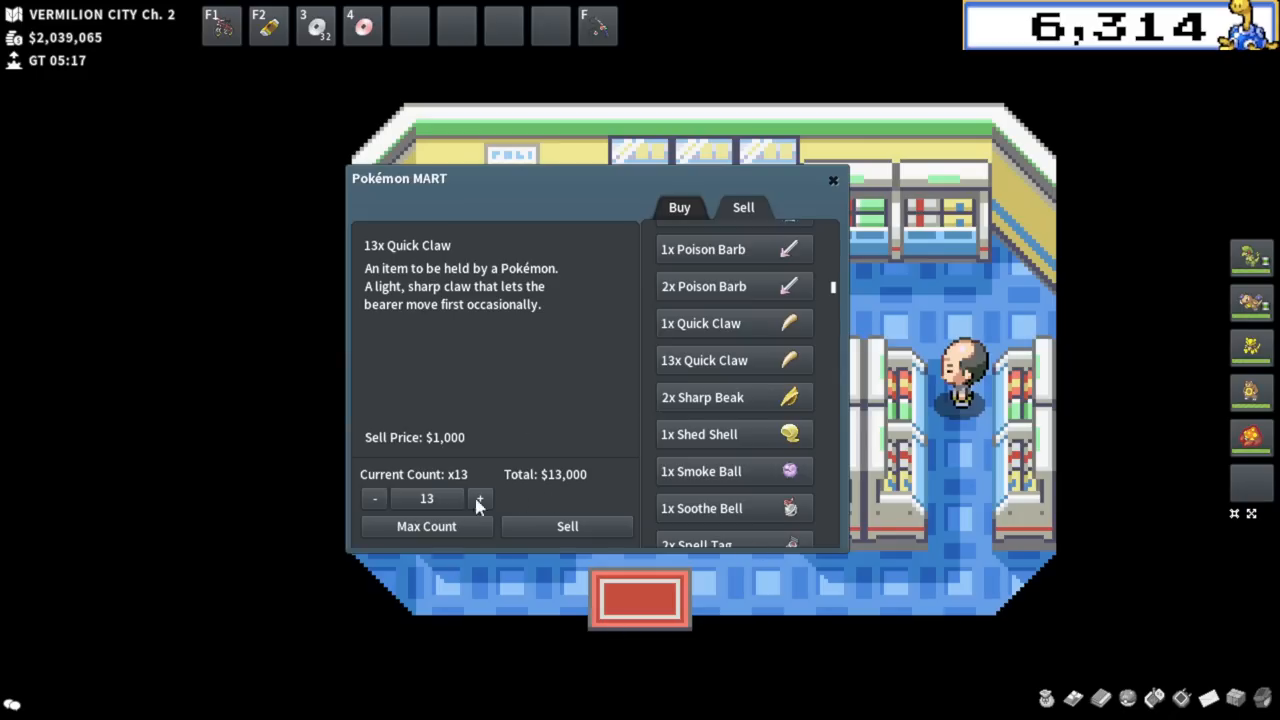
Sell all 13 Quick Claws at the Mart for $13,000 and travel by boat to Unova.
{"action": "left_click", "coordinate": [568, 526]}
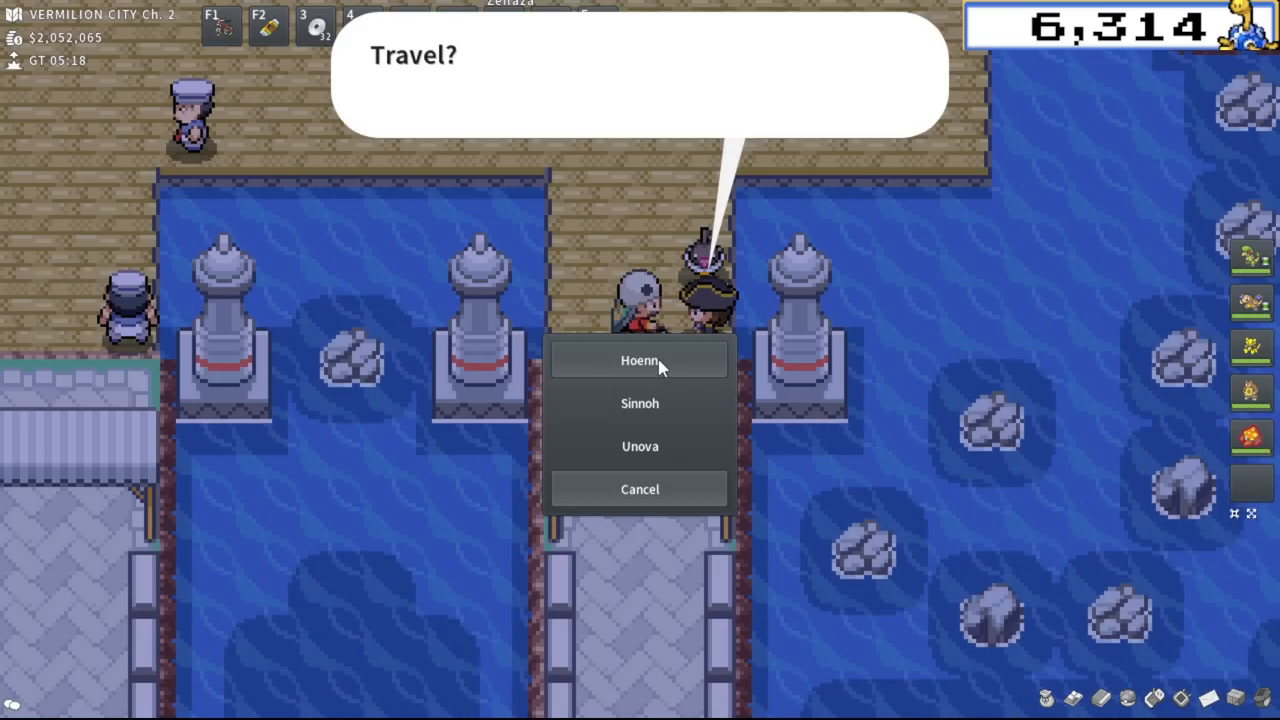
{"action": "left_click", "coordinate": [640, 360]}
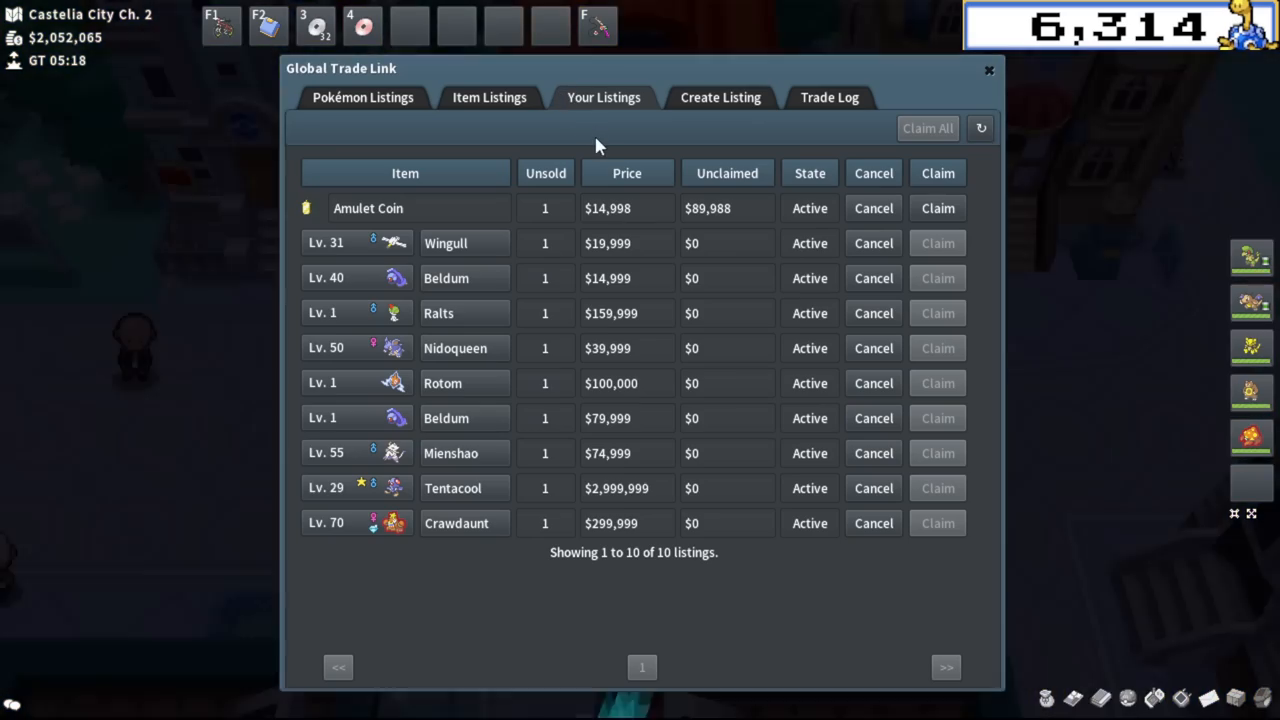
{"action": "left_click", "coordinate": [988, 70]}
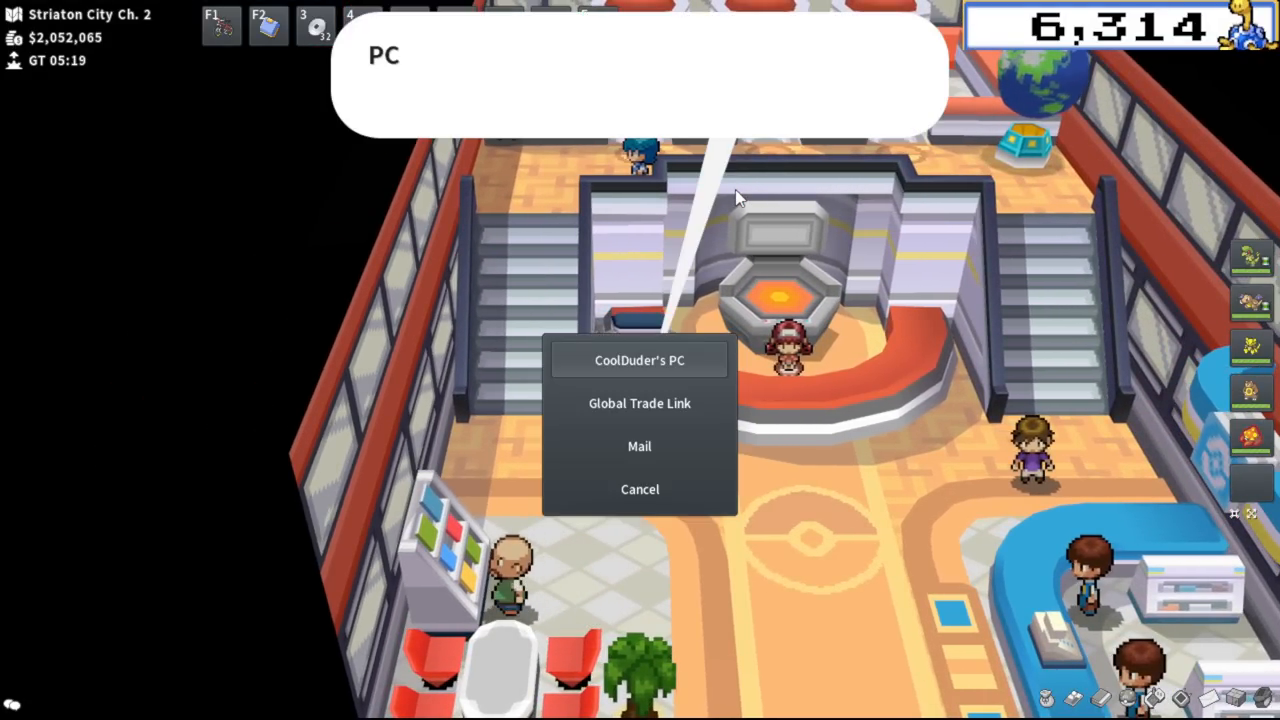
Buy the cheapest Riches Charm (+75%) from the GTL for $48,990 after searching 'RICH'.
{"action": "left_click", "coordinate": [640, 404]}
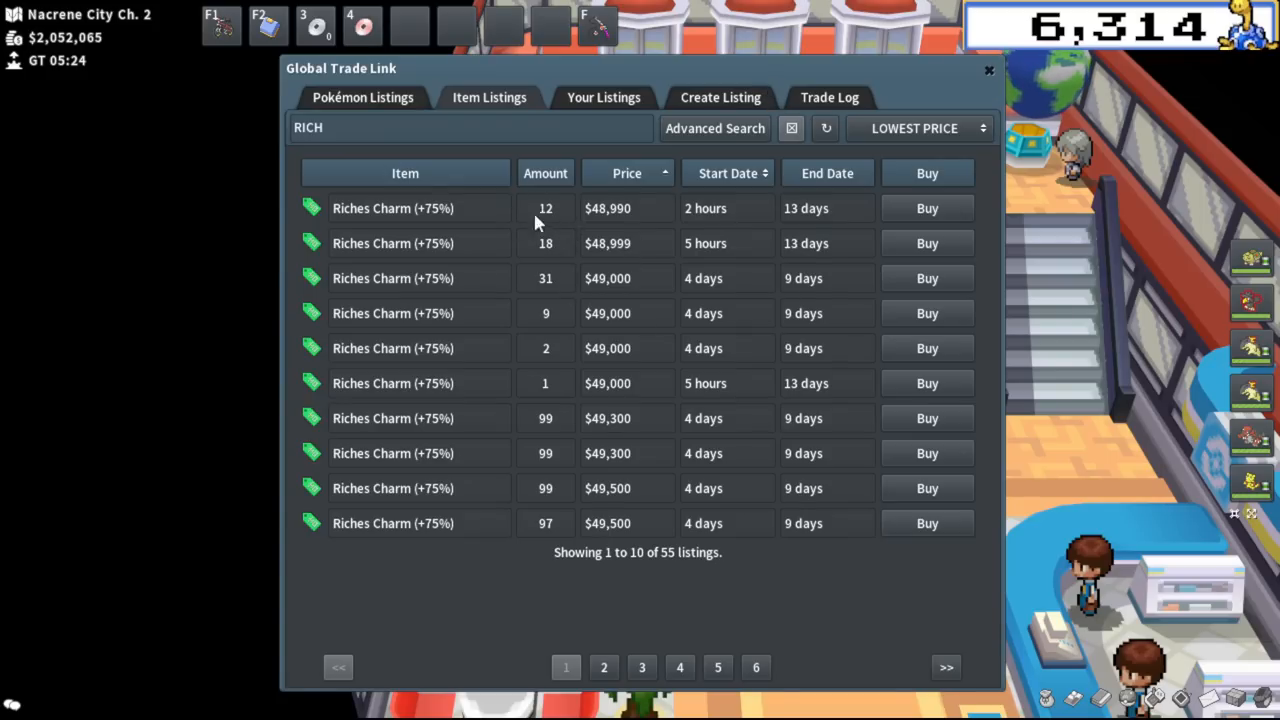
{"action": "mouse_move", "coordinate": [928, 208]}
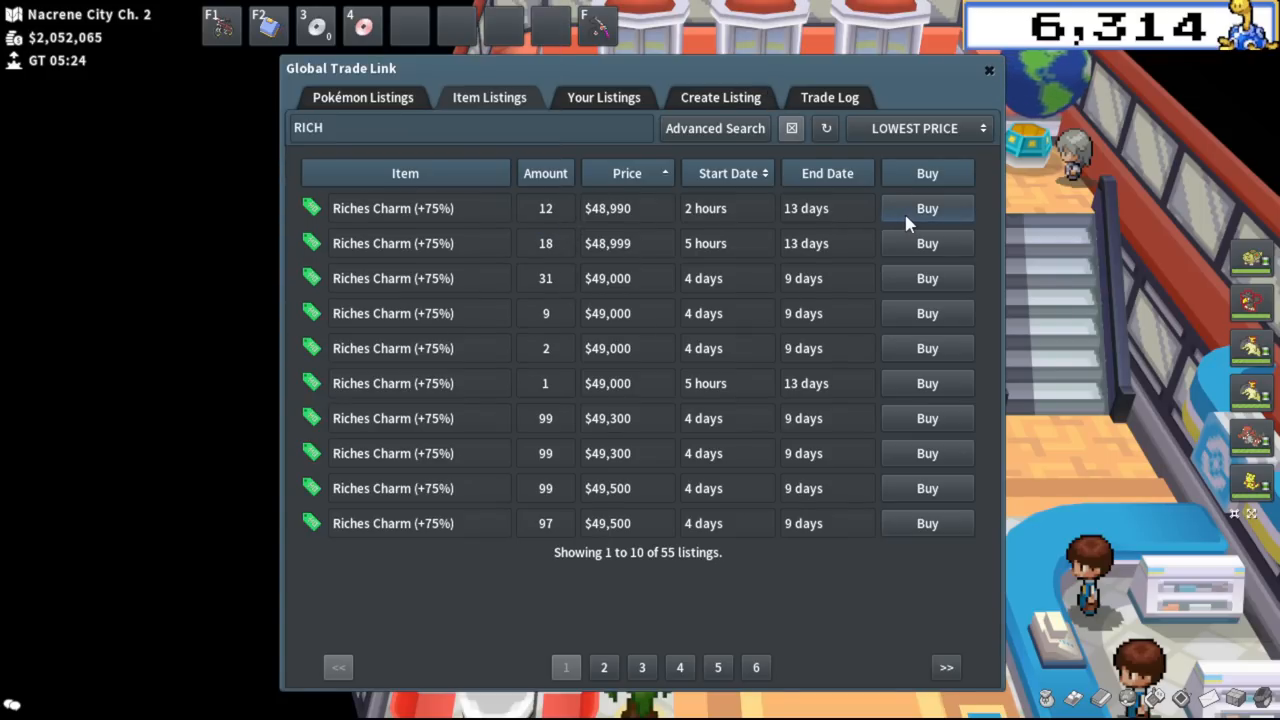
{"action": "left_click", "coordinate": [928, 208]}
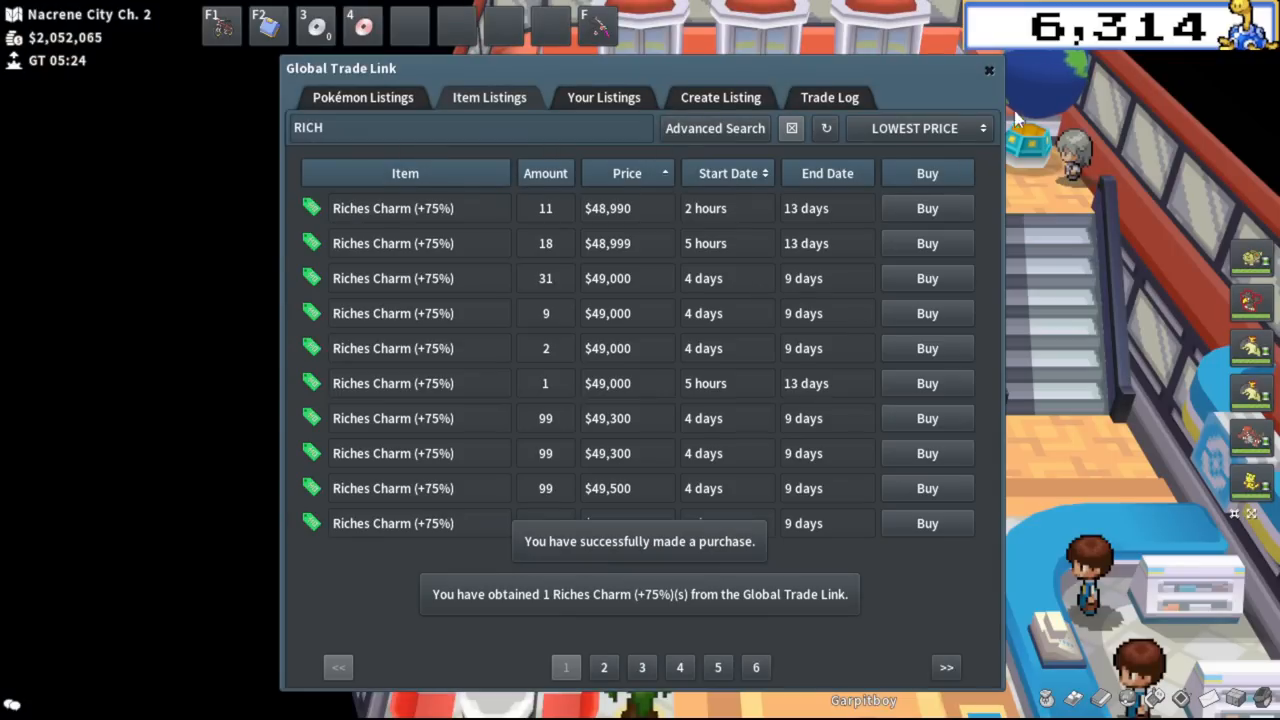
{"action": "left_click", "coordinate": [988, 70]}
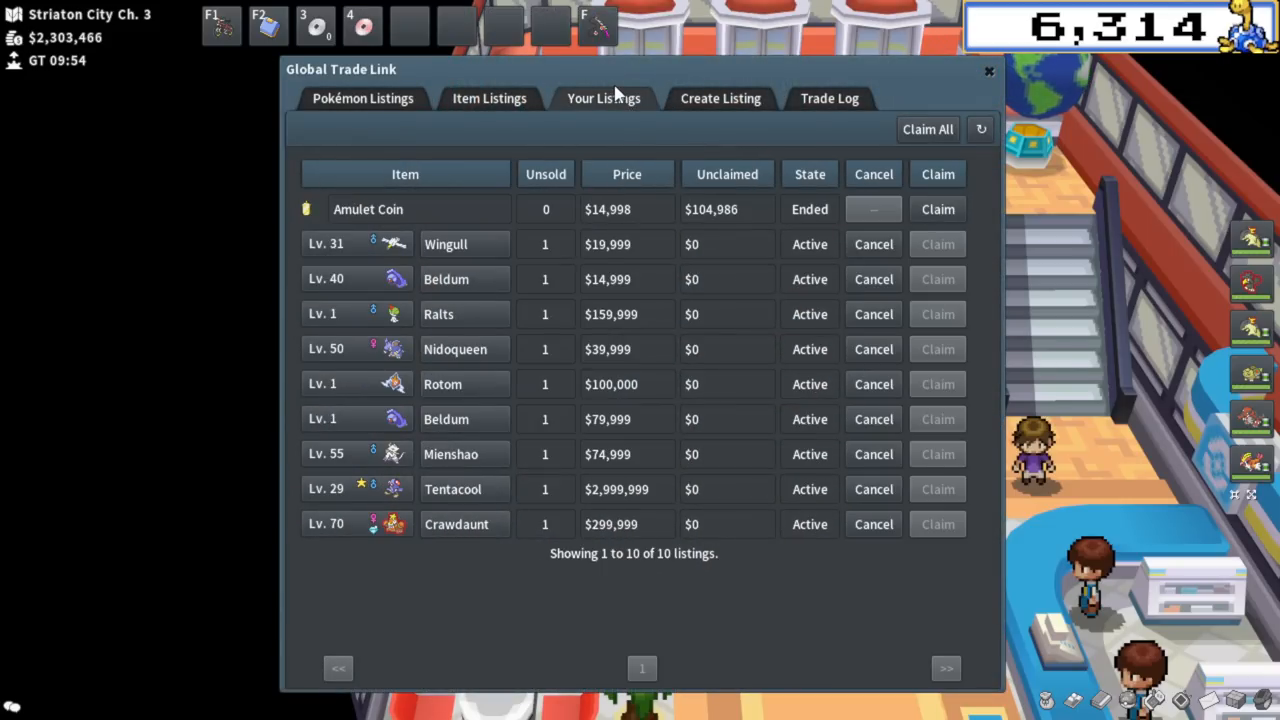
{"action": "mouse_move", "coordinate": [938, 210]}
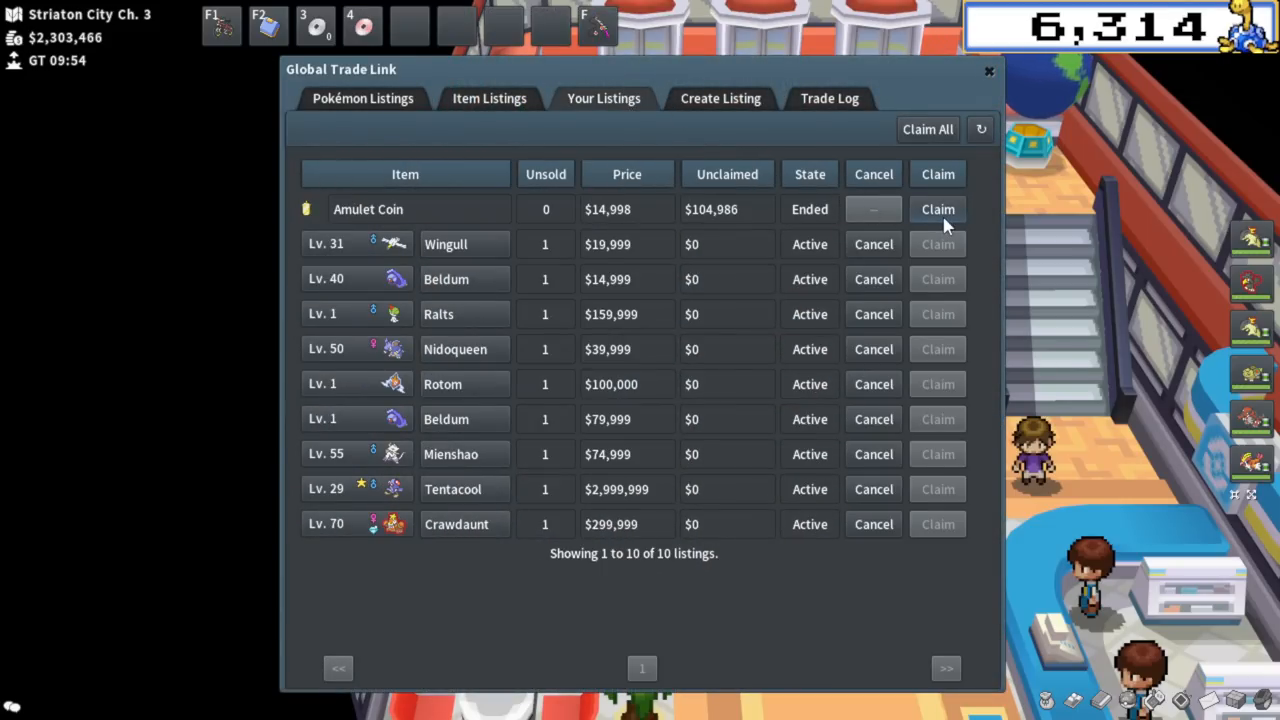
Claim the $104,986 Amulet Coin sale proceeds from Your Listings.
{"action": "left_click", "coordinate": [936, 210]}
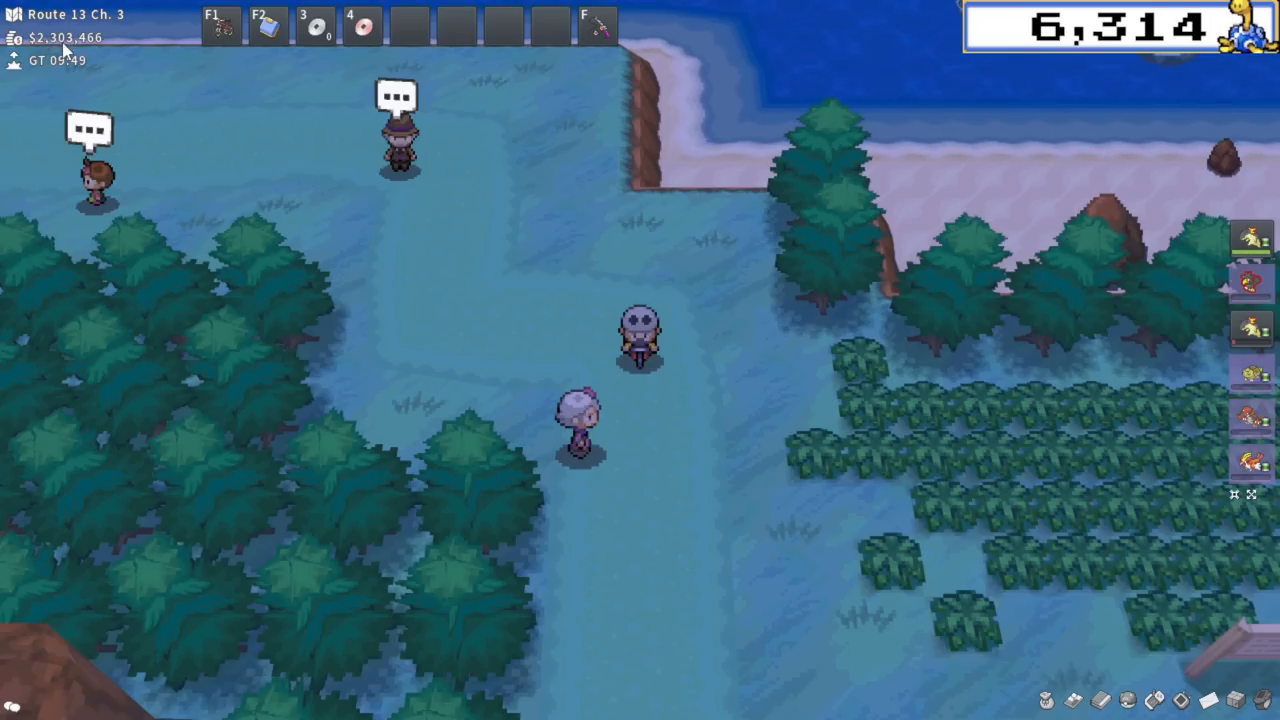
{"action": "mouse_move", "coordinate": [536, 244]}
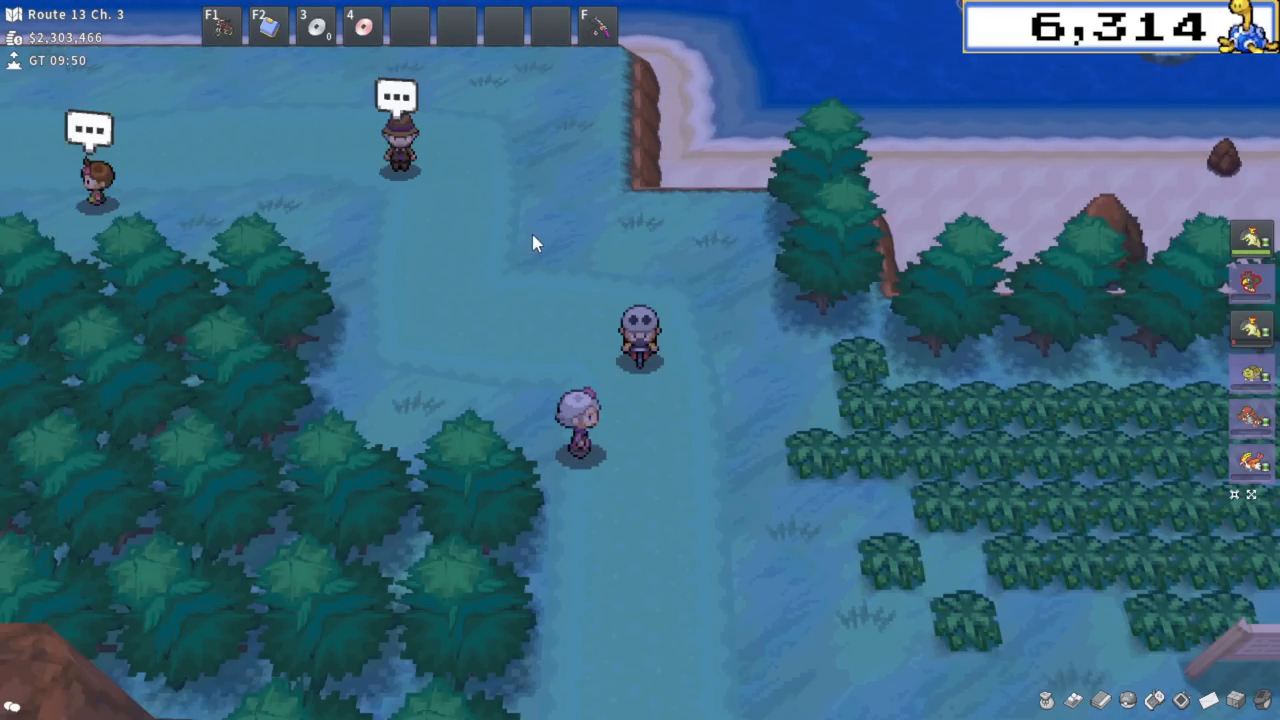
{"action": "mouse_move", "coordinate": [490, 264]}
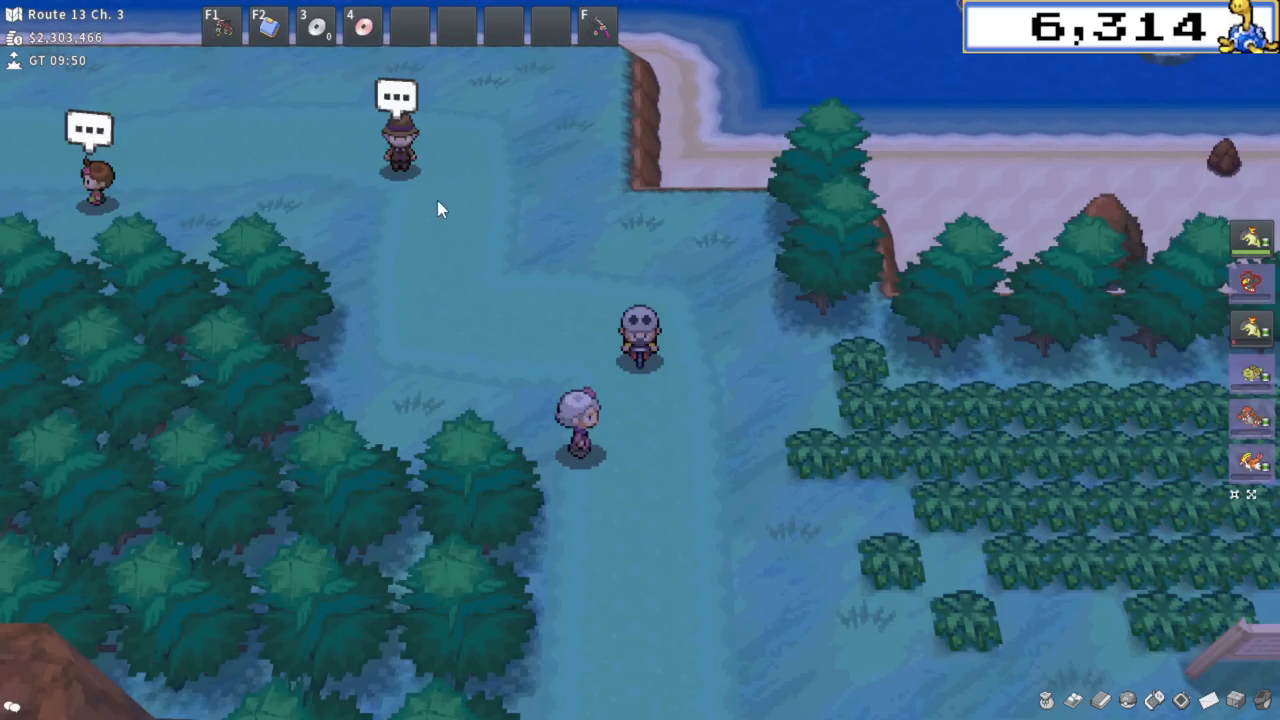
{"action": "mouse_move", "coordinate": [408, 252]}
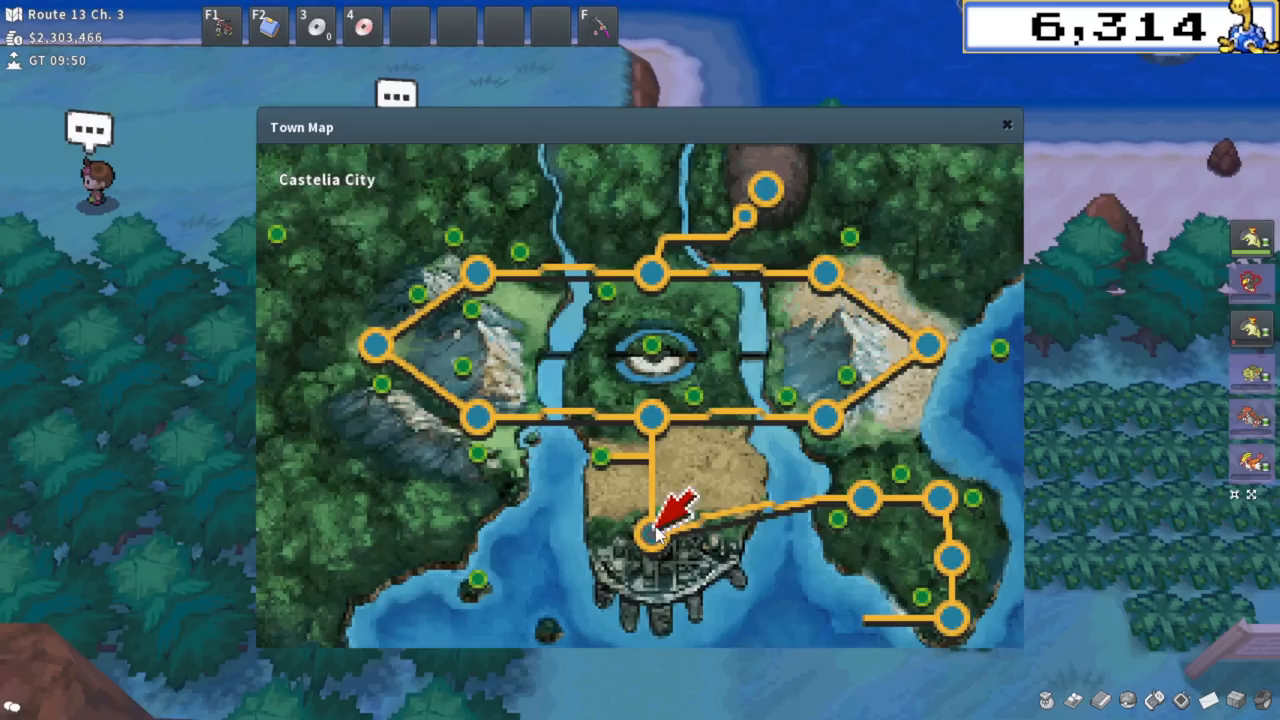
Fly to Route 3 via the Town Map and walk to the GTL PC inside the building.
{"action": "left_click", "coordinate": [1006, 124]}
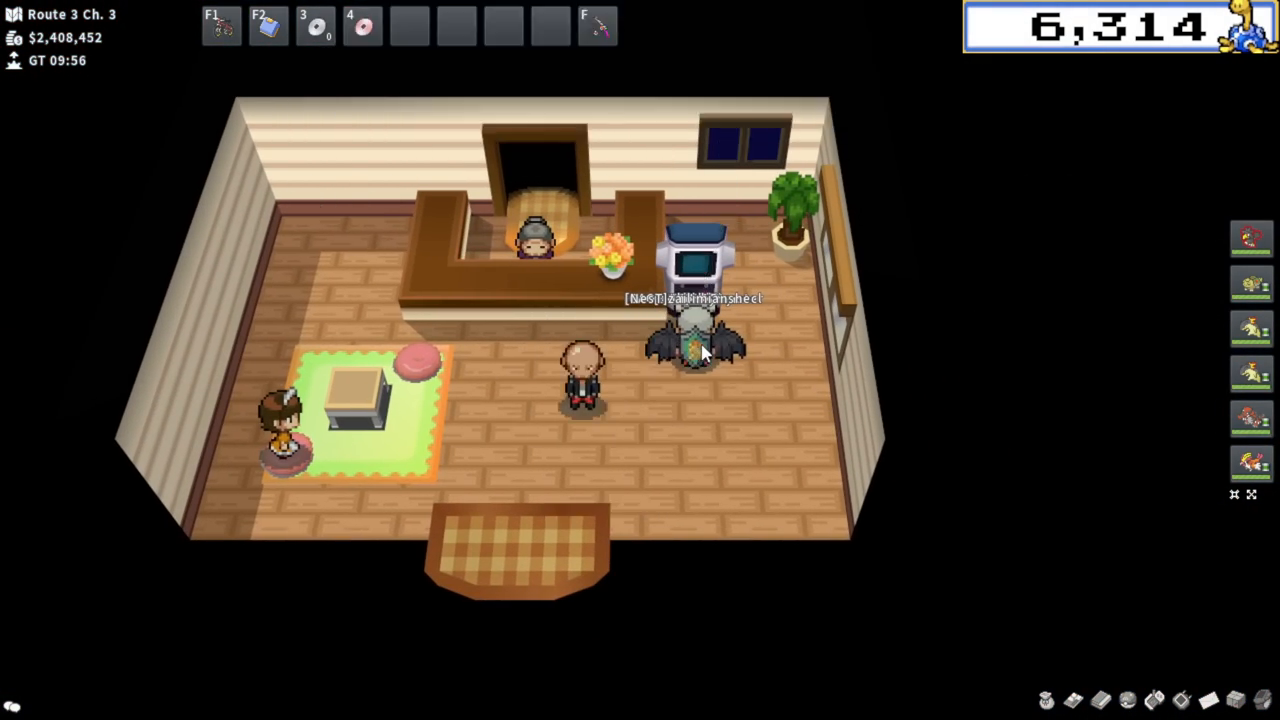
Review Your Listings on the GTL, then search the Pokémon offers for Shroomish.
{"action": "left_click", "coordinate": [690, 264]}
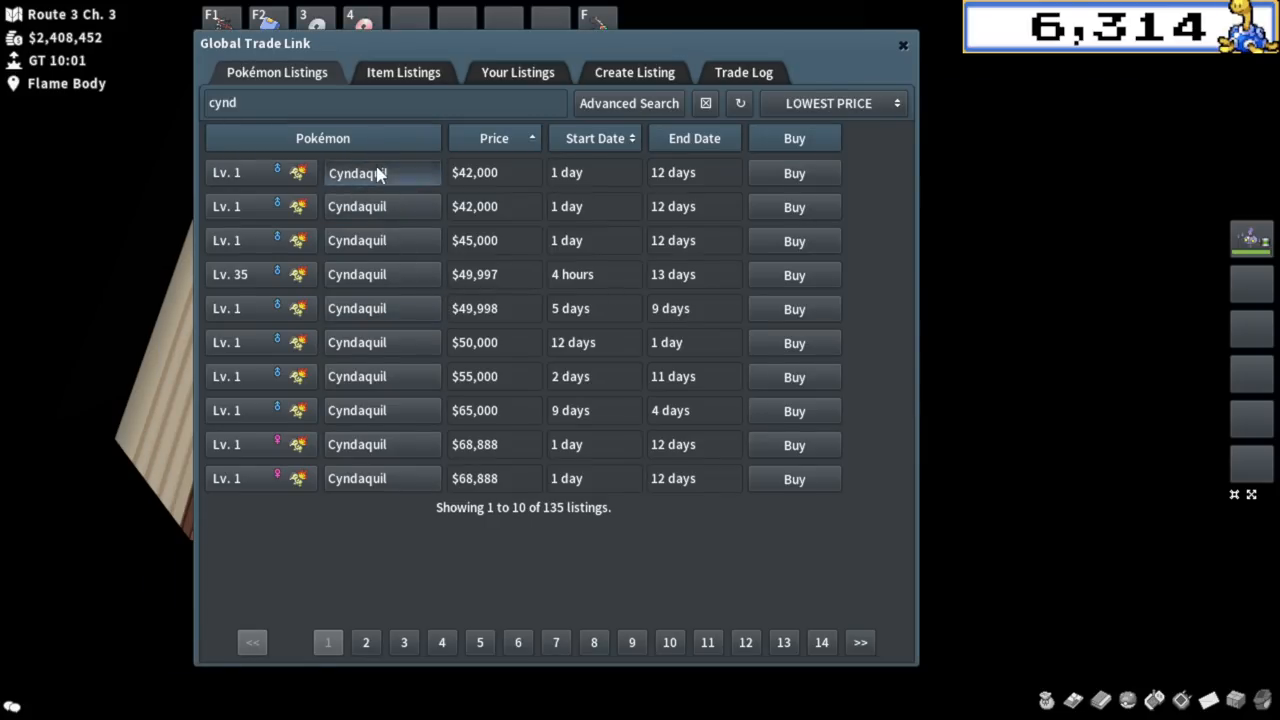
{"action": "left_click", "coordinate": [356, 172]}
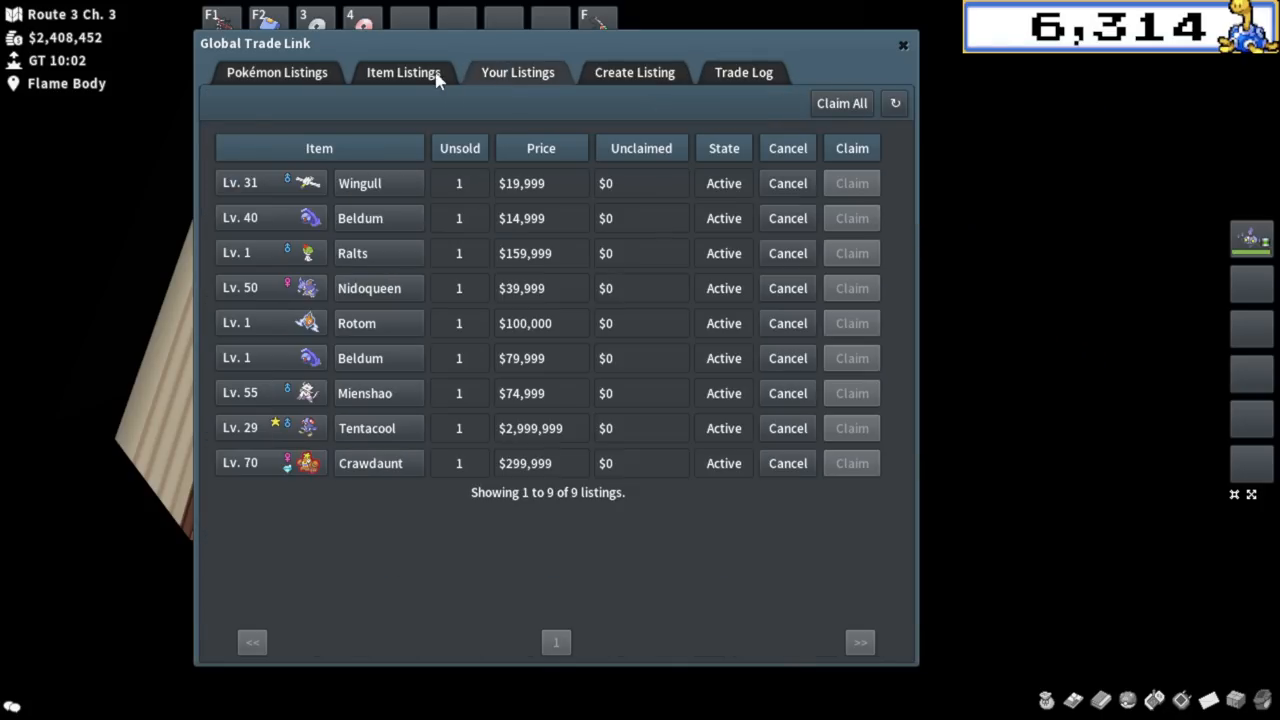
{"action": "left_click", "coordinate": [902, 44]}
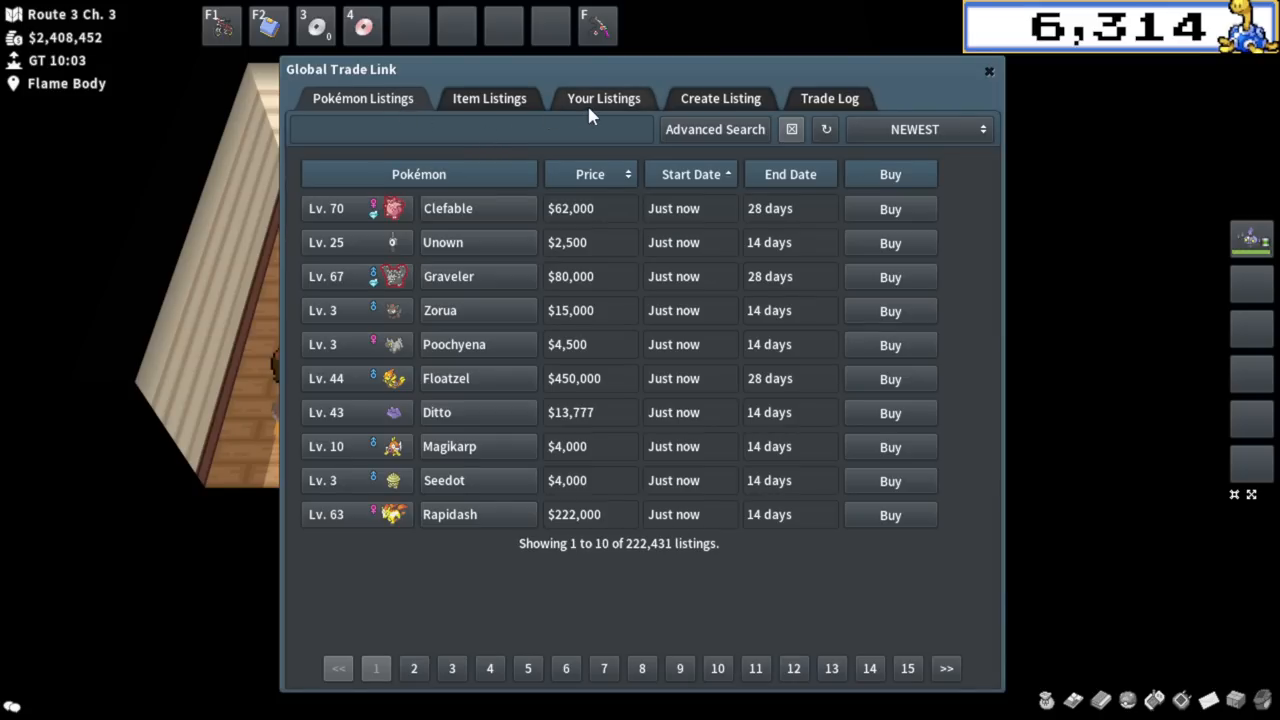
{"action": "left_click", "coordinate": [362, 98]}
{"action": "type", "text": "shroomish"}
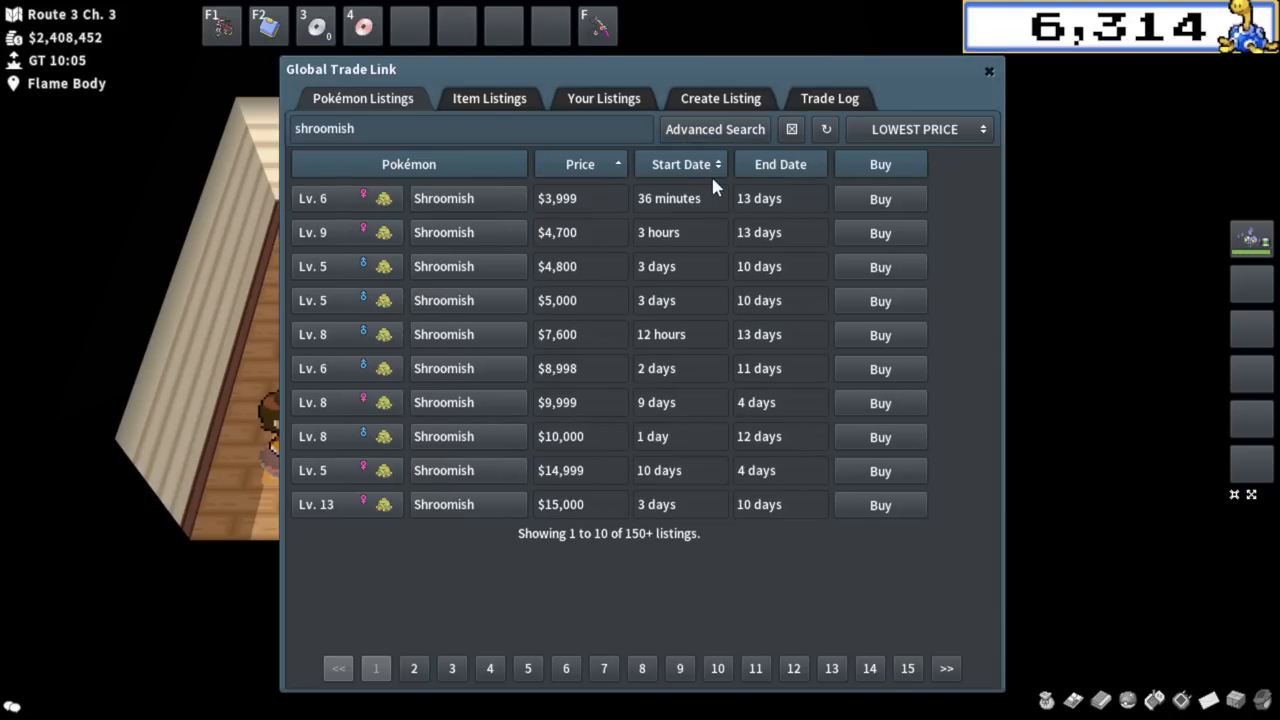
{"action": "mouse_move", "coordinate": [564, 258]}
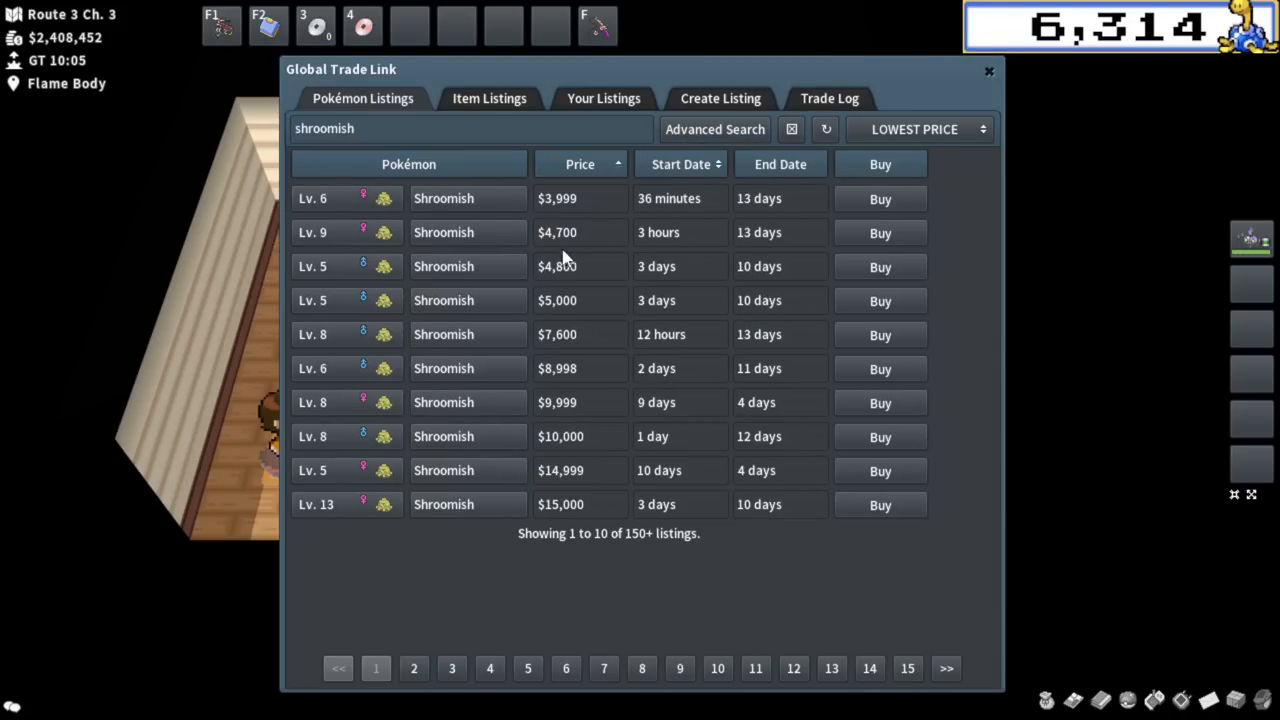
Buy the $3,999 and $4,700 Shroomish after checking IVs, then view Breloom's matchmaking stats.
{"action": "left_click", "coordinate": [444, 232]}
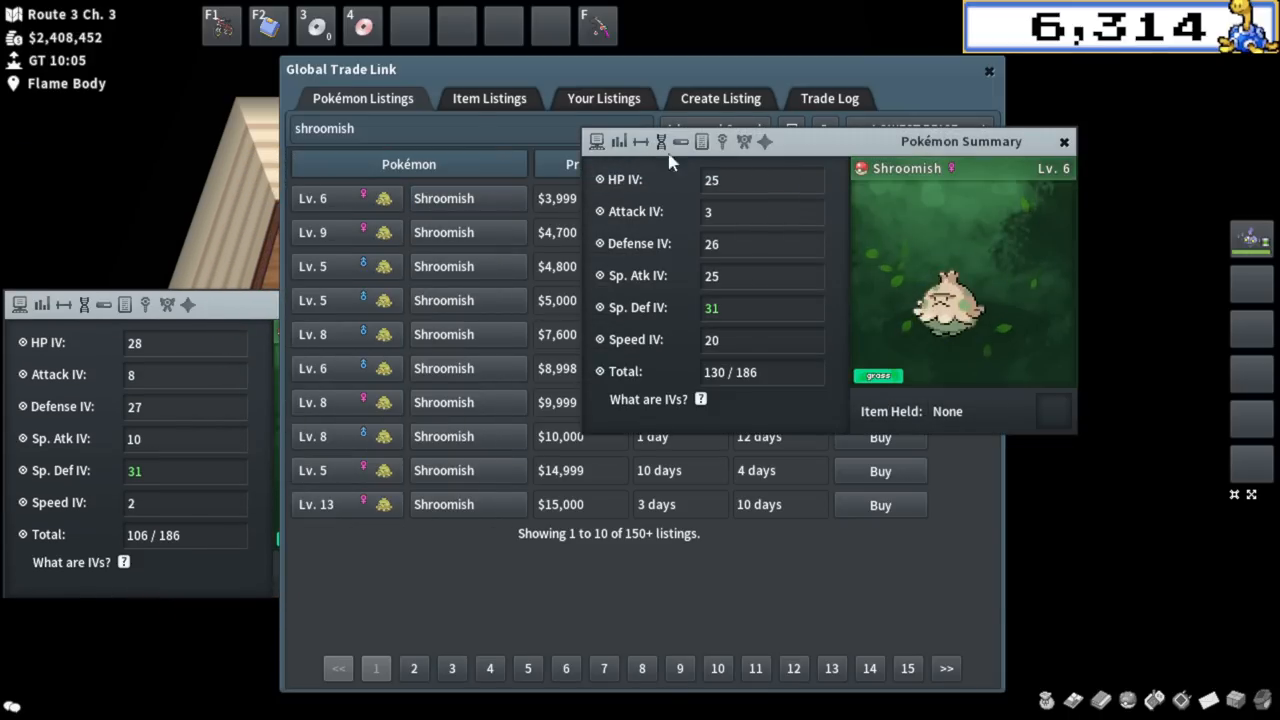
{"action": "mouse_move", "coordinate": [602, 256]}
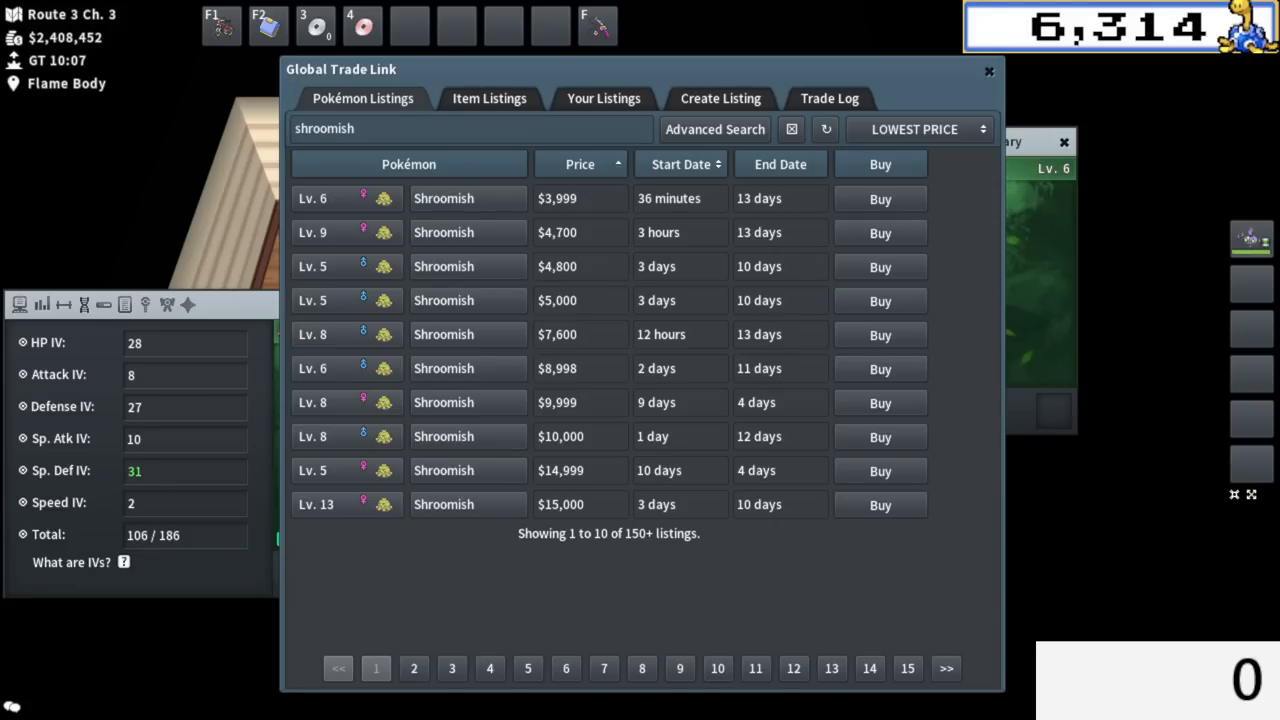
{"action": "mouse_move", "coordinate": [604, 216]}
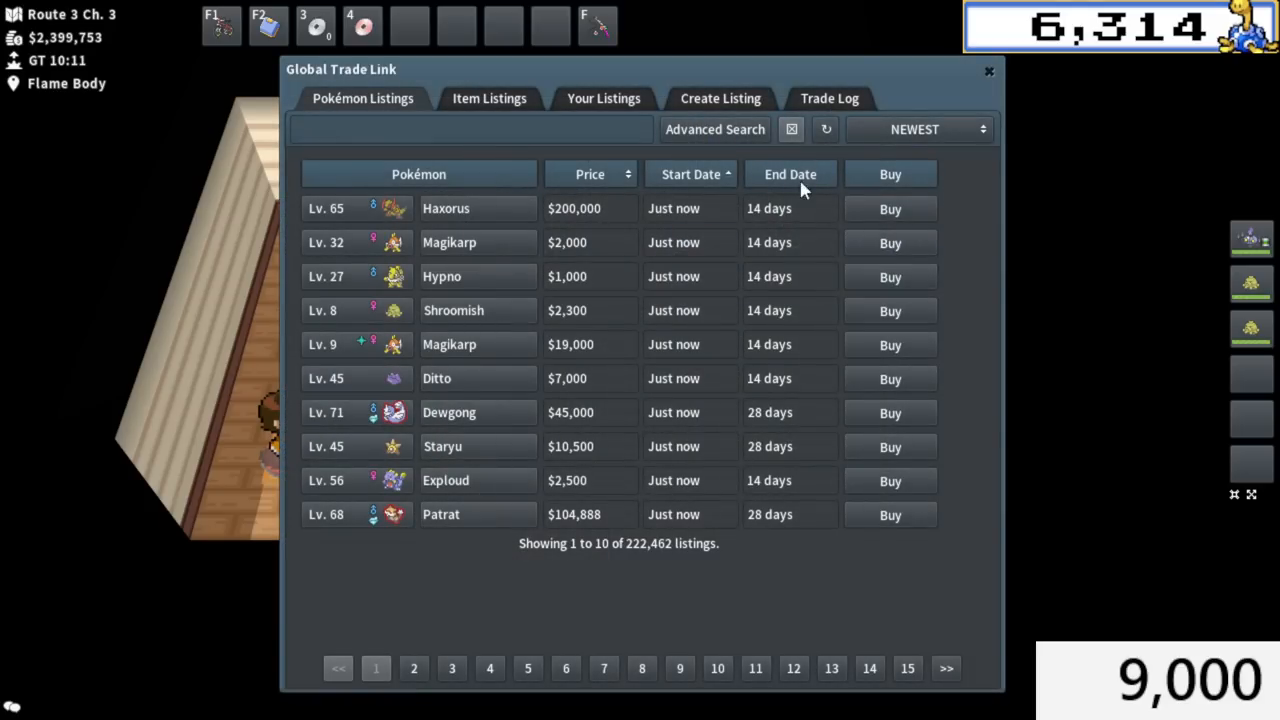
{"action": "left_click", "coordinate": [824, 128]}
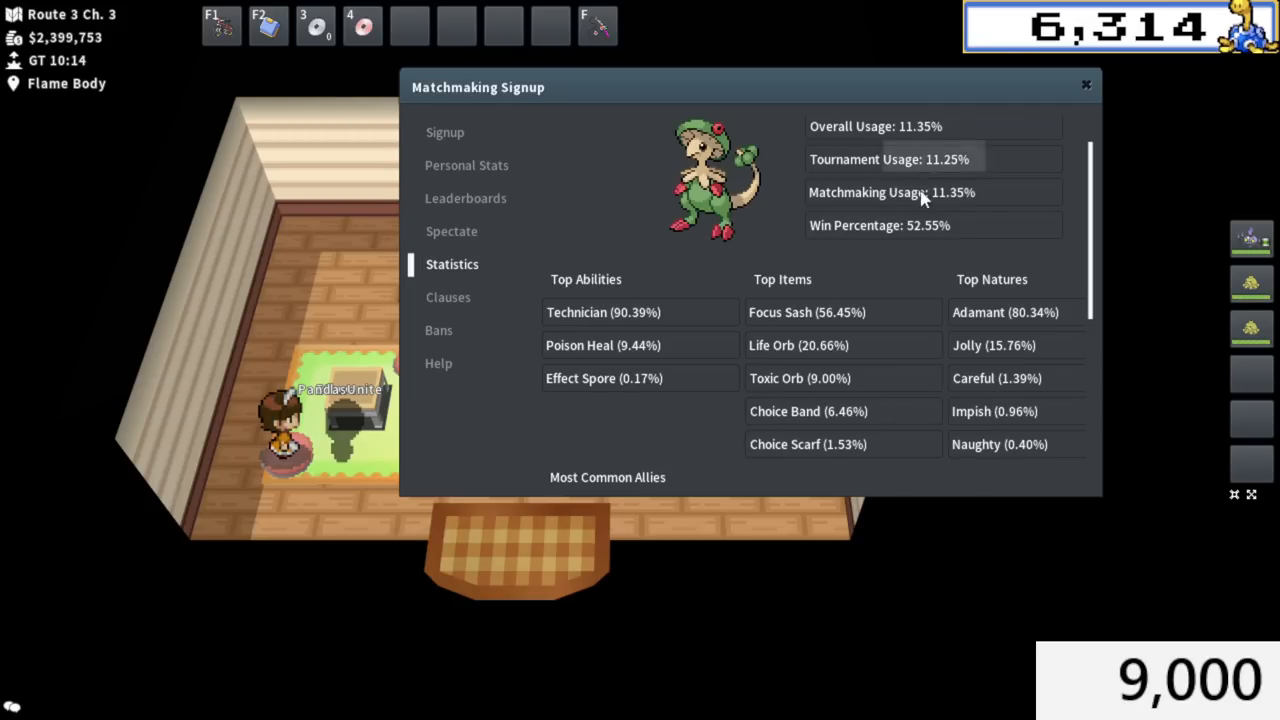
{"action": "mouse_move", "coordinate": [992, 420]}
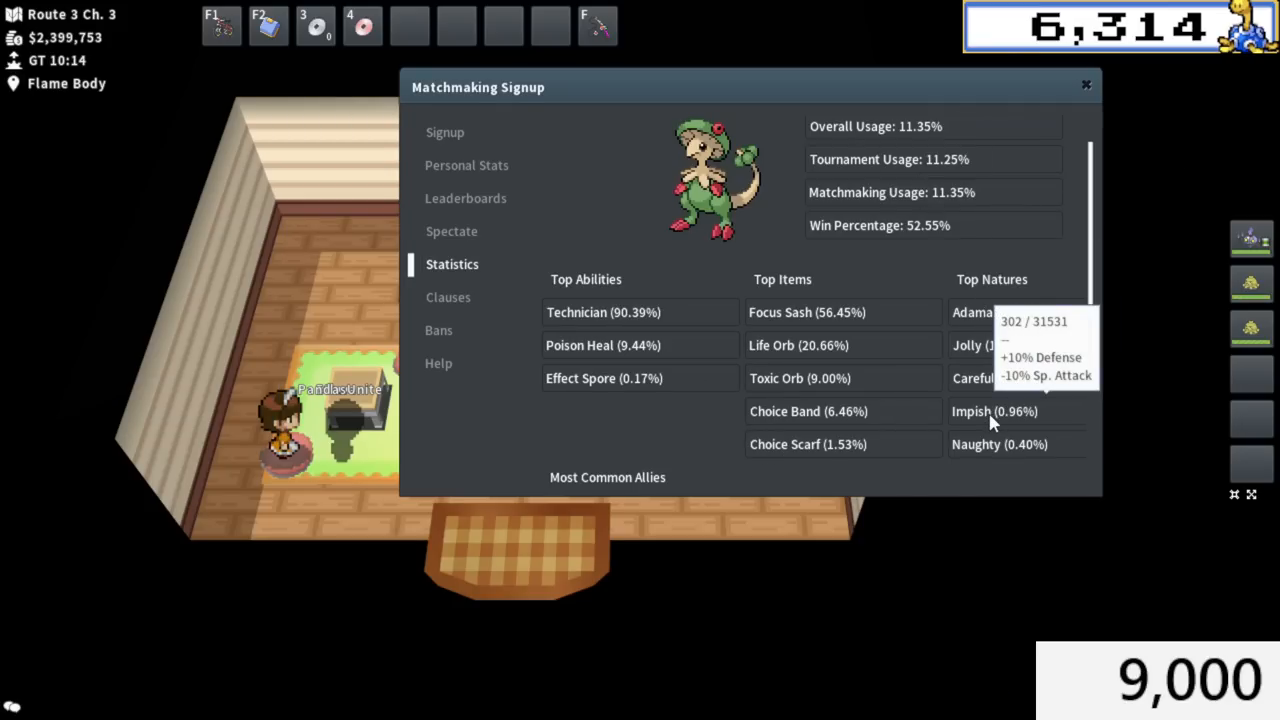
{"action": "mouse_move", "coordinate": [996, 378]}
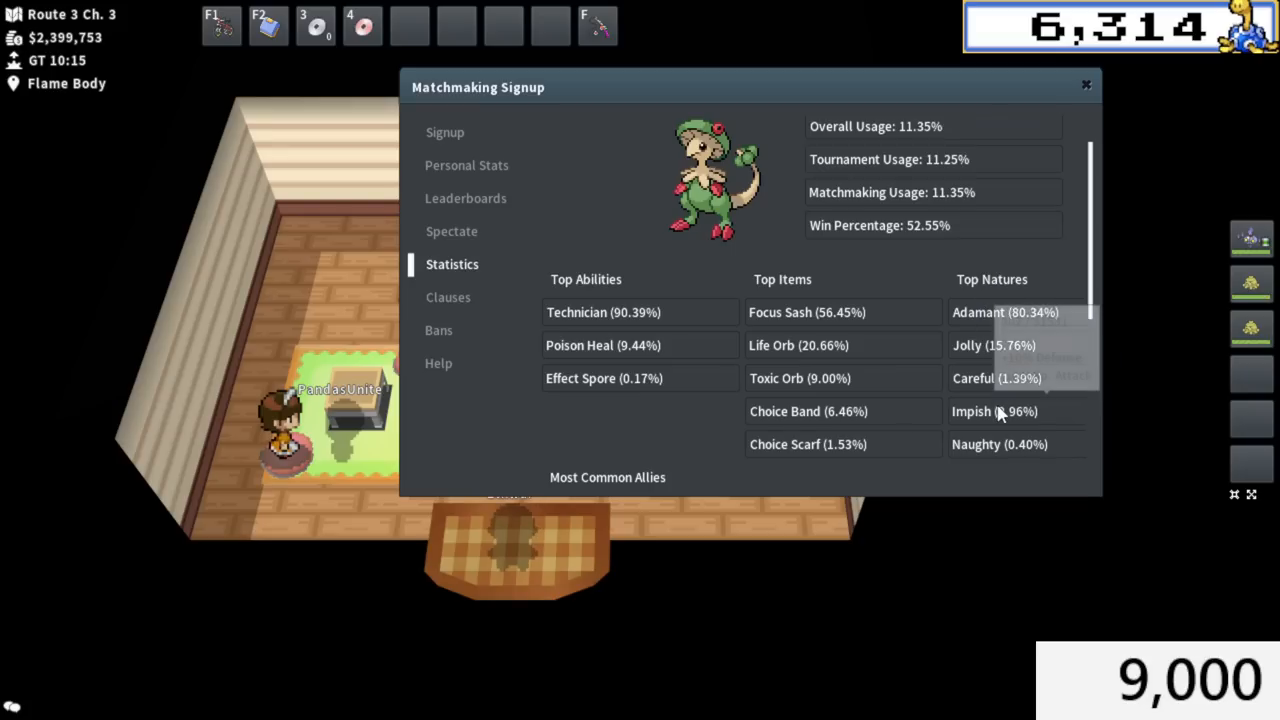
{"action": "mouse_move", "coordinate": [996, 414]}
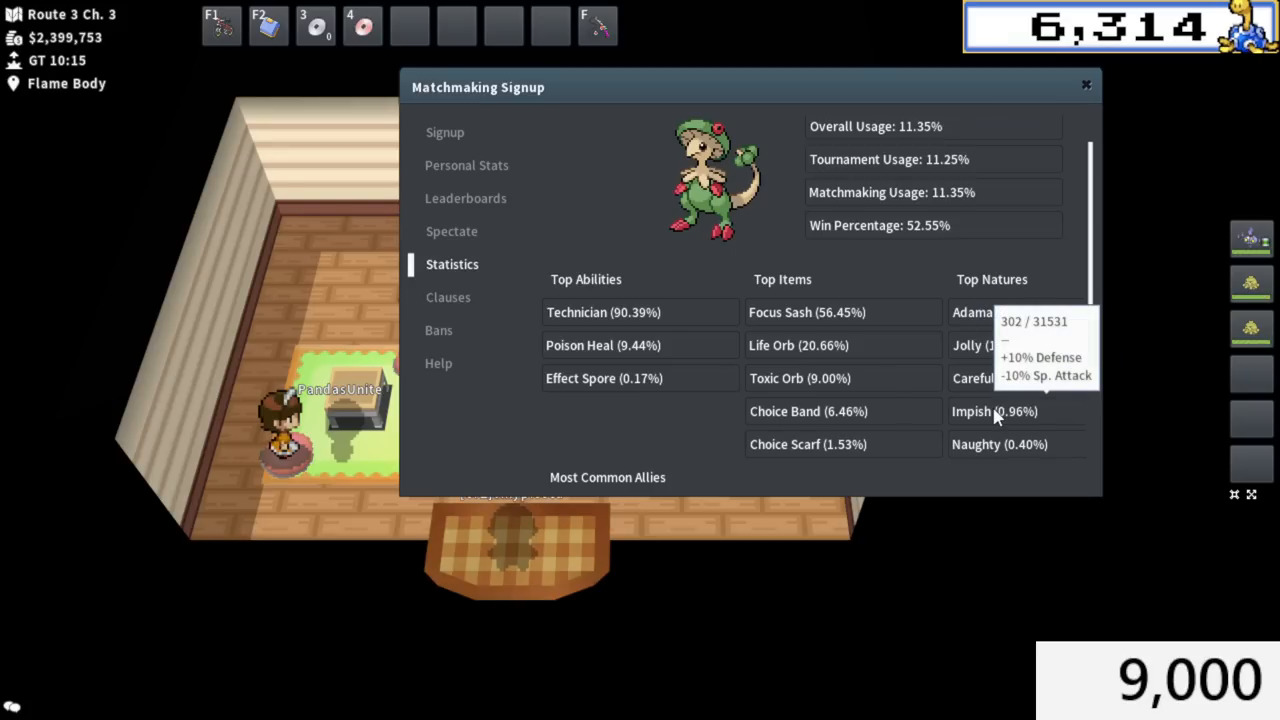
{"action": "mouse_move", "coordinate": [996, 420]}
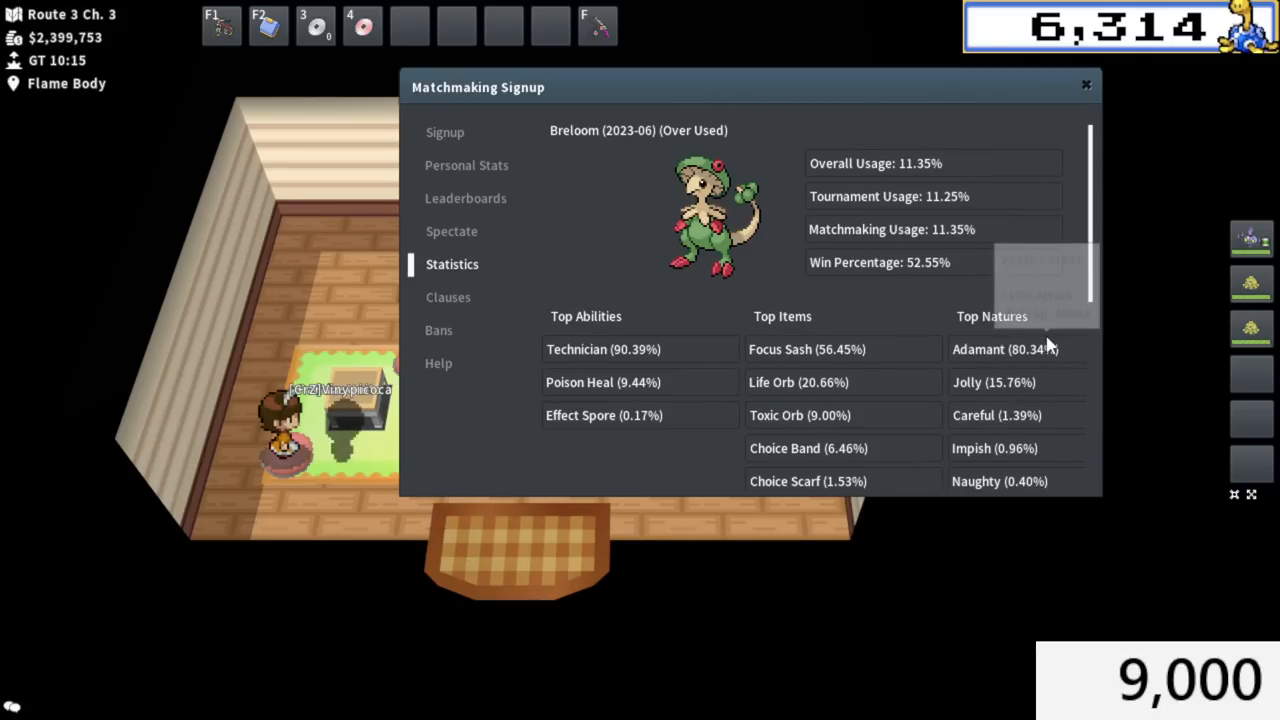
{"action": "mouse_move", "coordinate": [1024, 328]}
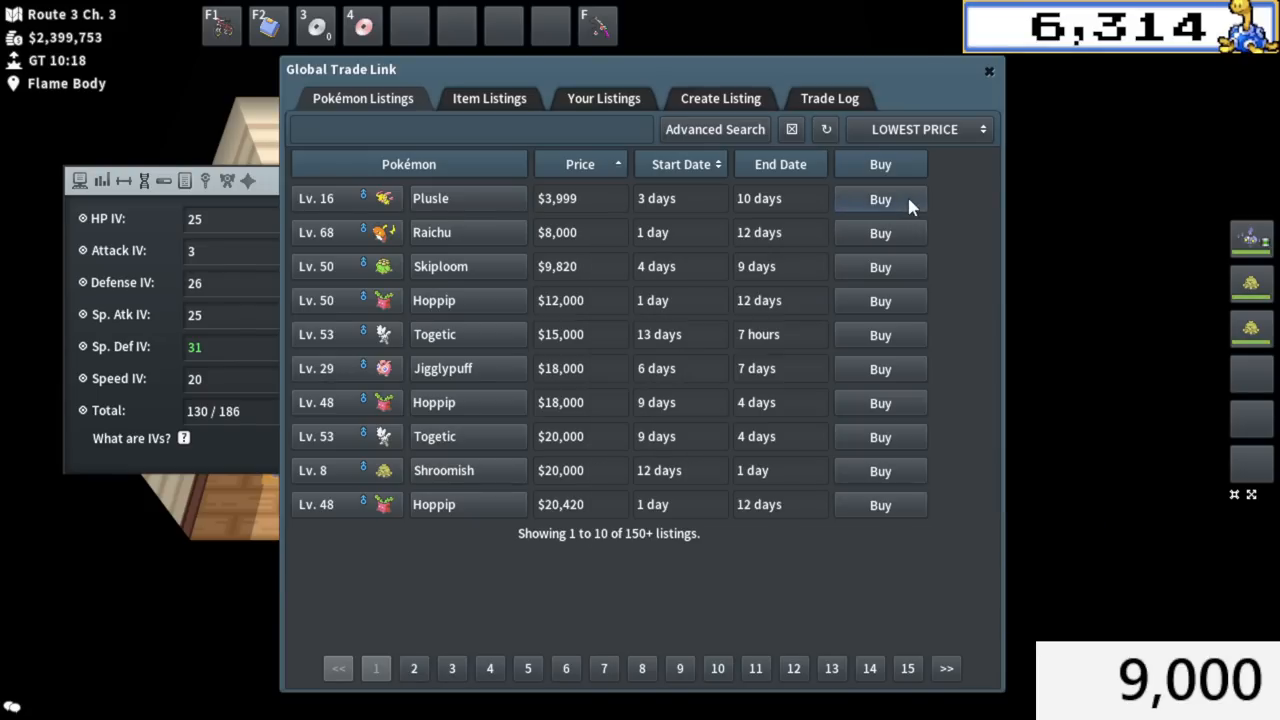
Buy the $3,999 Plusle and breed it with a Shroomish at the breeder.
{"action": "left_click", "coordinate": [880, 198]}
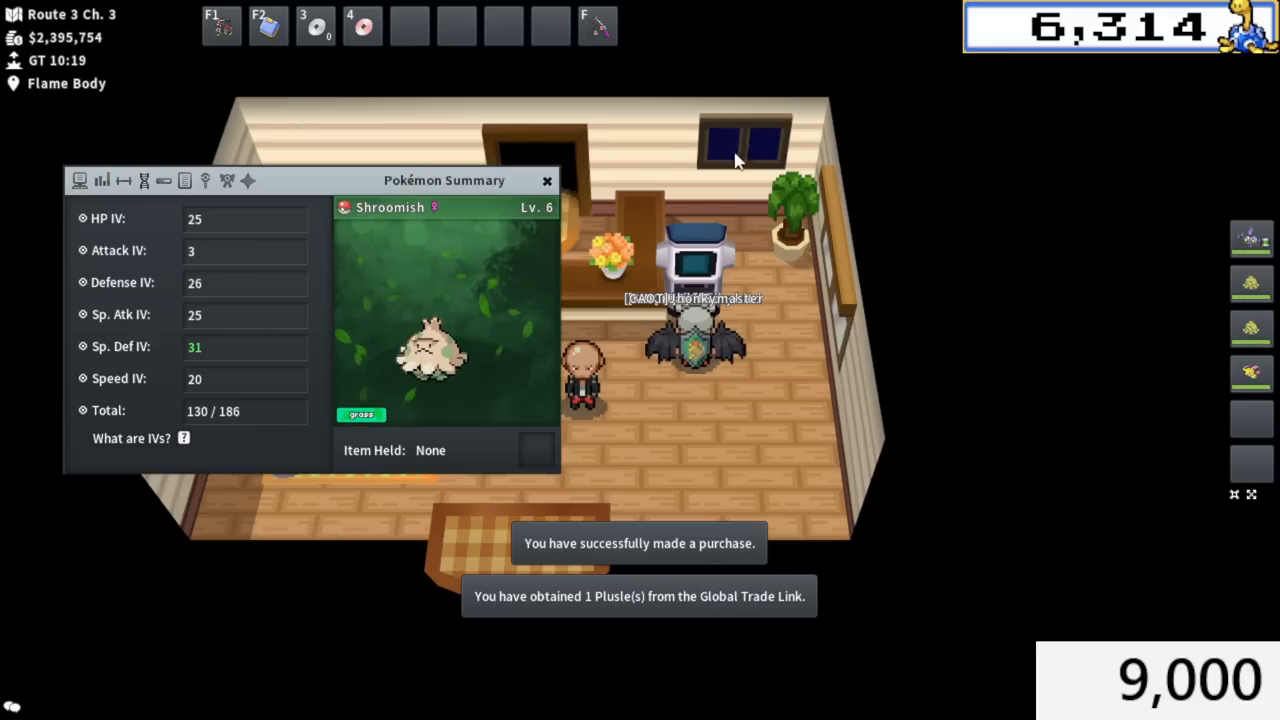
{"action": "left_click", "coordinate": [548, 180]}
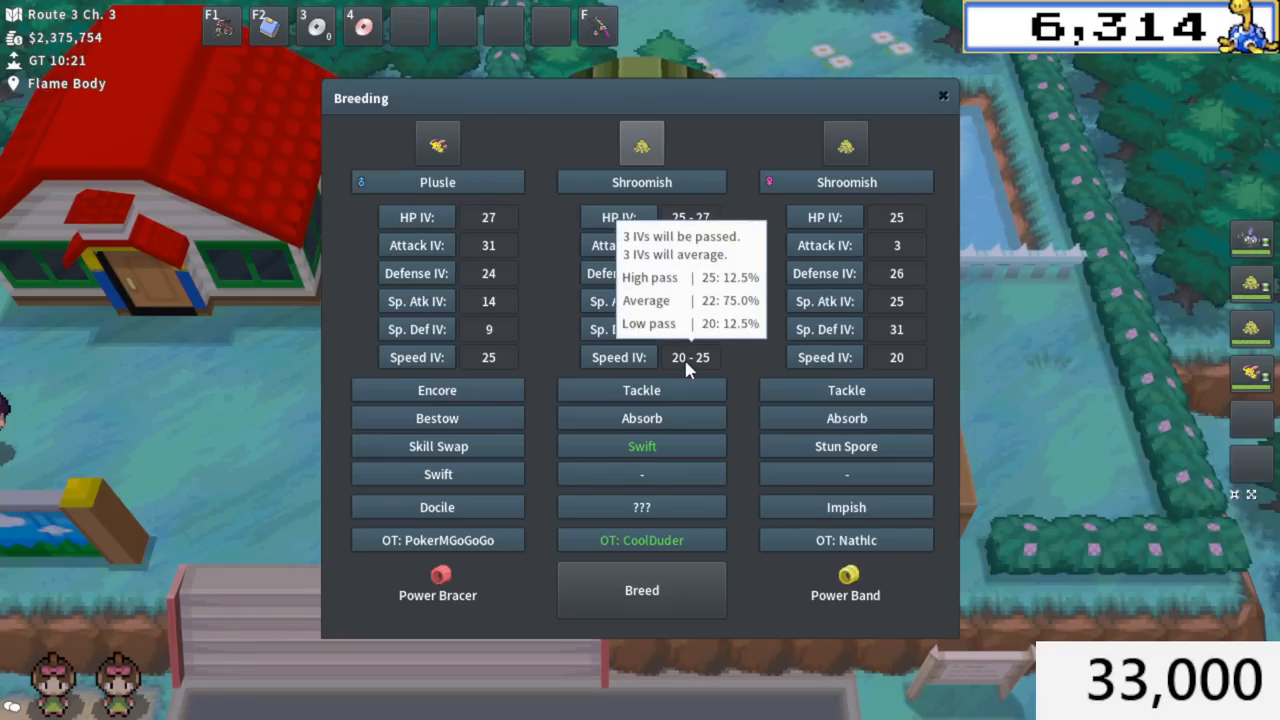
{"action": "mouse_move", "coordinate": [716, 350]}
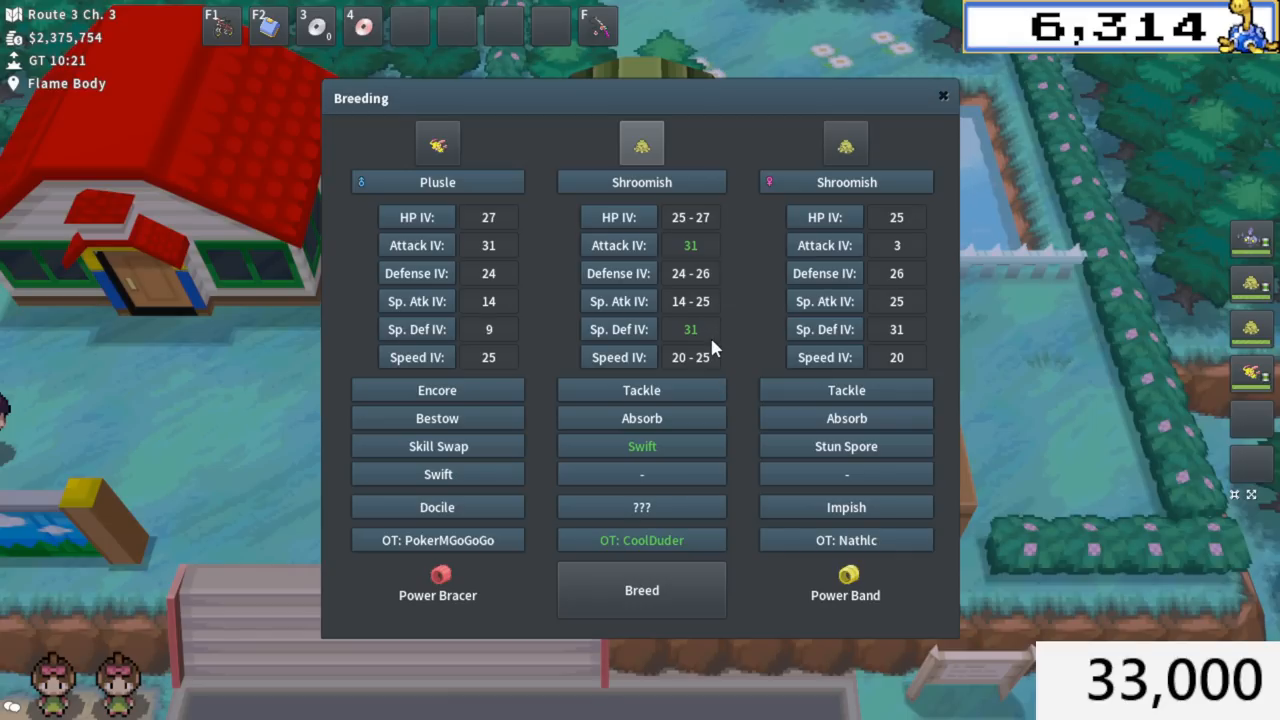
{"action": "left_click", "coordinate": [640, 590]}
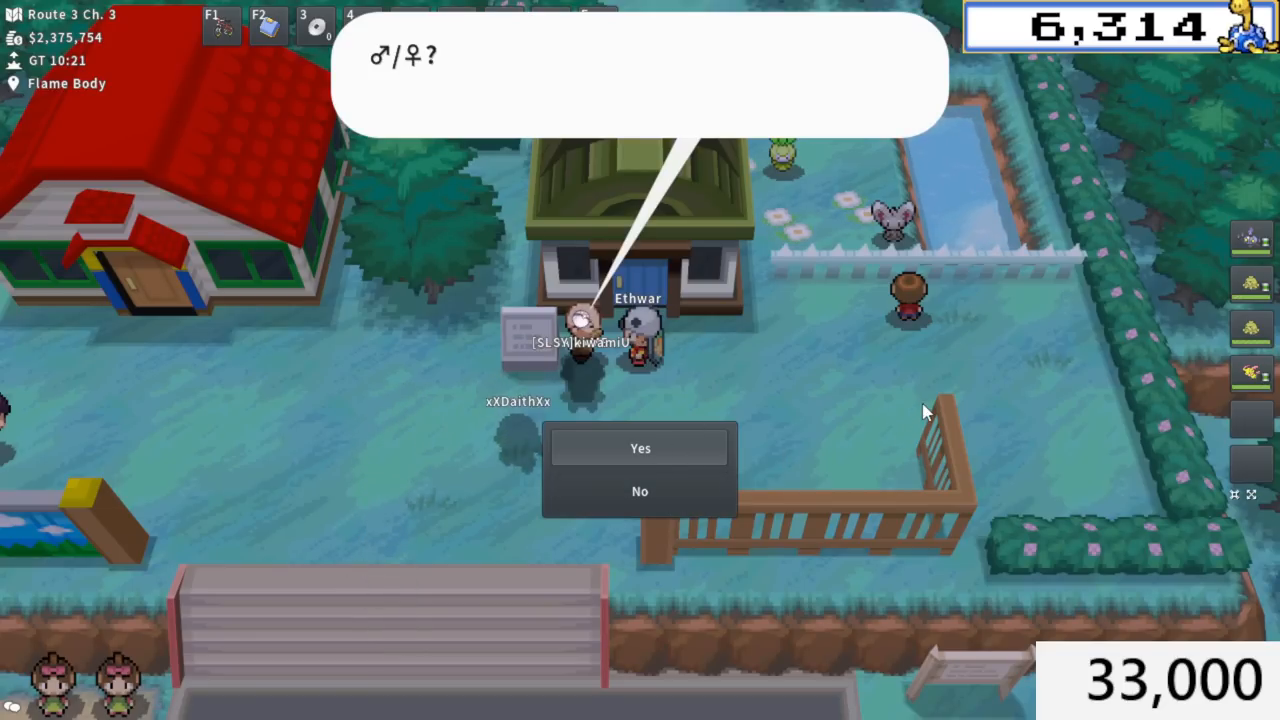
Search SHROOM on the GTL and compare a Lv. 8 Shroomish's IVs beside a Hoppip listing's.
{"action": "left_click", "coordinate": [640, 448]}
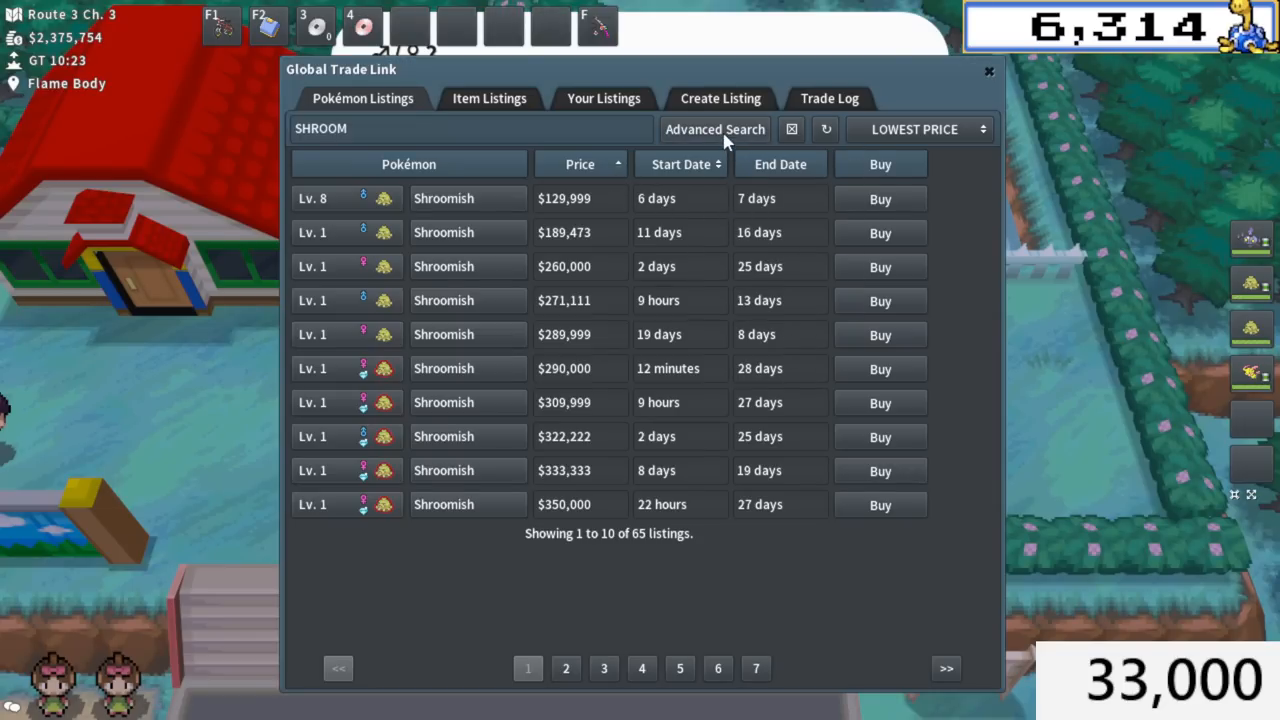
{"action": "mouse_move", "coordinate": [700, 268]}
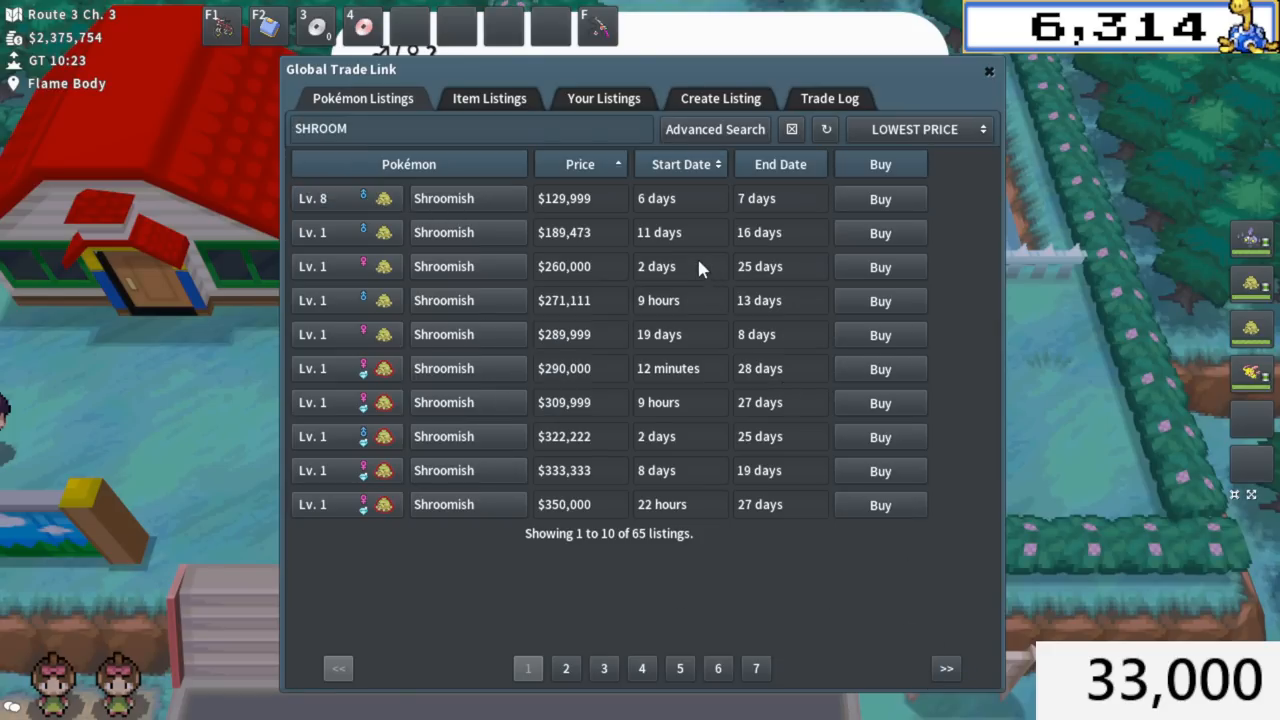
{"action": "left_click", "coordinate": [580, 164]}
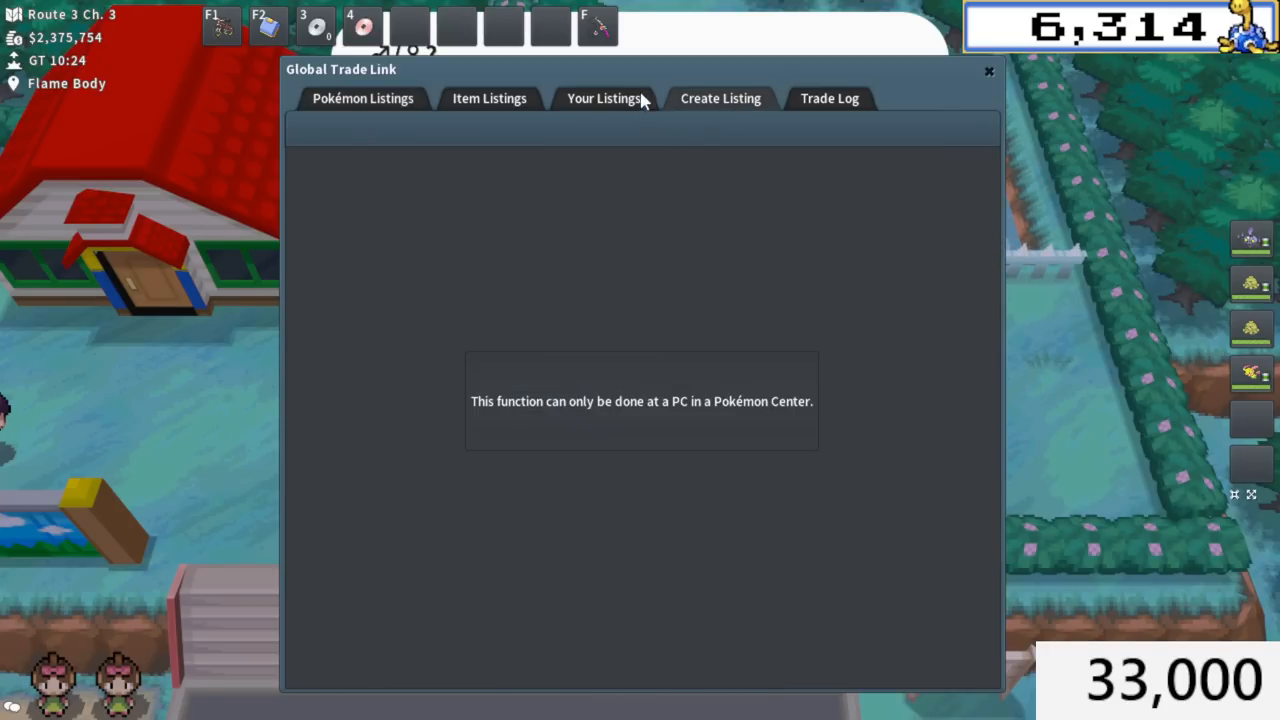
{"action": "left_click", "coordinate": [362, 98]}
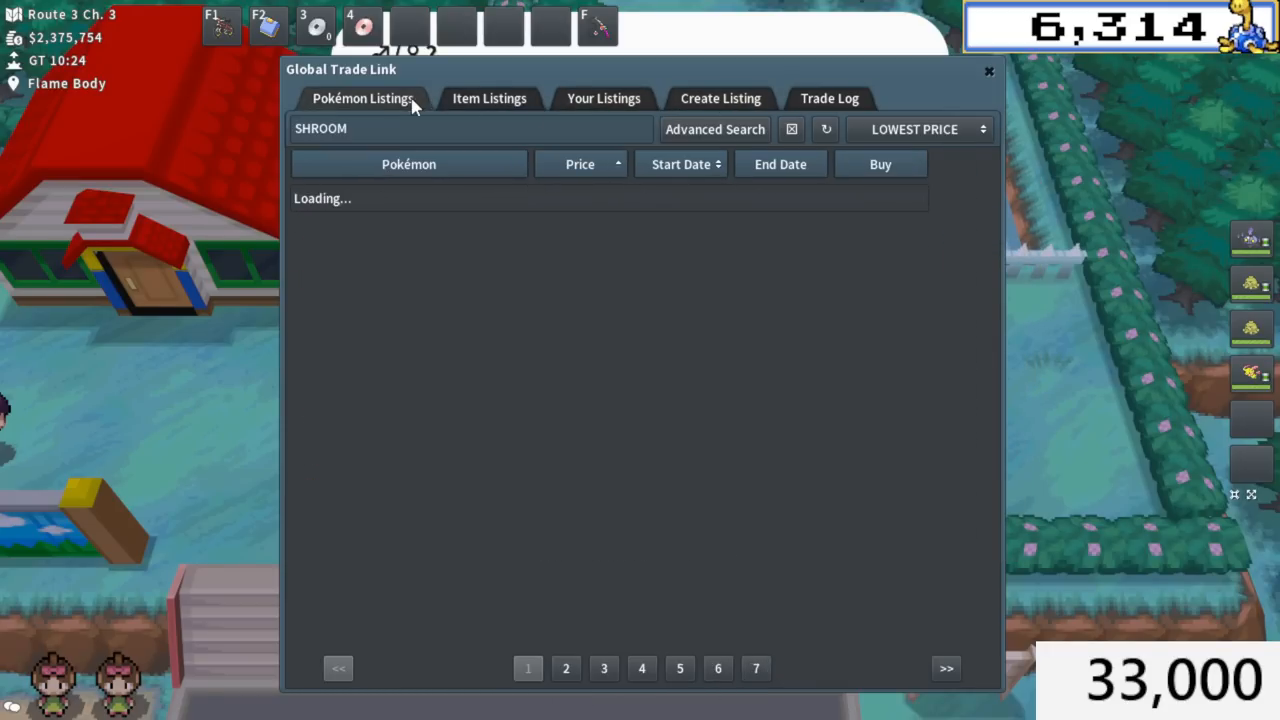
{"action": "left_click", "coordinate": [714, 128]}
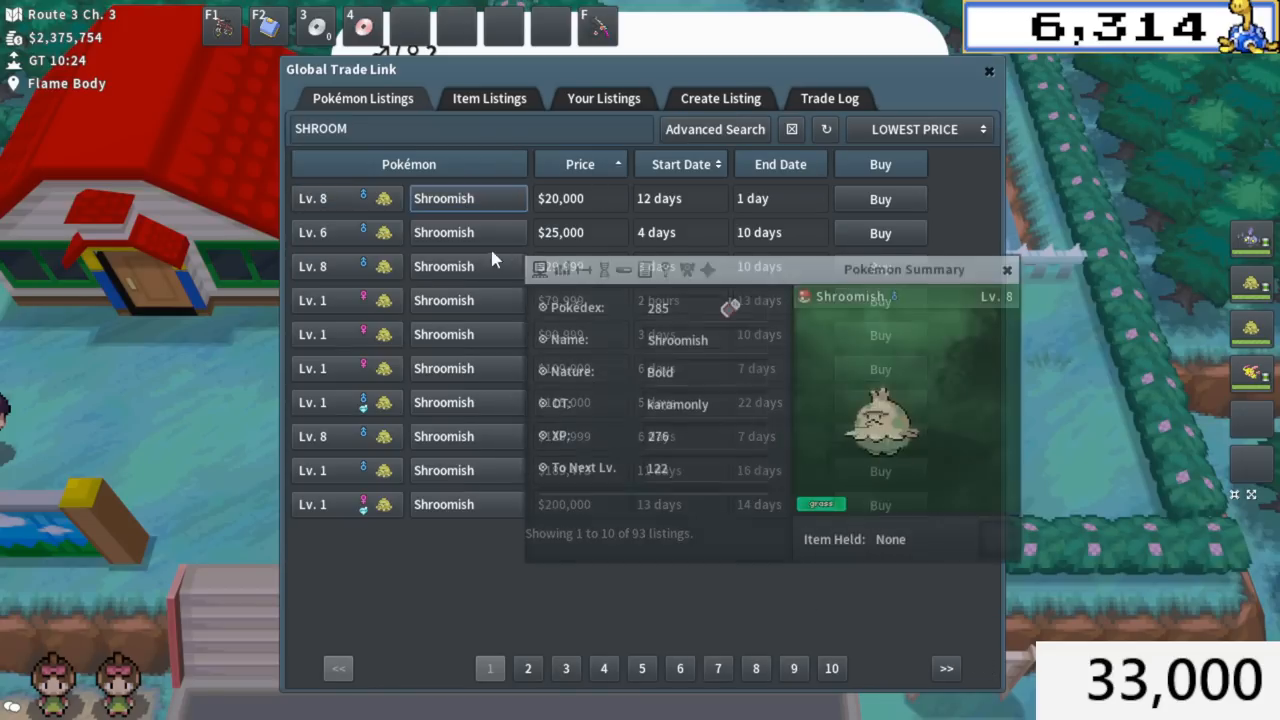
{"action": "left_click", "coordinate": [562, 268]}
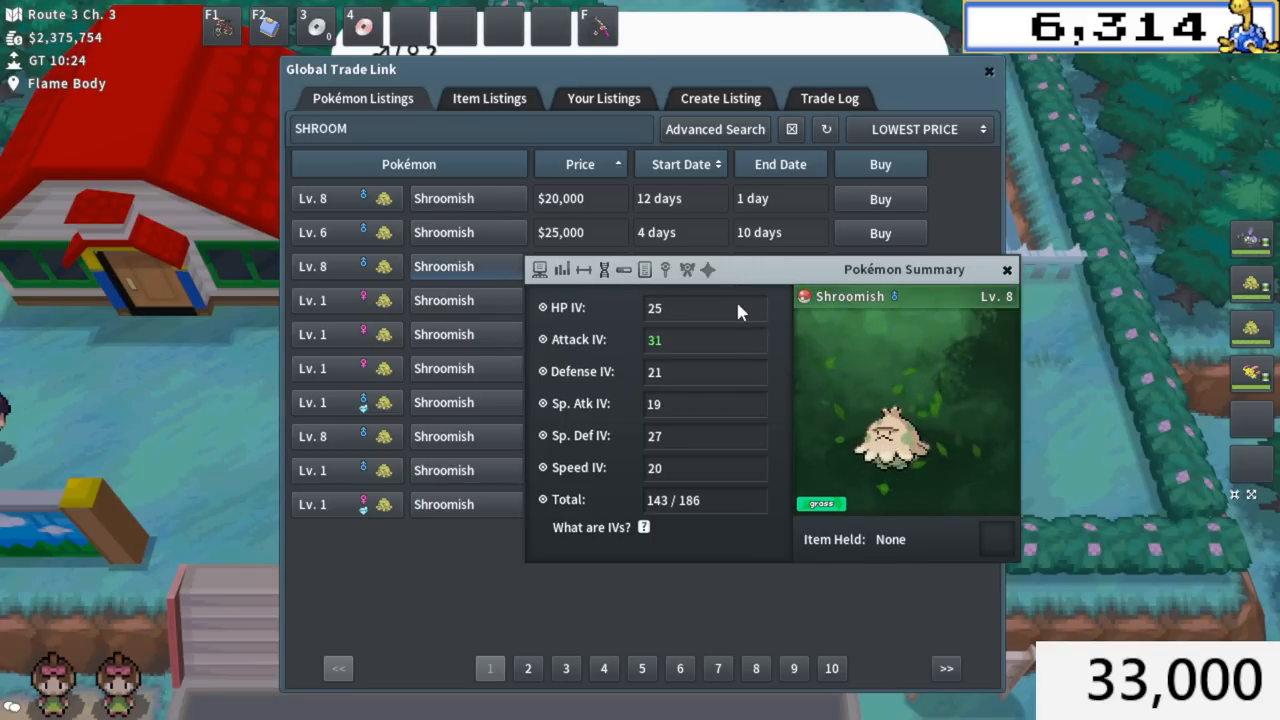
{"action": "left_click", "coordinate": [1008, 268]}
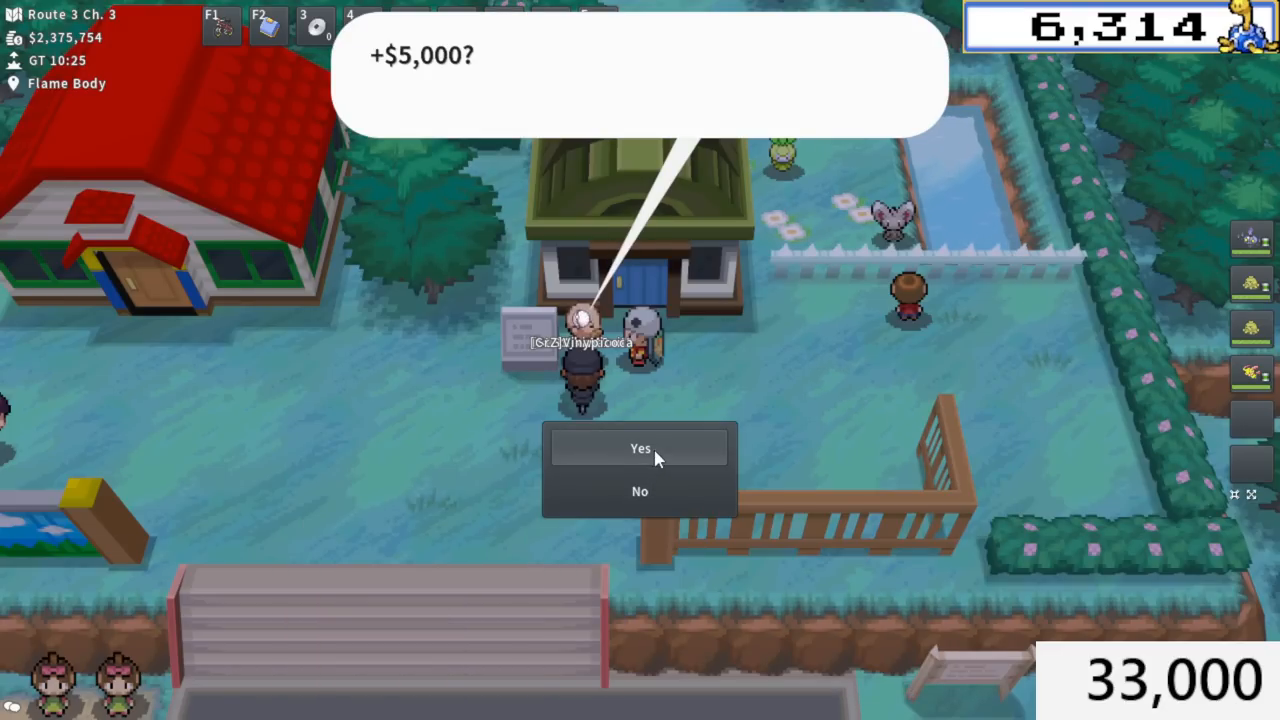
Accept the breeder's extra $5,000 charge for choosing the offspring's gender.
{"action": "left_click", "coordinate": [640, 448]}
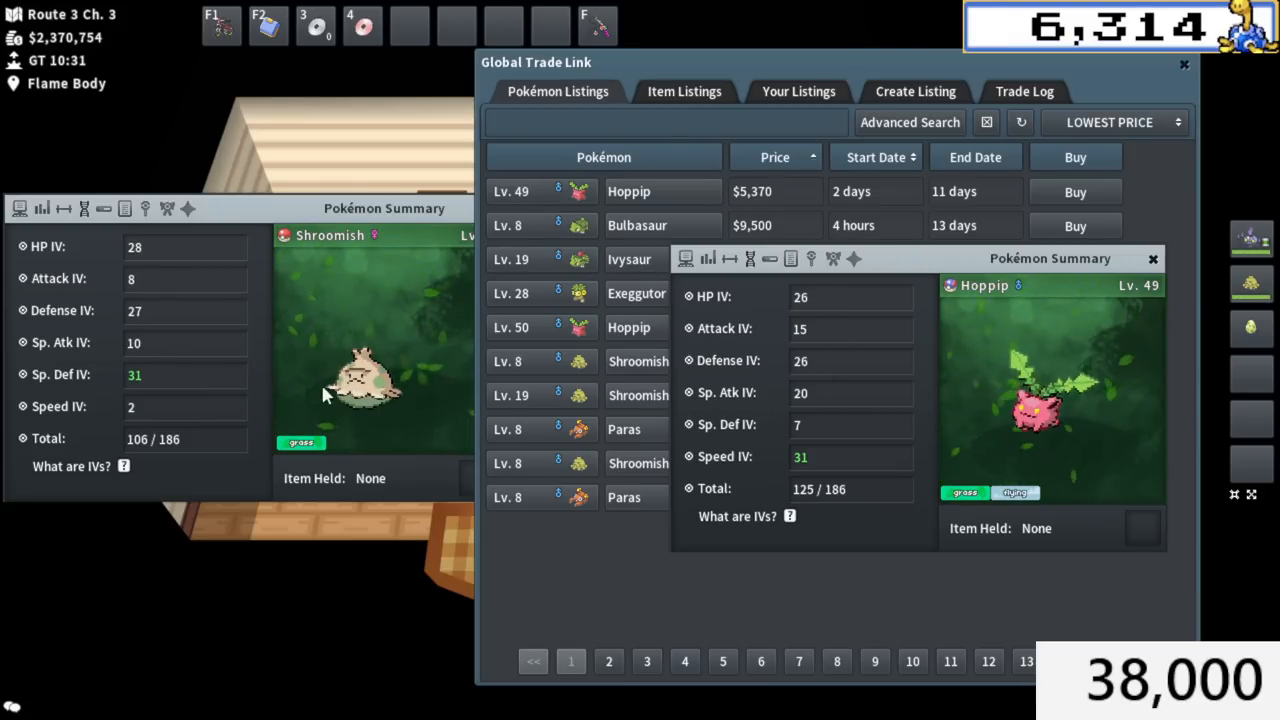
Close the GTL window and walk to the Day Care man on Route 3.
{"action": "left_click", "coordinate": [1152, 258]}
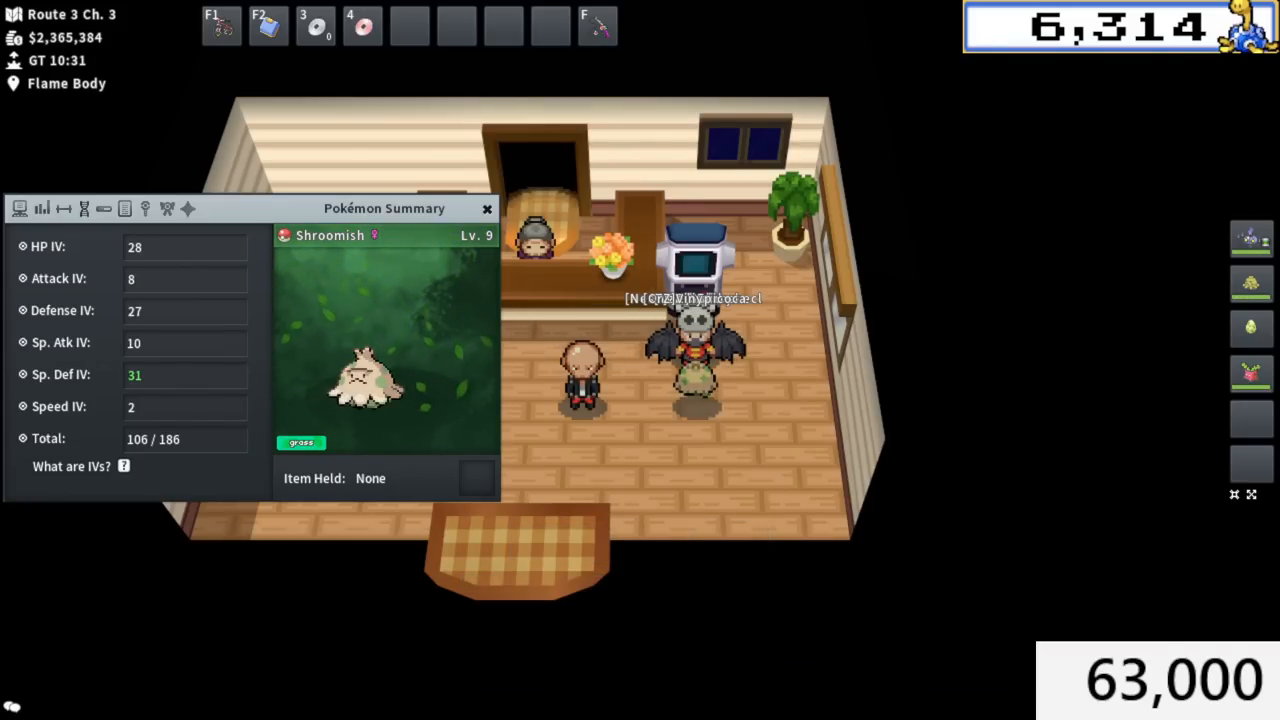
{"action": "left_click", "coordinate": [488, 208]}
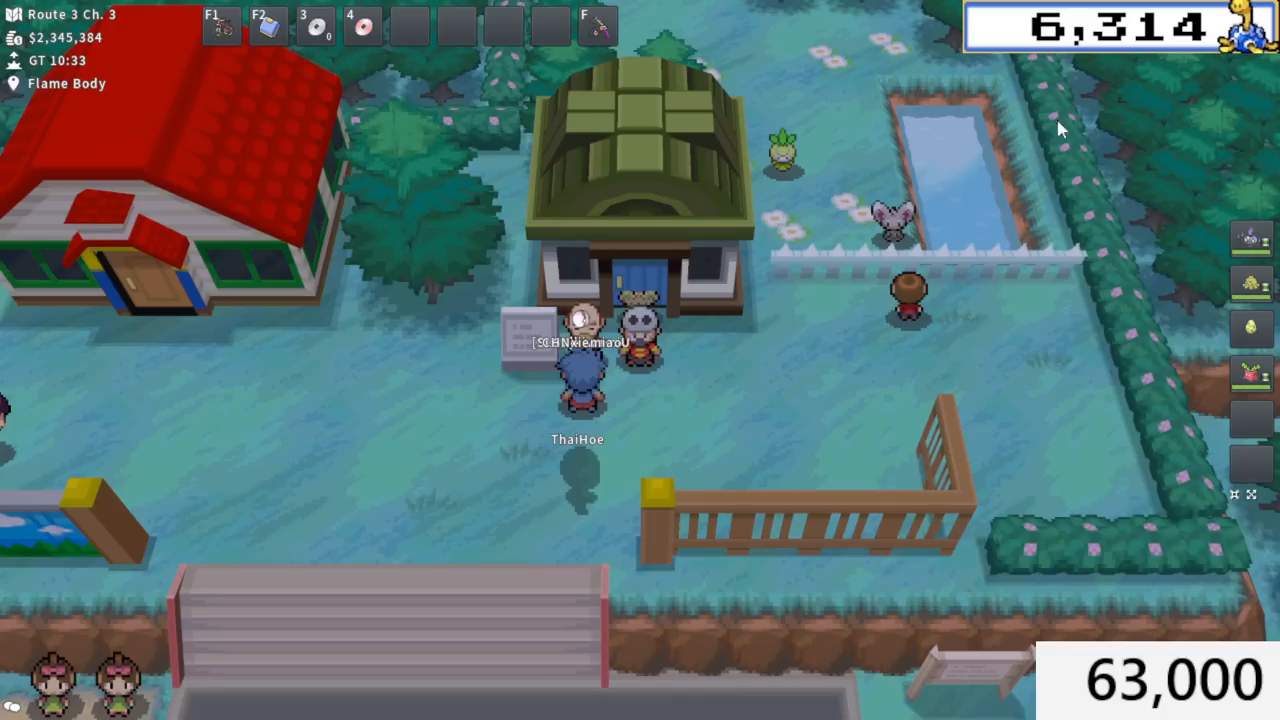
Breed the Hoppip with Shroomish as the opposite parent at the Day Care man.
{"action": "left_click", "coordinate": [1252, 238]}
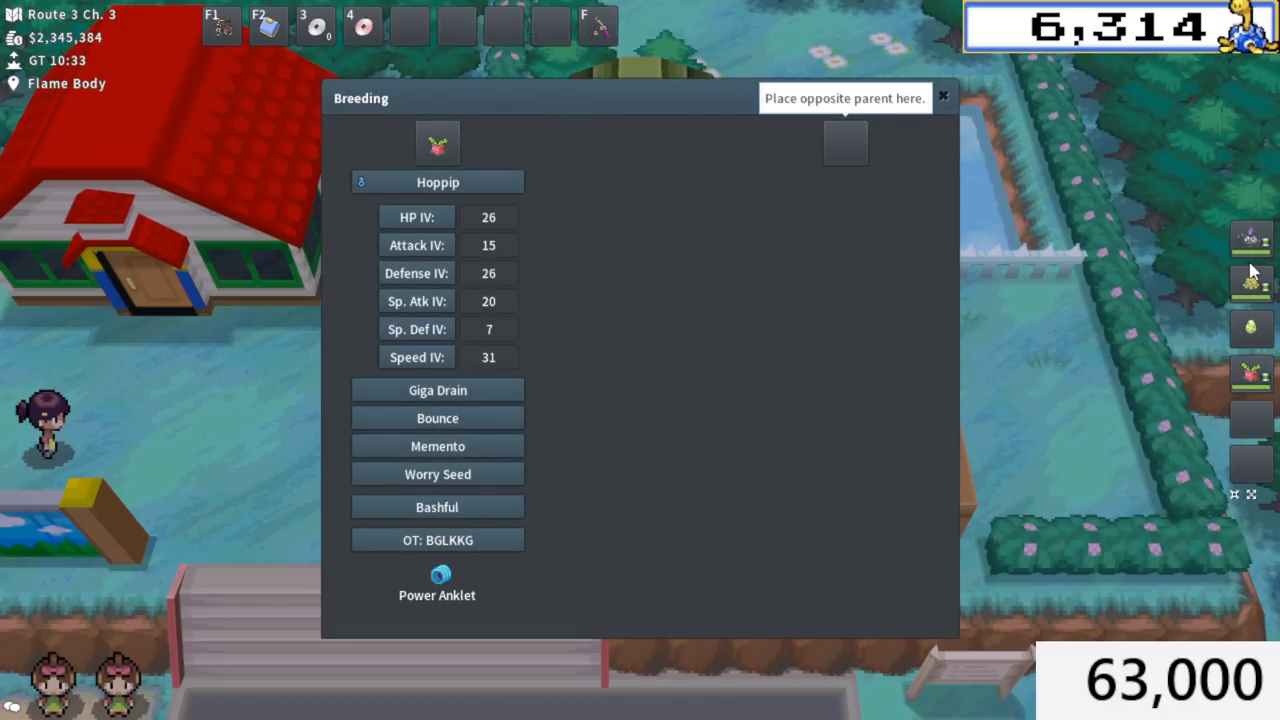
{"action": "left_click", "coordinate": [844, 142]}
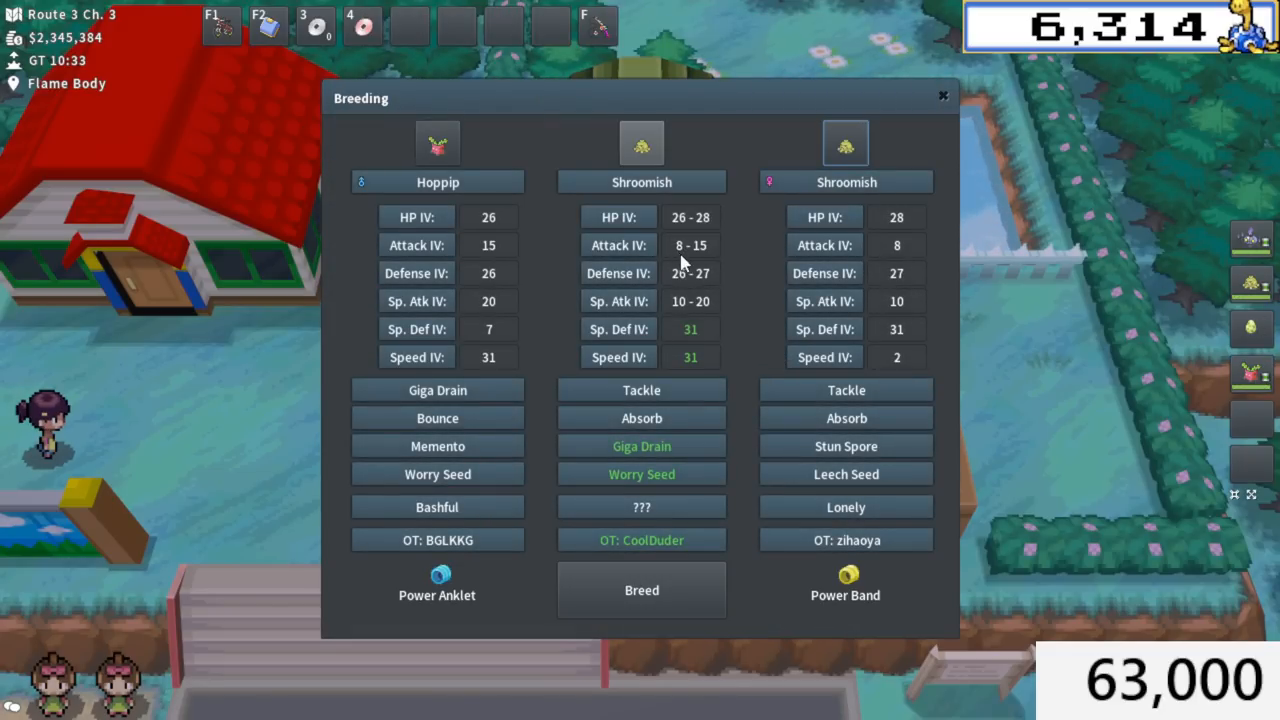
{"action": "mouse_move", "coordinate": [696, 282]}
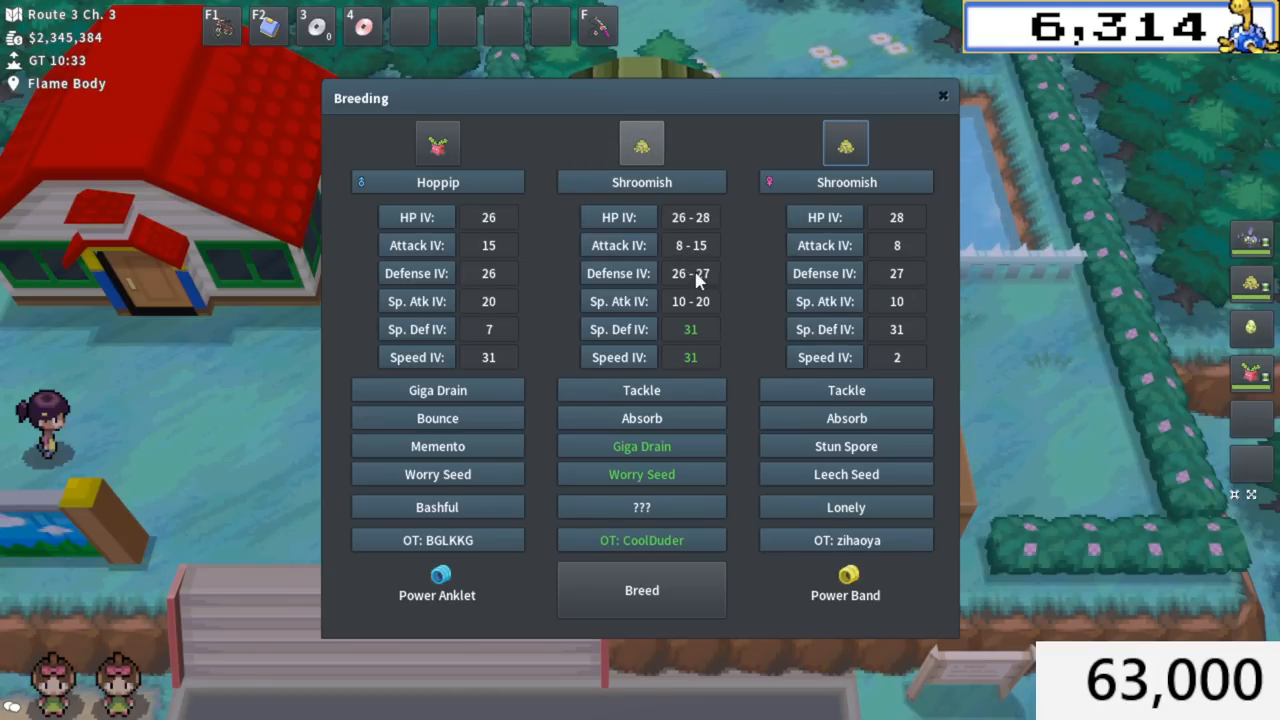
{"action": "mouse_move", "coordinate": [684, 356]}
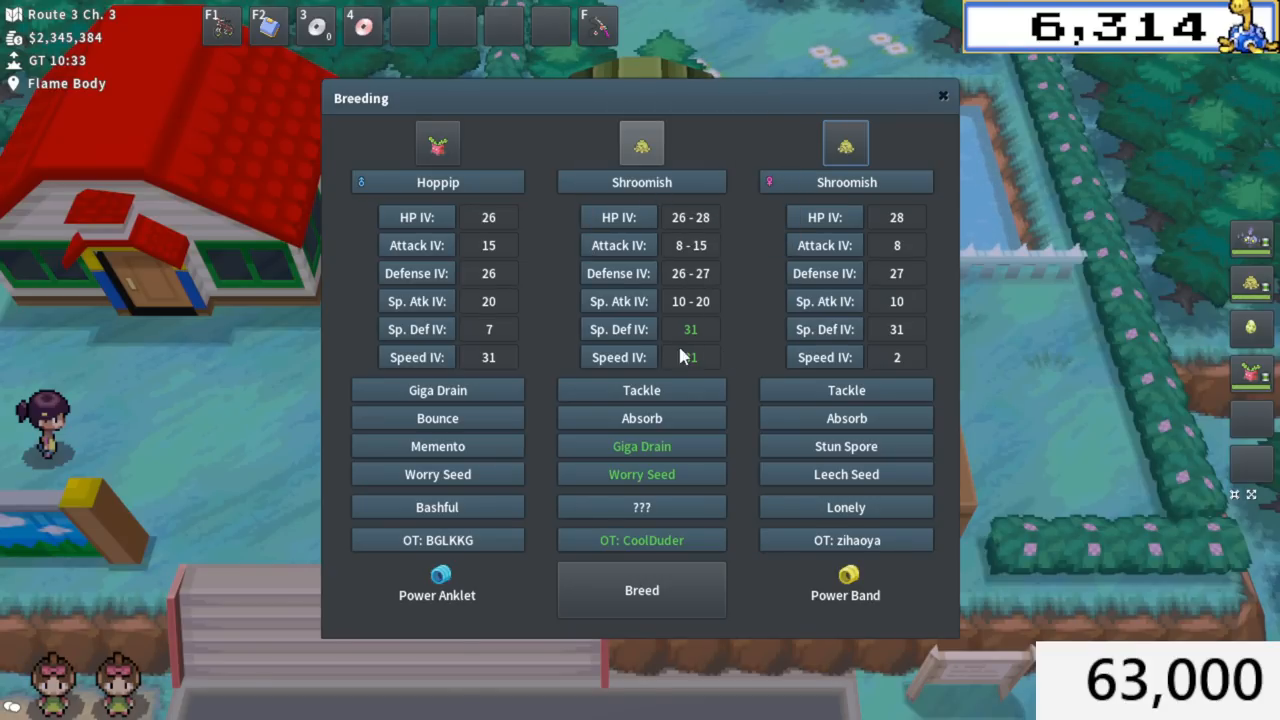
{"action": "mouse_move", "coordinate": [690, 356]}
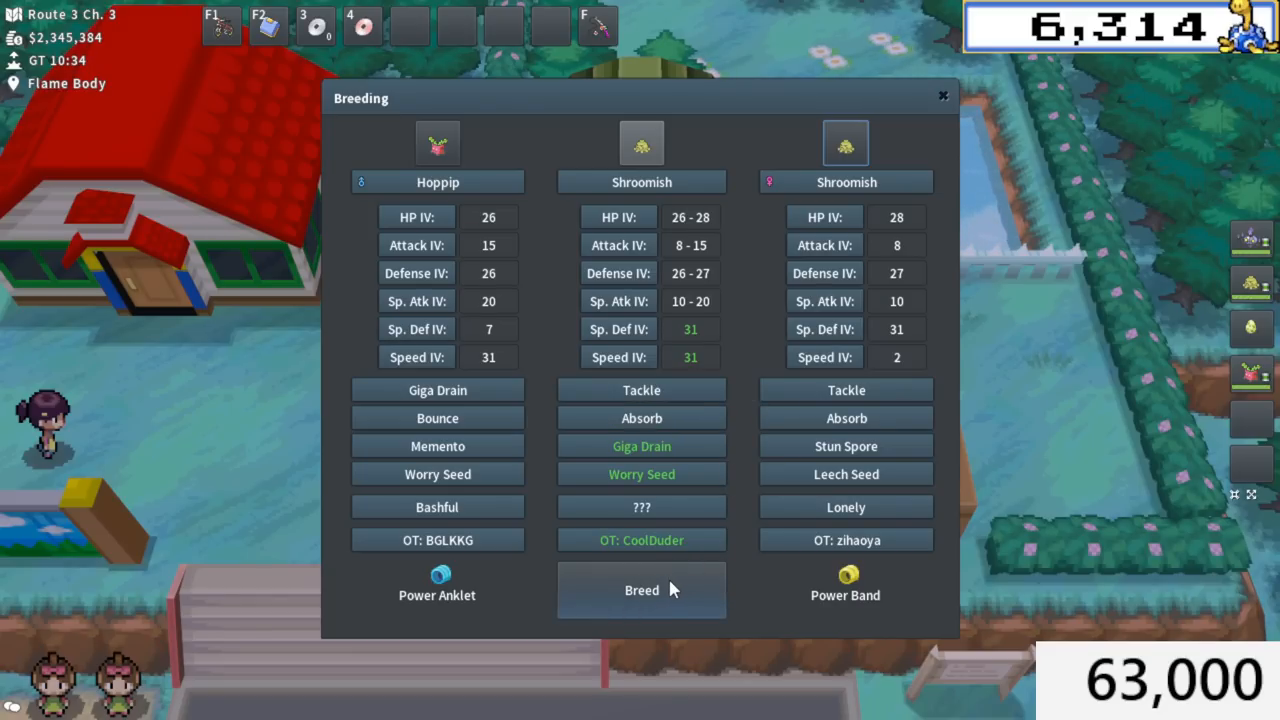
{"action": "left_click", "coordinate": [640, 590]}
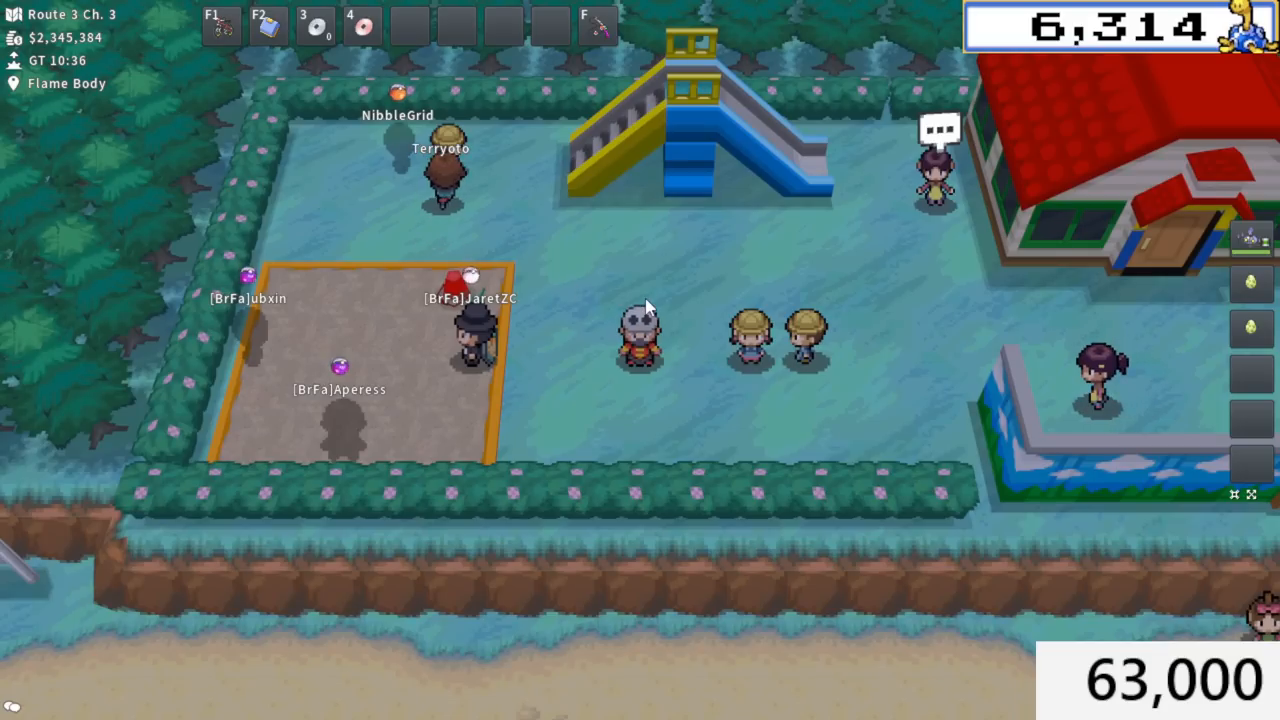
{"action": "mouse_move", "coordinate": [632, 294]}
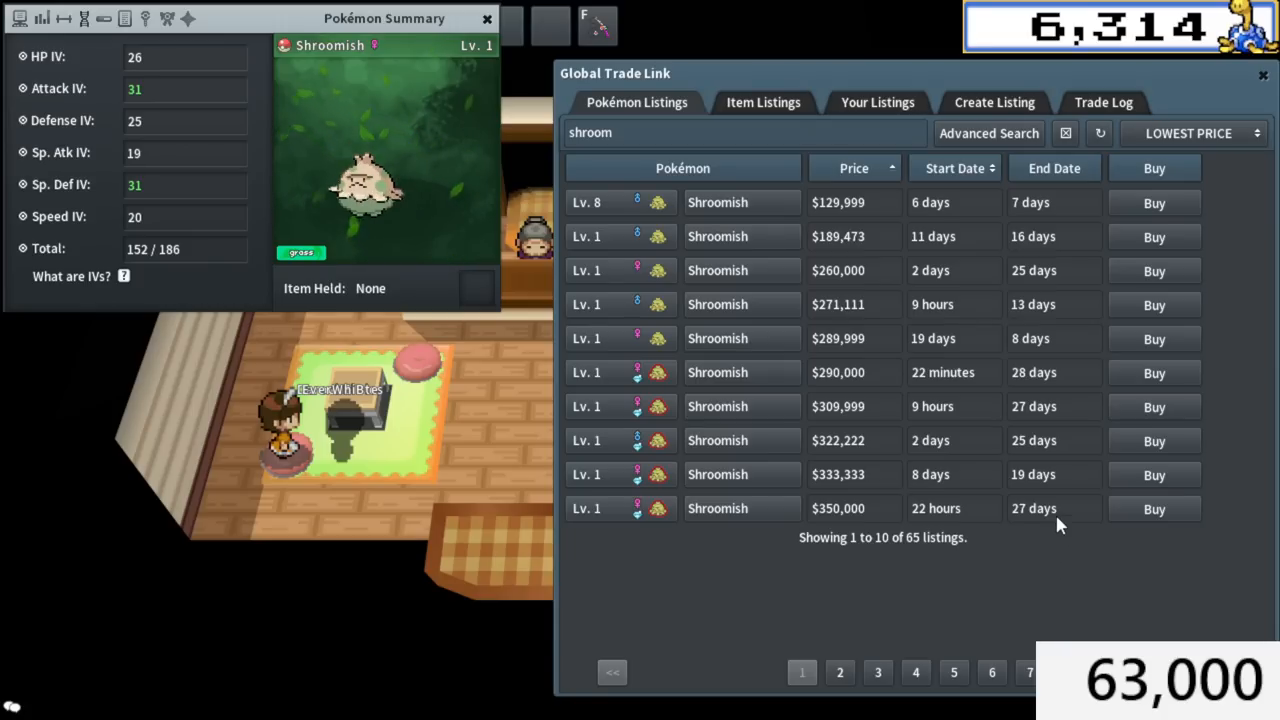
Refresh the Shroomish results and buy the $20,000 Lv. 8 Shroomish after inspecting it.
{"action": "left_click", "coordinate": [764, 102]}
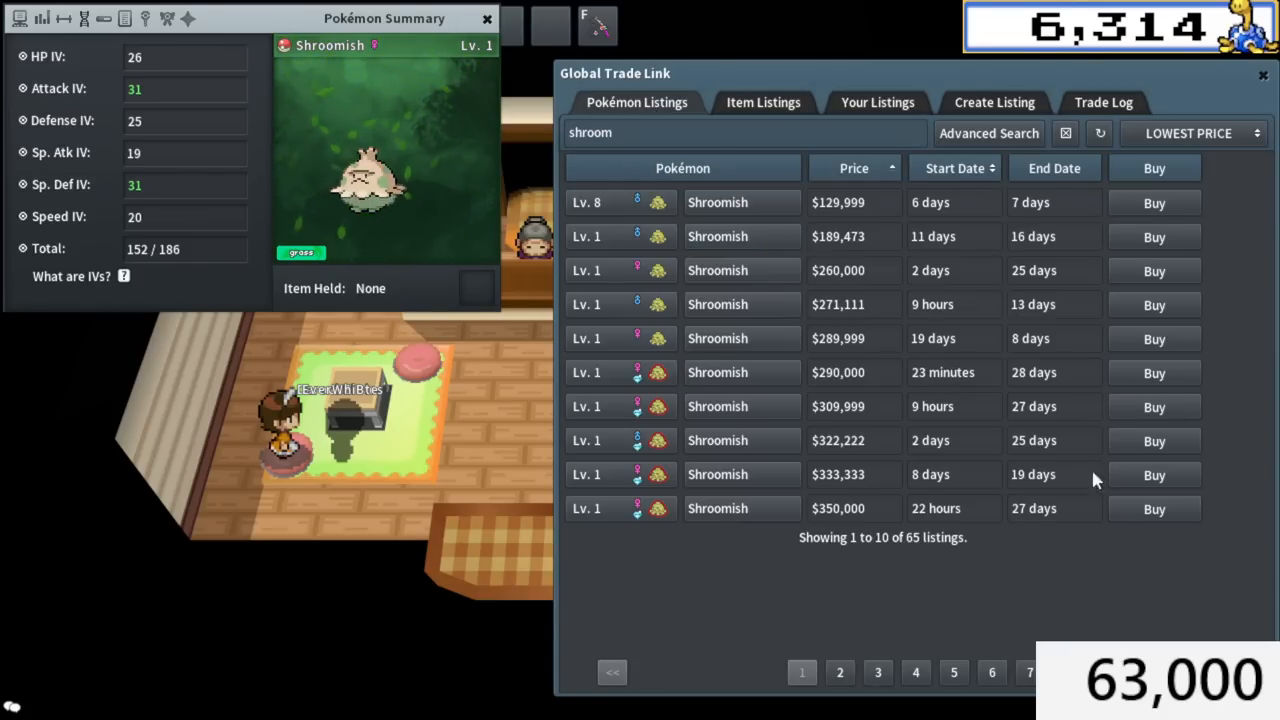
{"action": "left_click", "coordinate": [988, 132]}
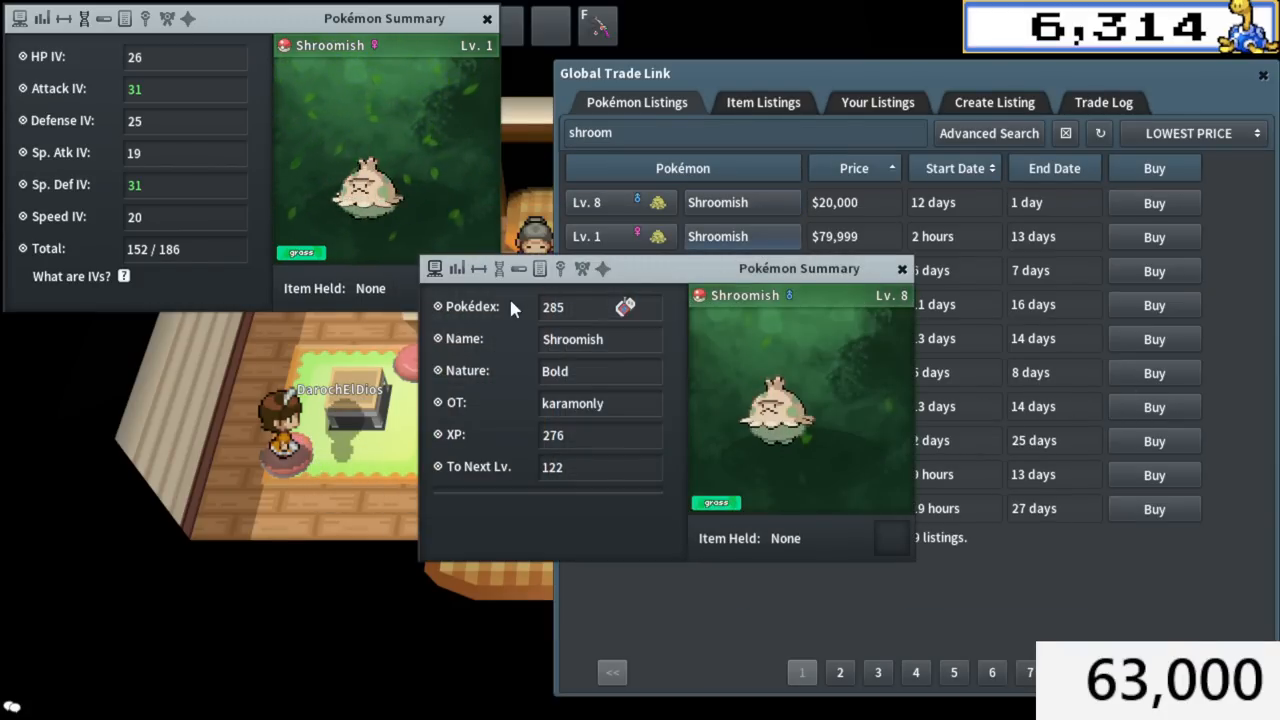
{"action": "left_click", "coordinate": [900, 268]}
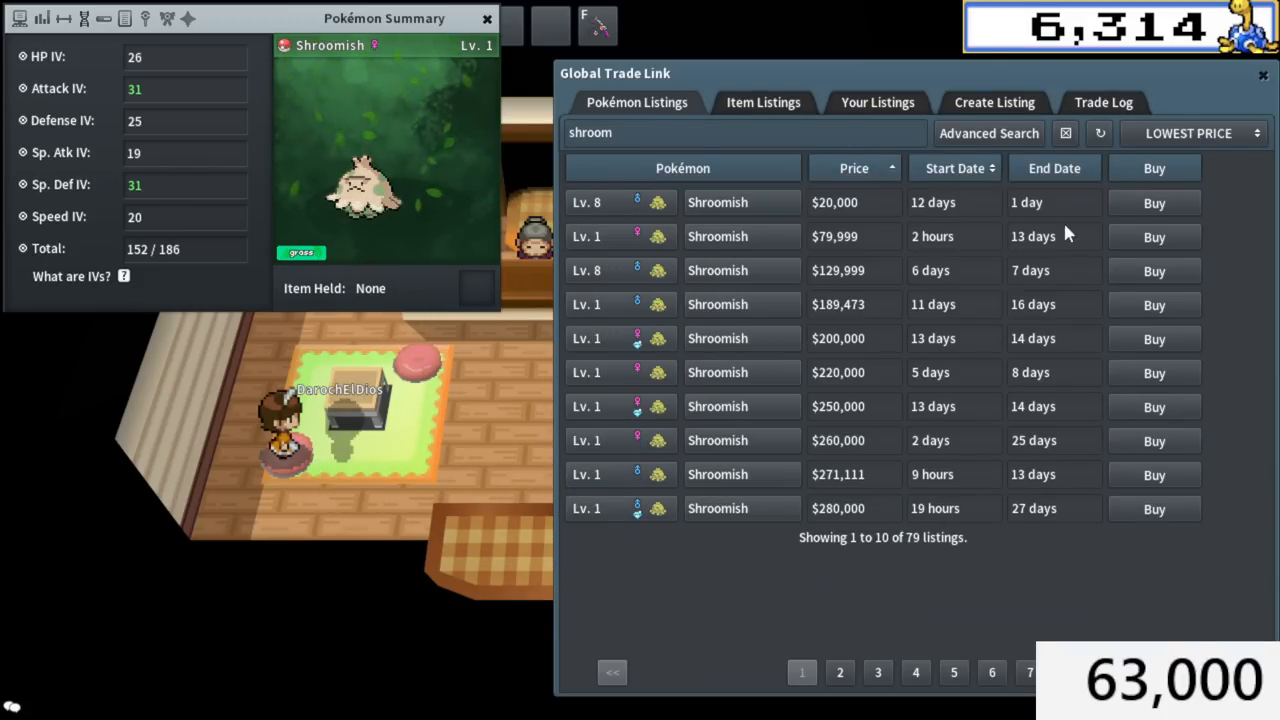
{"action": "left_click", "coordinate": [1154, 202]}
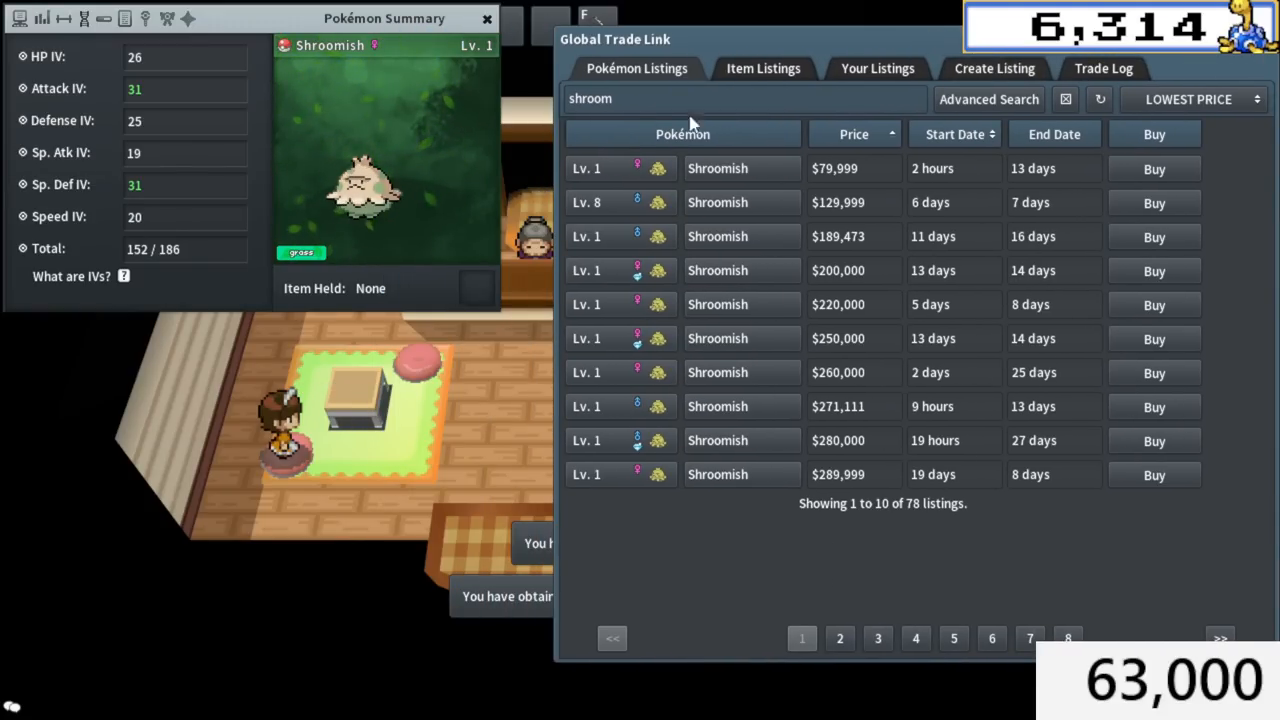
{"action": "left_click", "coordinate": [994, 68]}
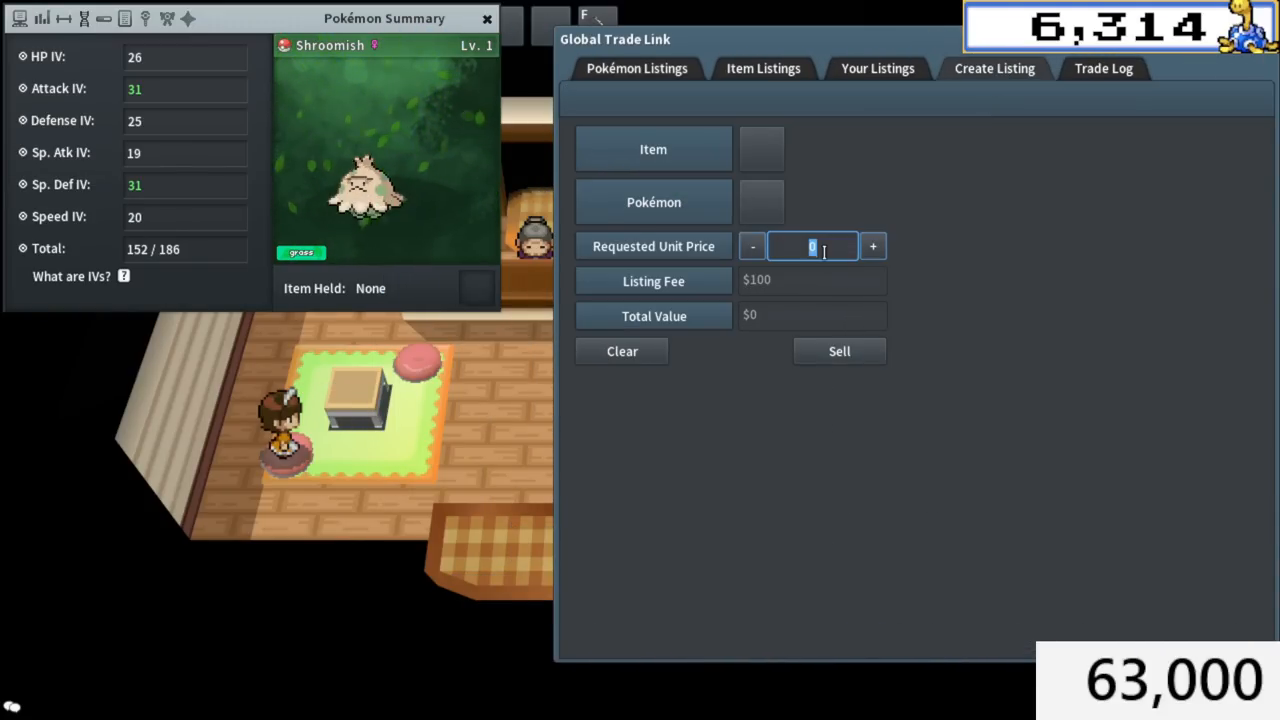
List the Lv. 1 Shroomish on the GTL for $59,999 and check it among the newest listings.
{"action": "type", "text": "599999"}
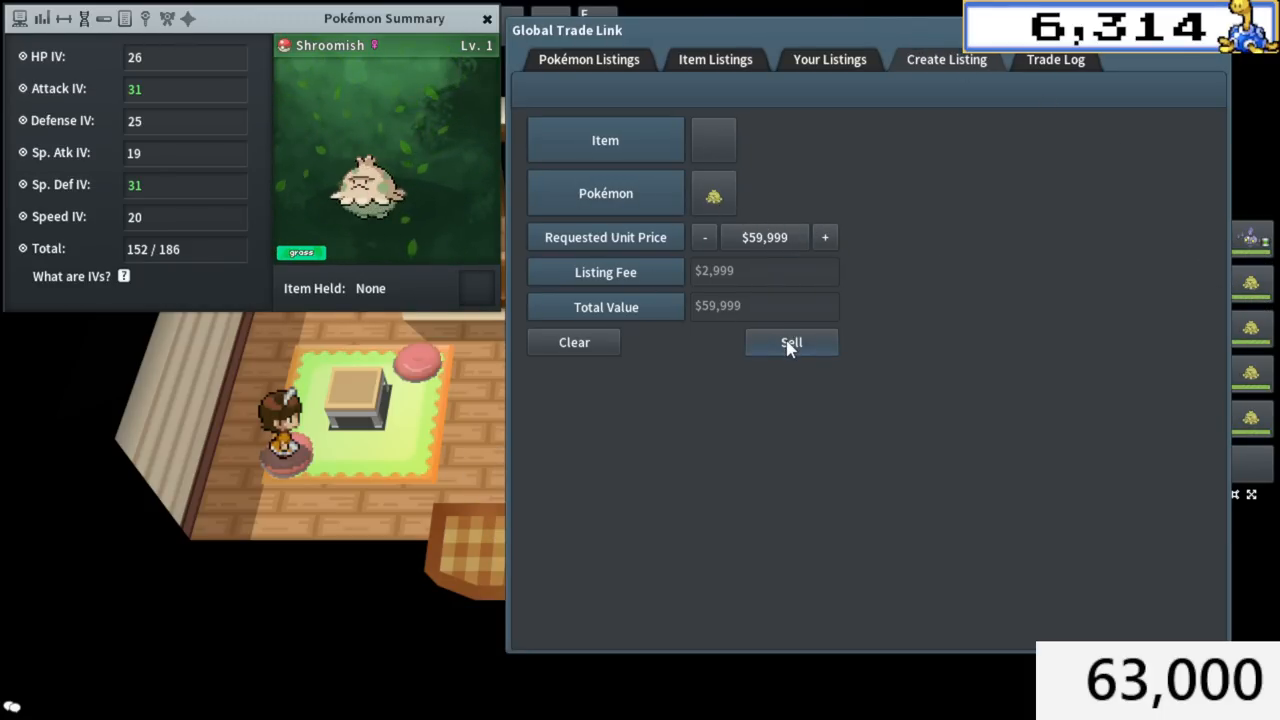
{"action": "left_click", "coordinate": [792, 342]}
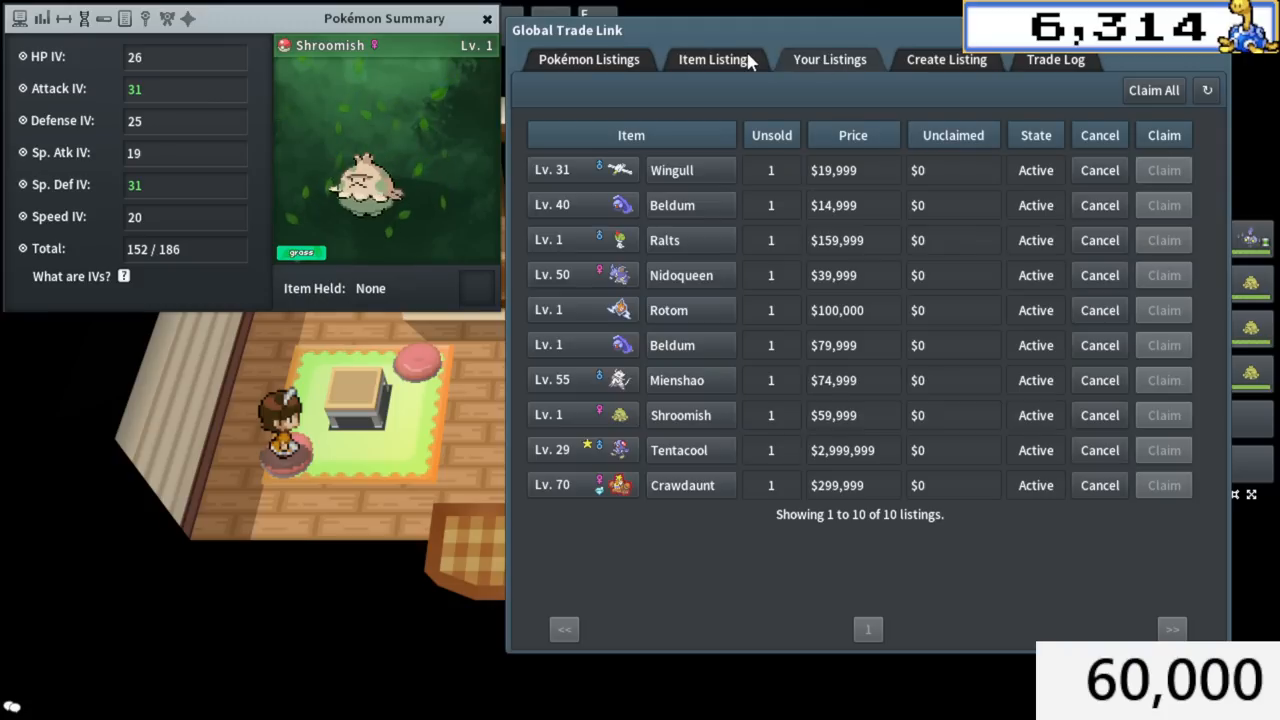
{"action": "left_click", "coordinate": [828, 60]}
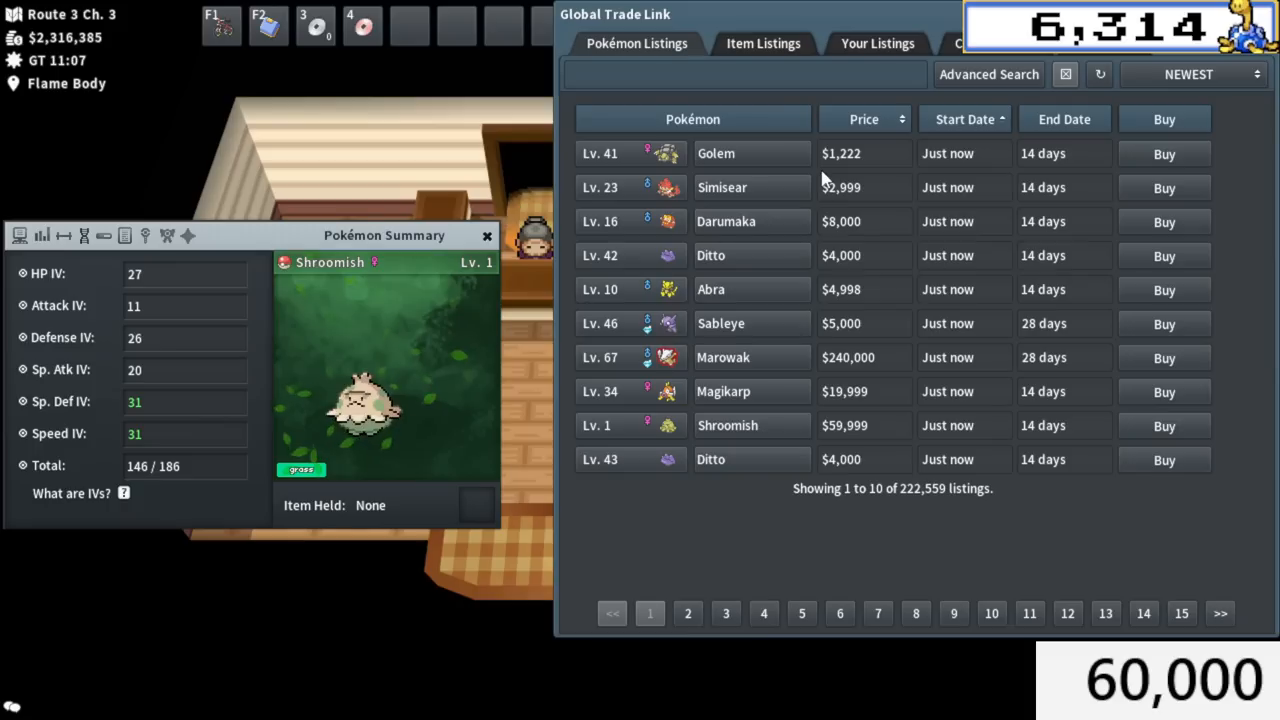
Search the GTL with the Fairy egg group filter and view the Lv. 19 Shroomish summary.
{"action": "left_click", "coordinate": [988, 74]}
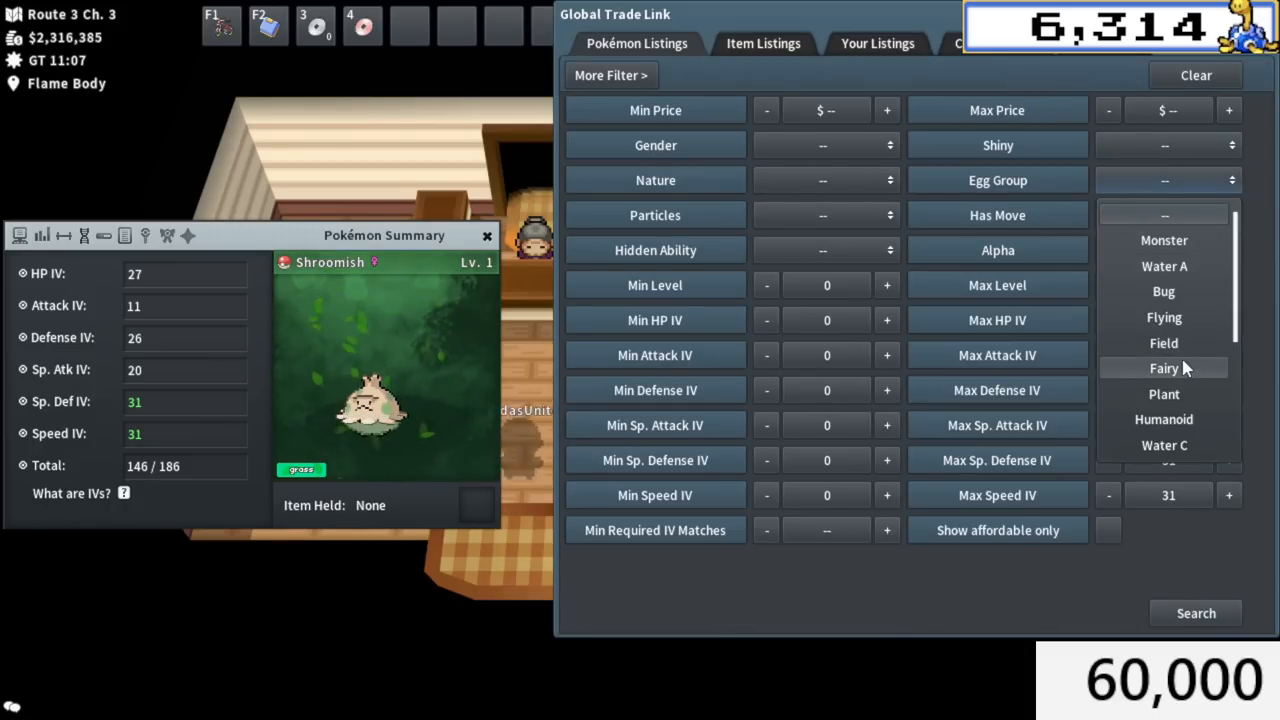
{"action": "left_click", "coordinate": [1164, 368]}
{"action": "type", "text": "3"}
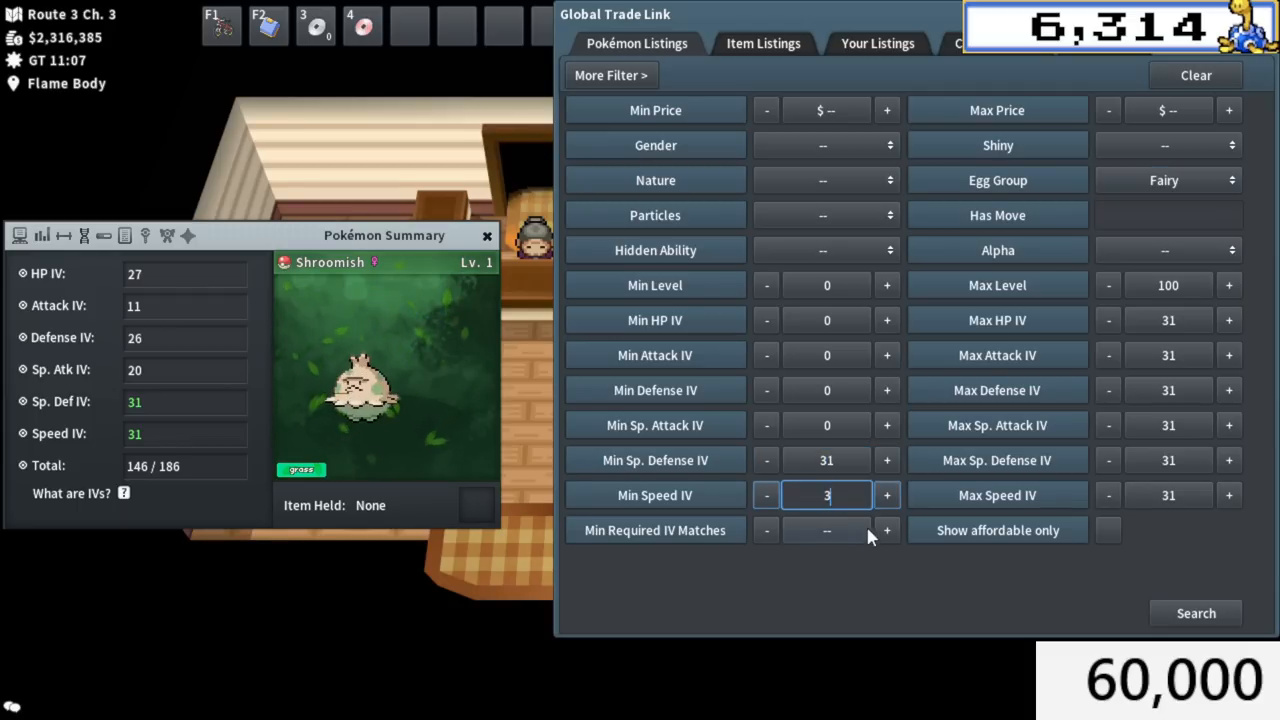
{"action": "left_click", "coordinate": [1196, 612]}
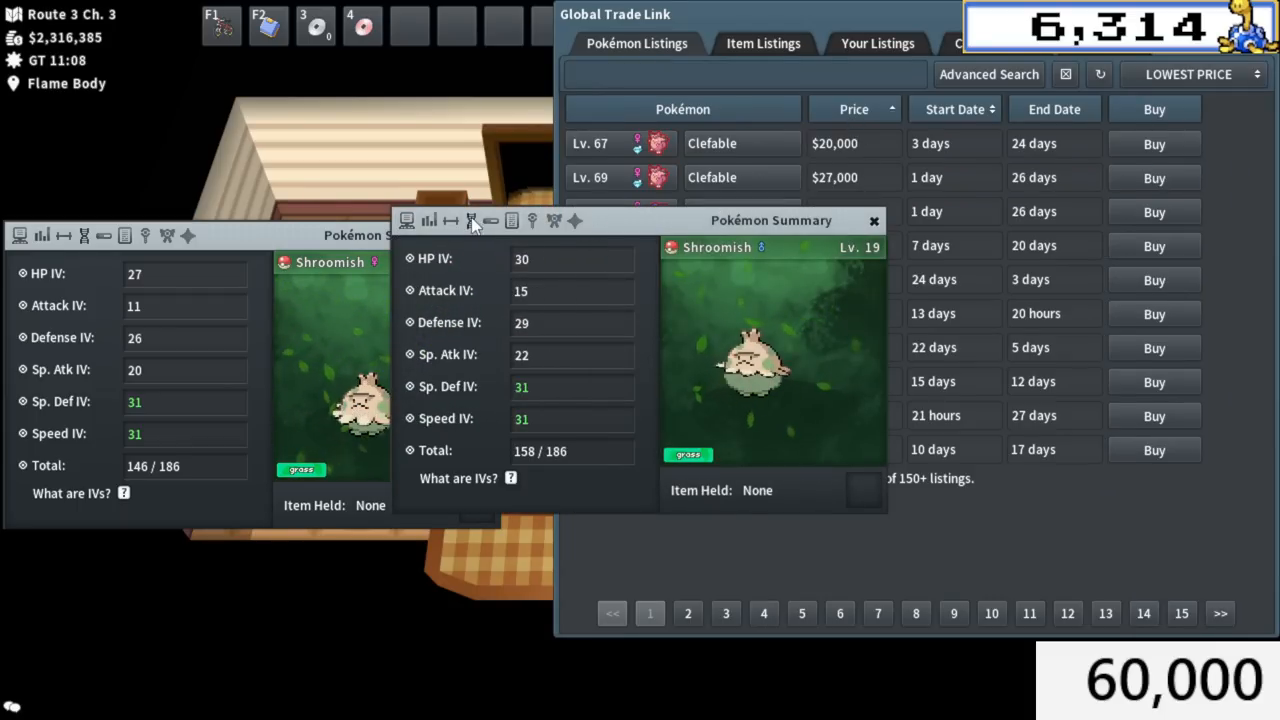
{"action": "left_click", "coordinate": [988, 74]}
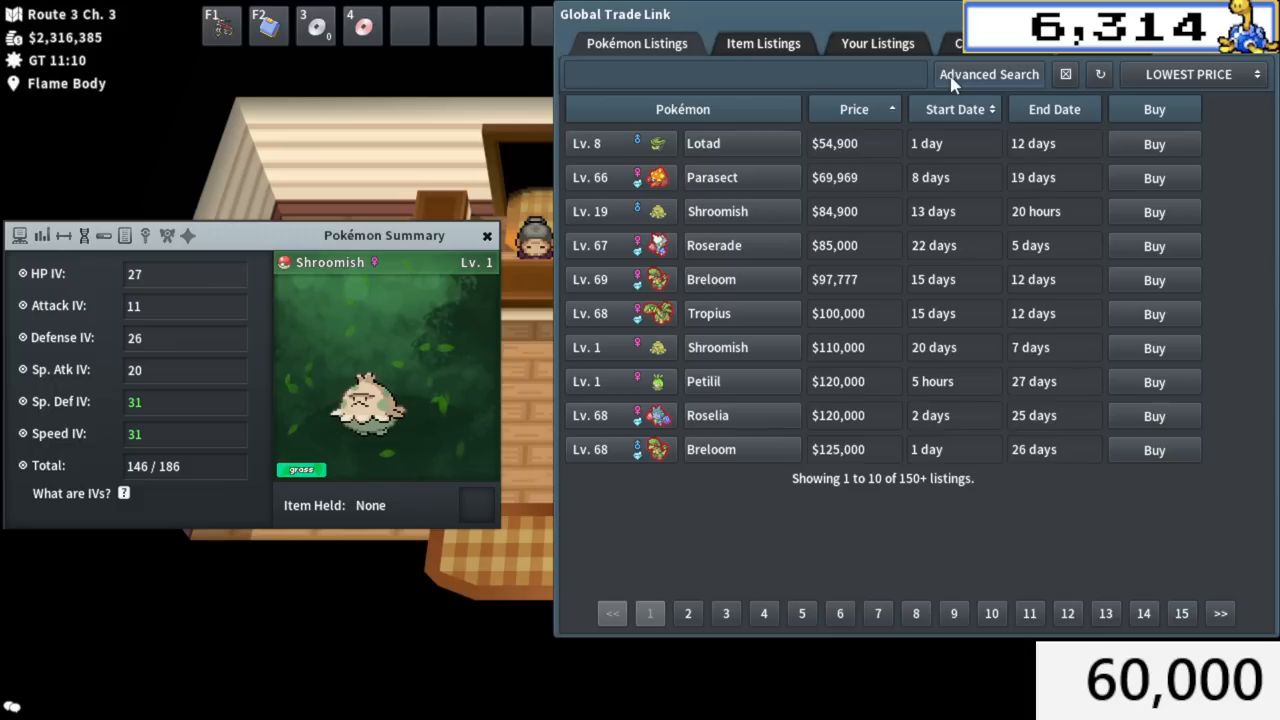
Search 'shroomi', compare the cheapest Shroomish at $84,900, then start a new listing.
{"action": "type", "text": "shroomi"}
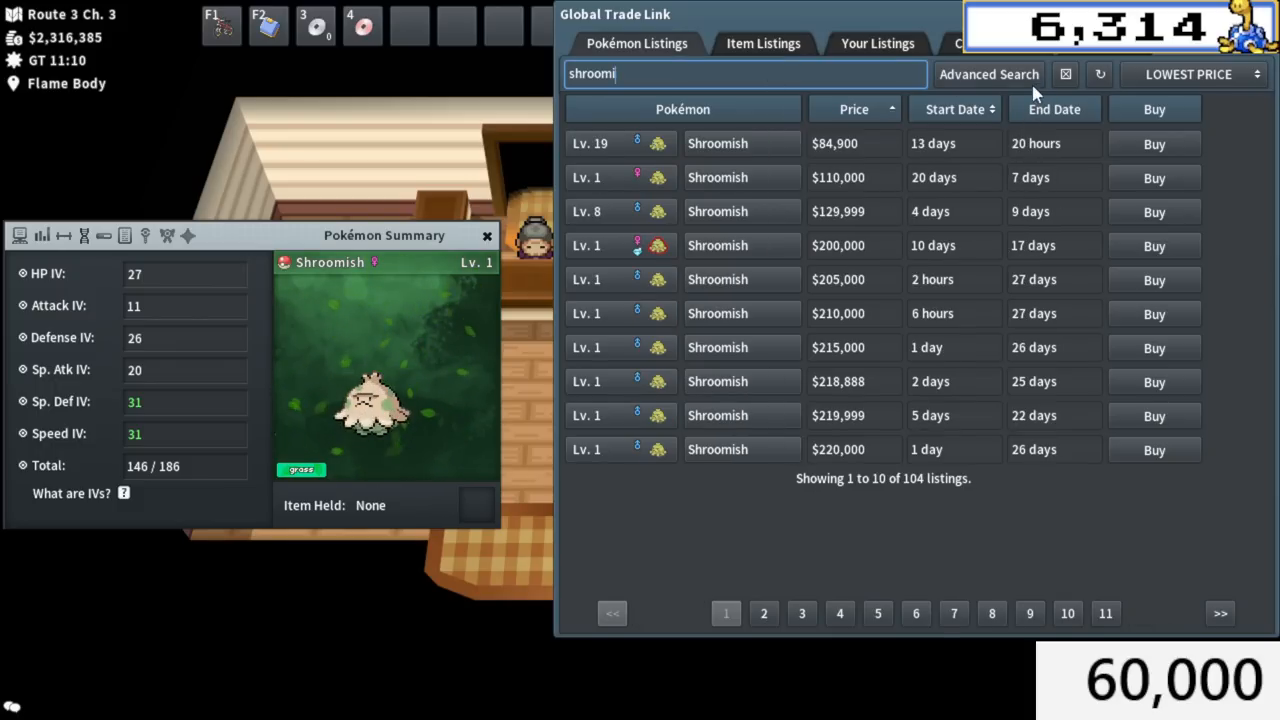
{"action": "left_click", "coordinate": [988, 74]}
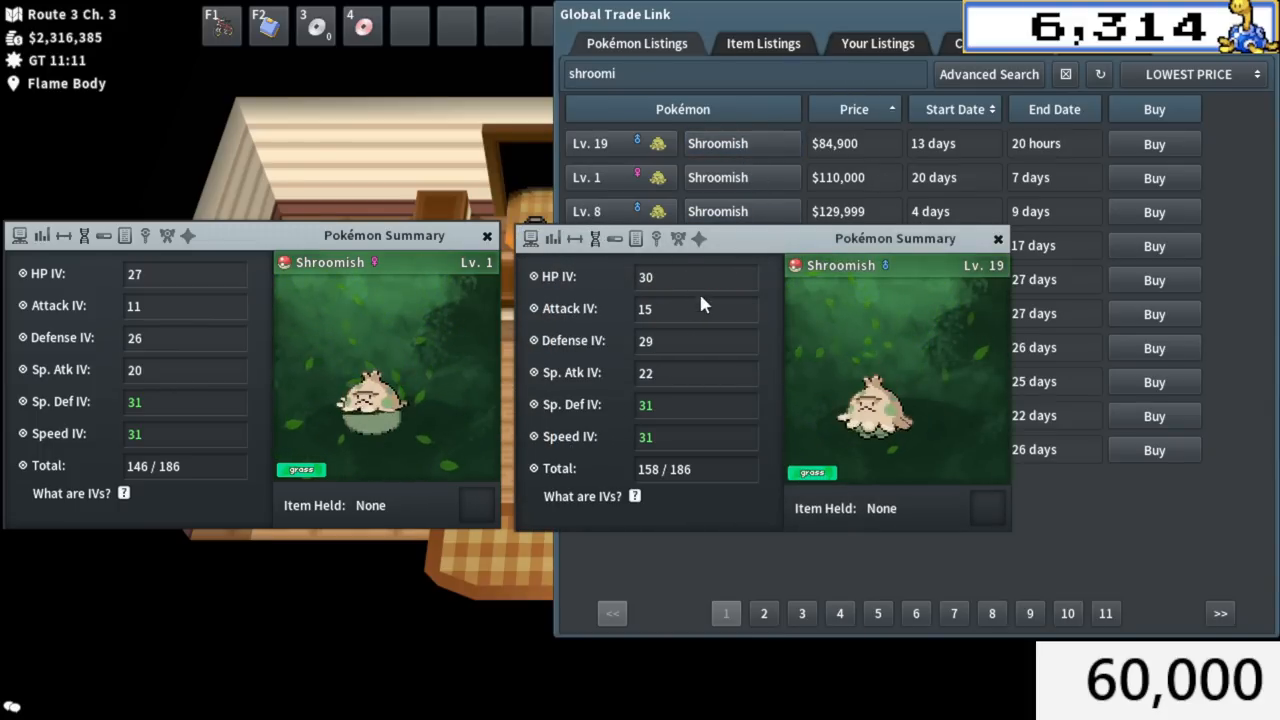
{"action": "left_click", "coordinate": [996, 238]}
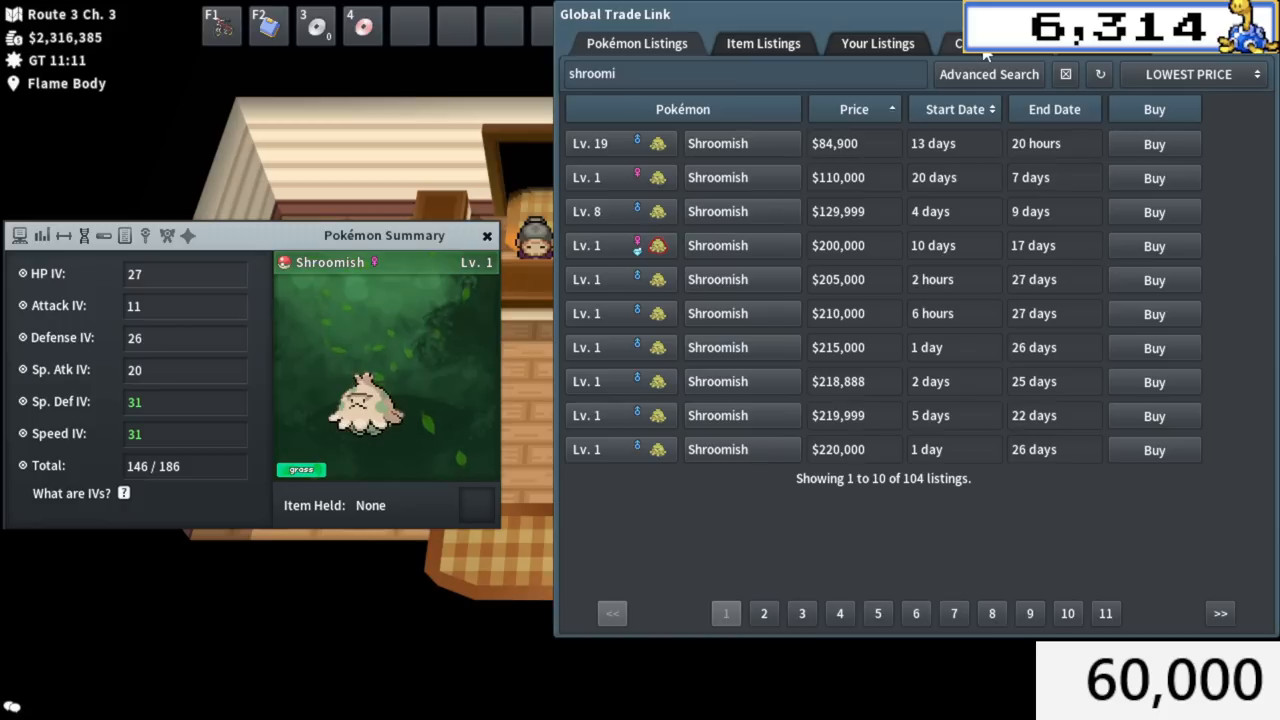
{"action": "left_click", "coordinate": [876, 44]}
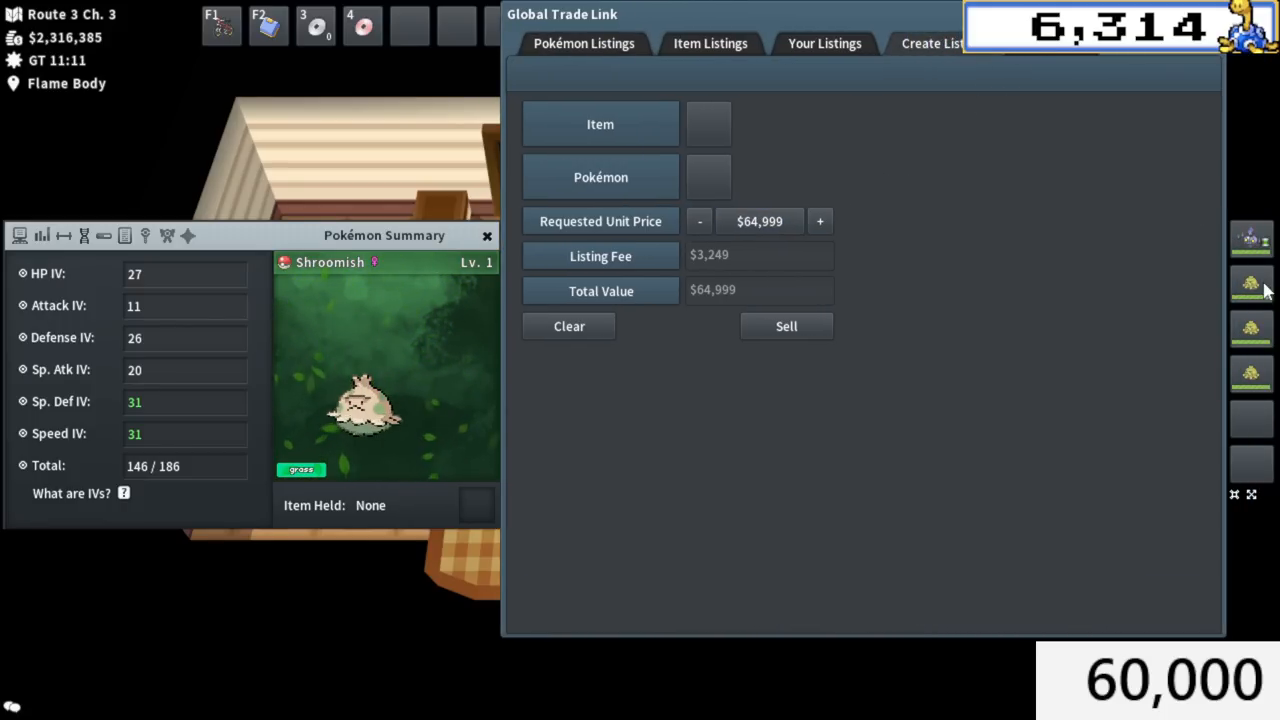
Check Your Listings and list a second Shroomish on the GTL for $64,999.
{"action": "left_click", "coordinate": [824, 44]}
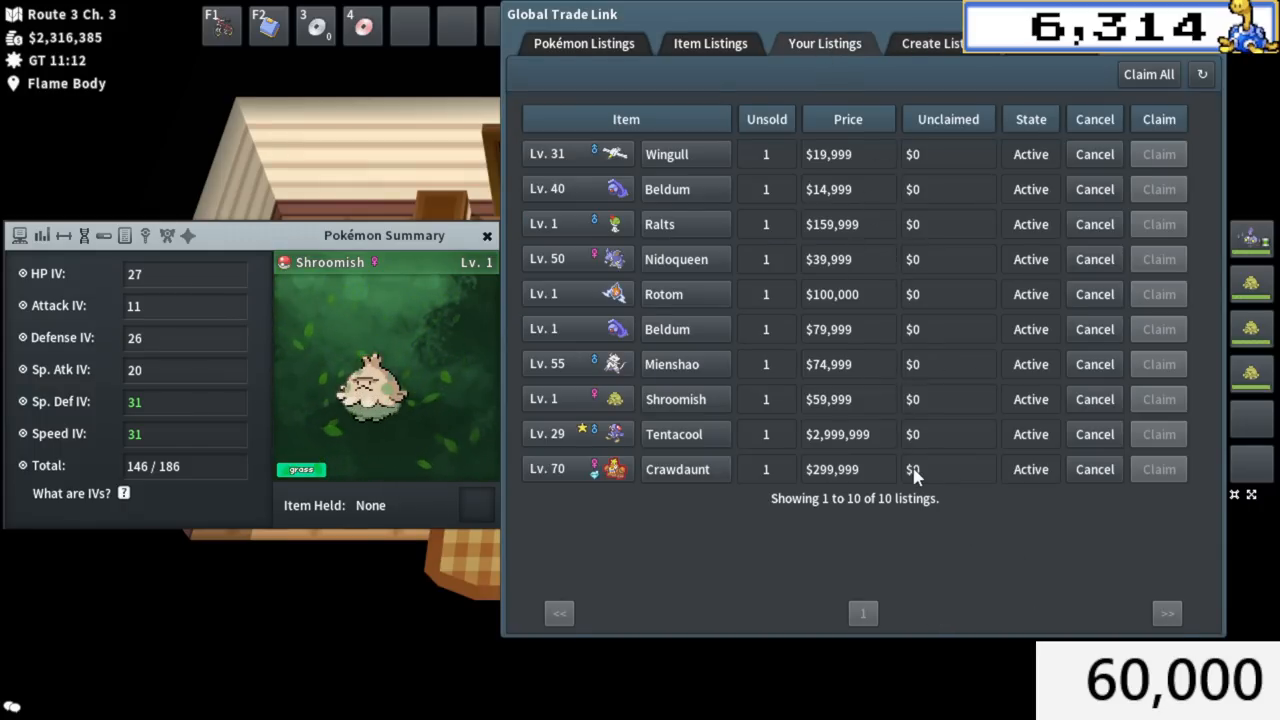
{"action": "left_click", "coordinate": [930, 44]}
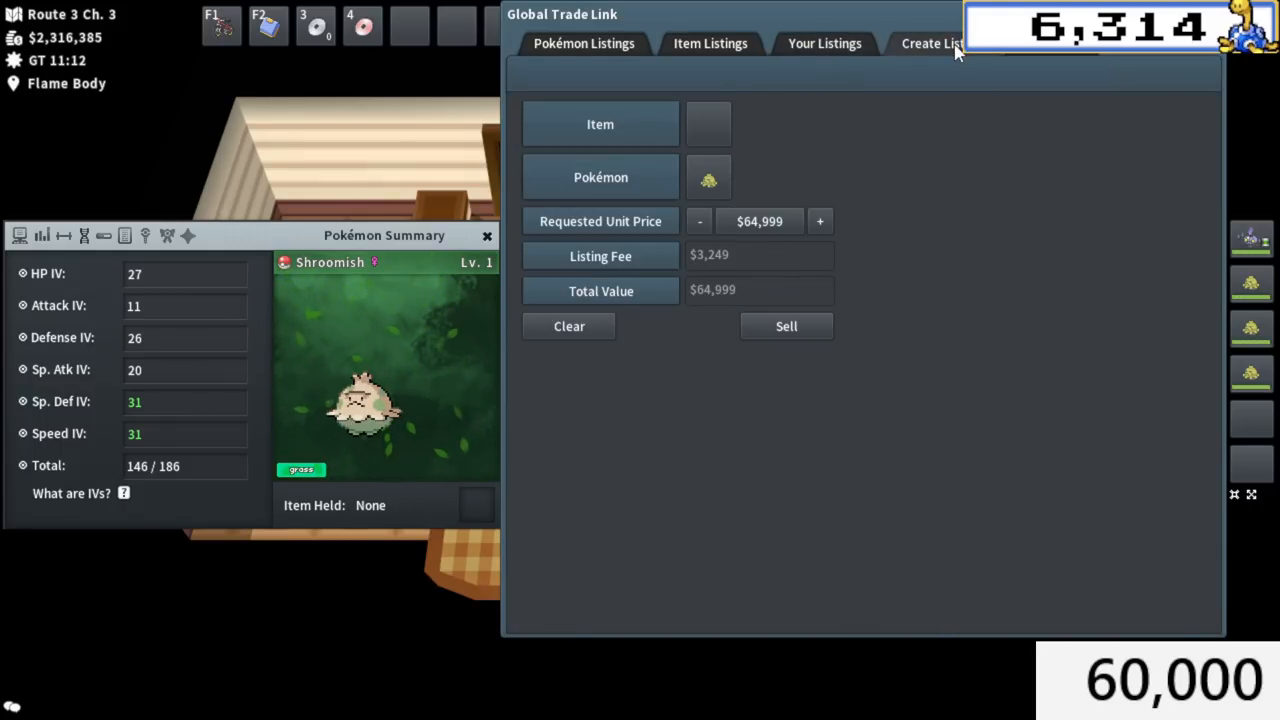
{"action": "left_click", "coordinate": [786, 326]}
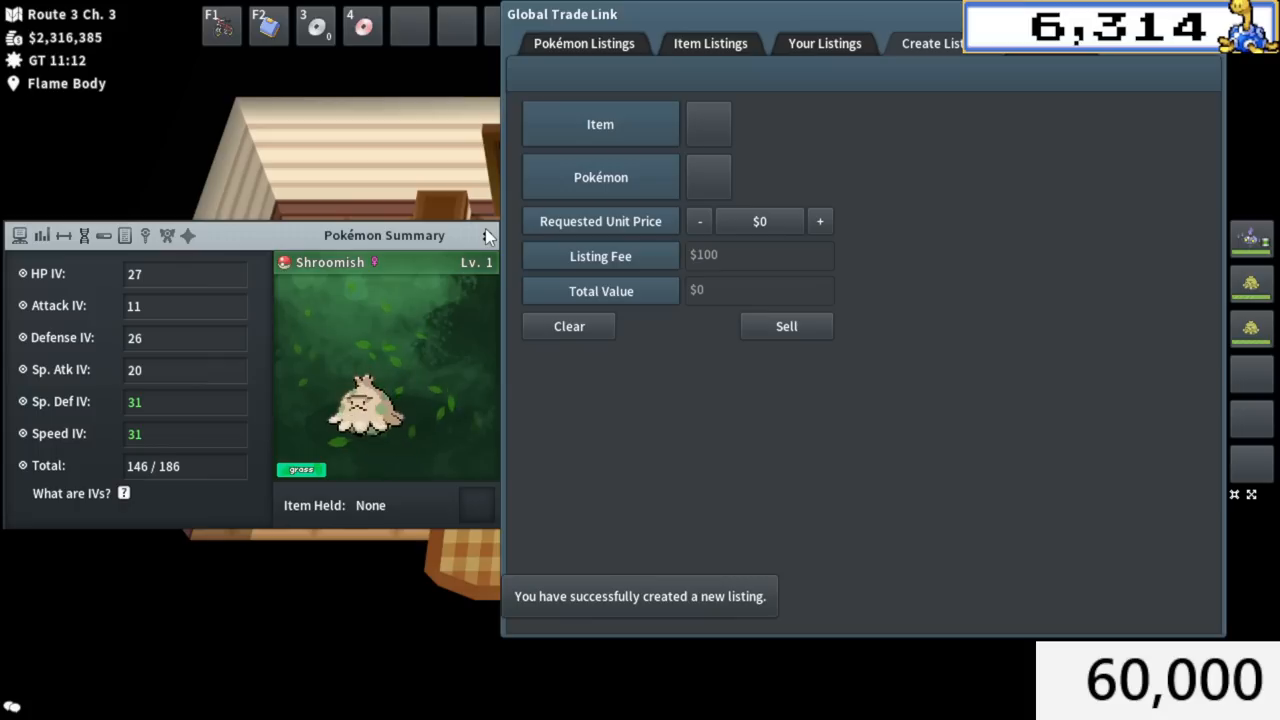
{"action": "left_click", "coordinate": [488, 236]}
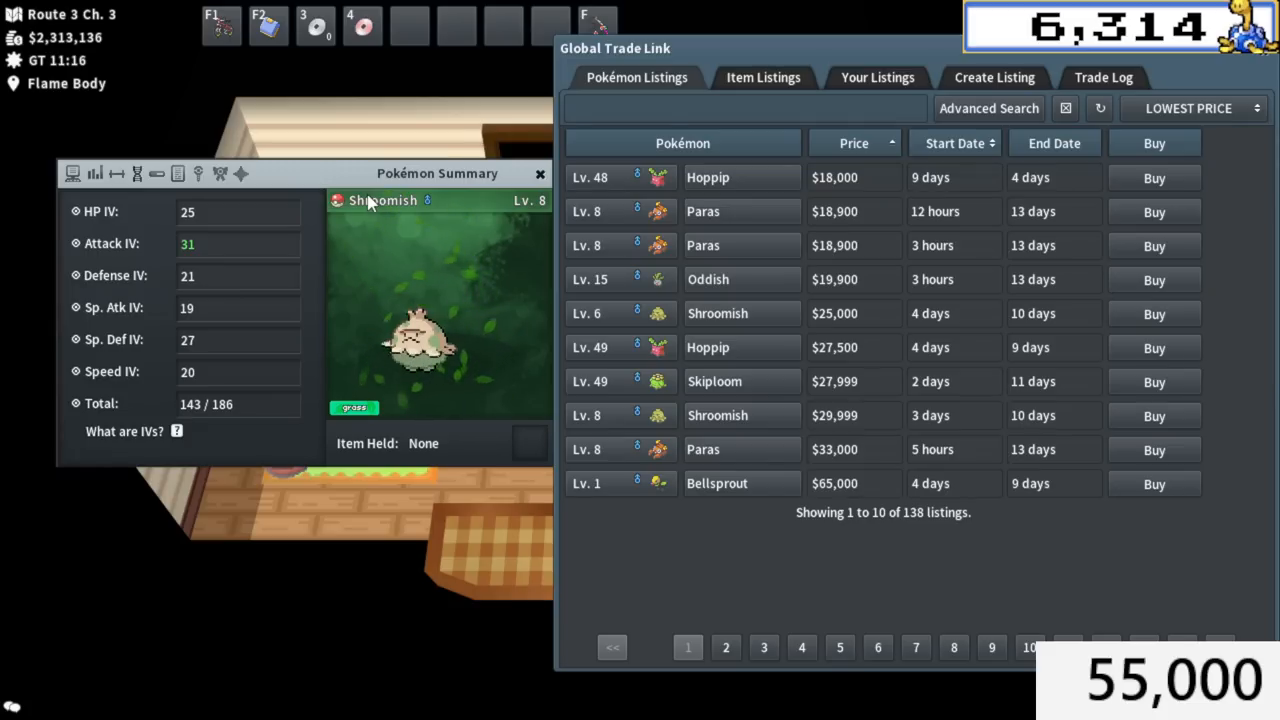
{"action": "mouse_move", "coordinate": [860, 180]}
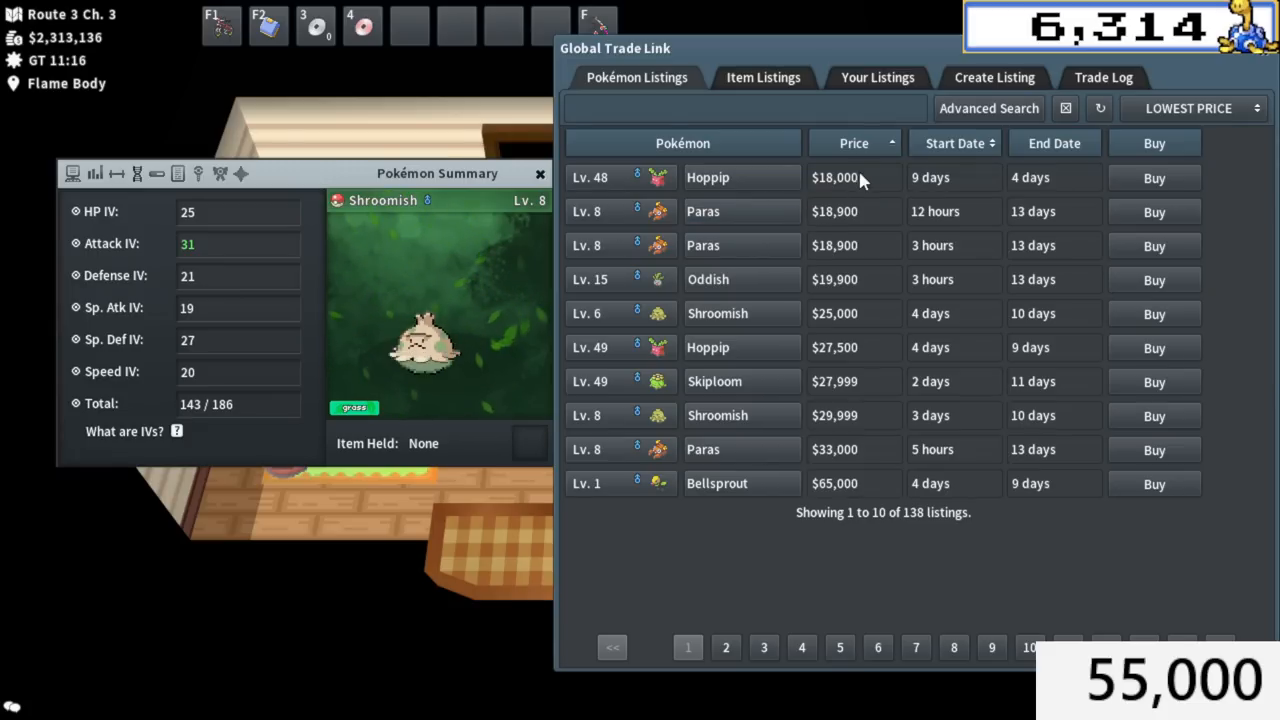
{"action": "mouse_move", "coordinate": [984, 84]}
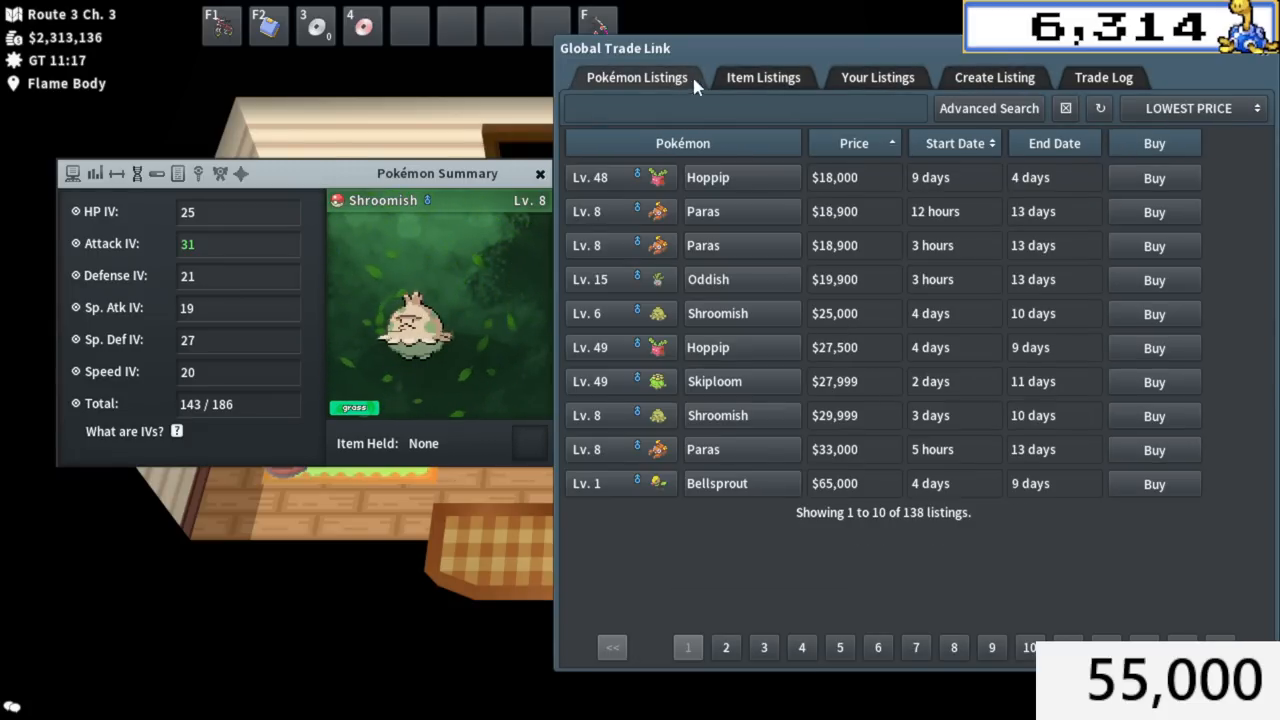
Check prices via Advanced Search, then list the Lv. 8 Shroomish for $22,999.
{"action": "left_click", "coordinate": [988, 108]}
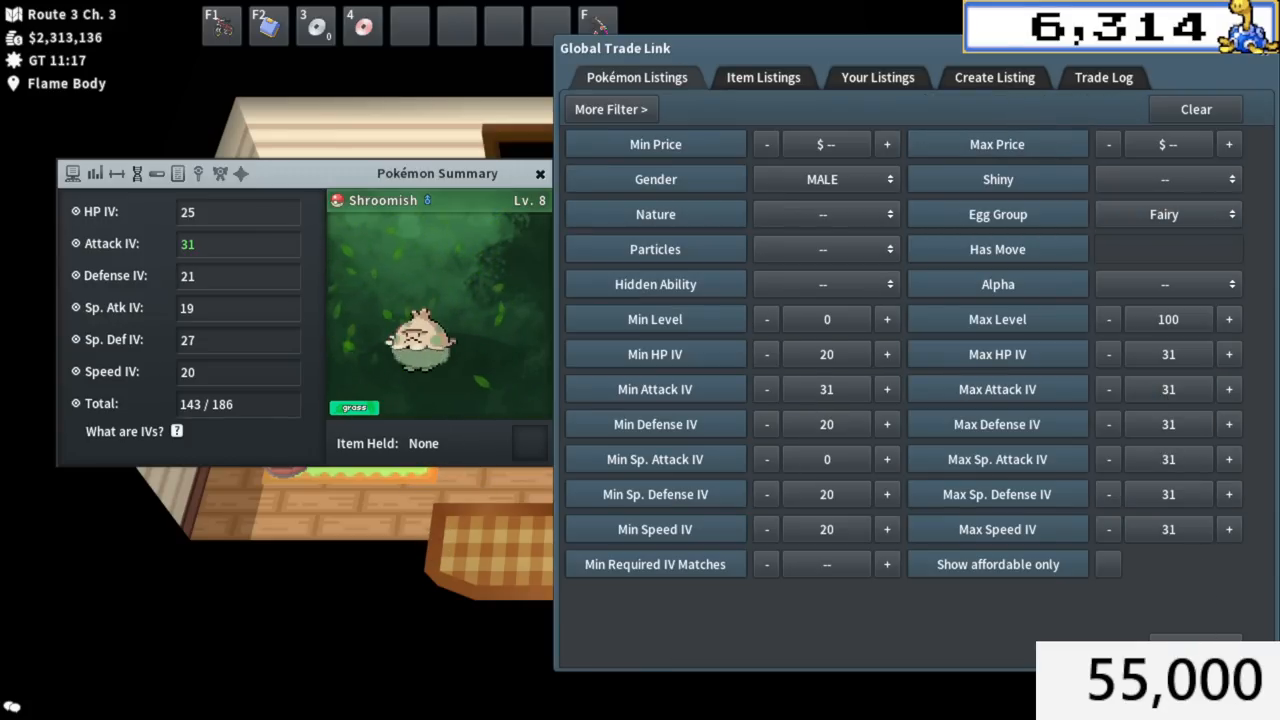
{"action": "left_click", "coordinate": [612, 108]}
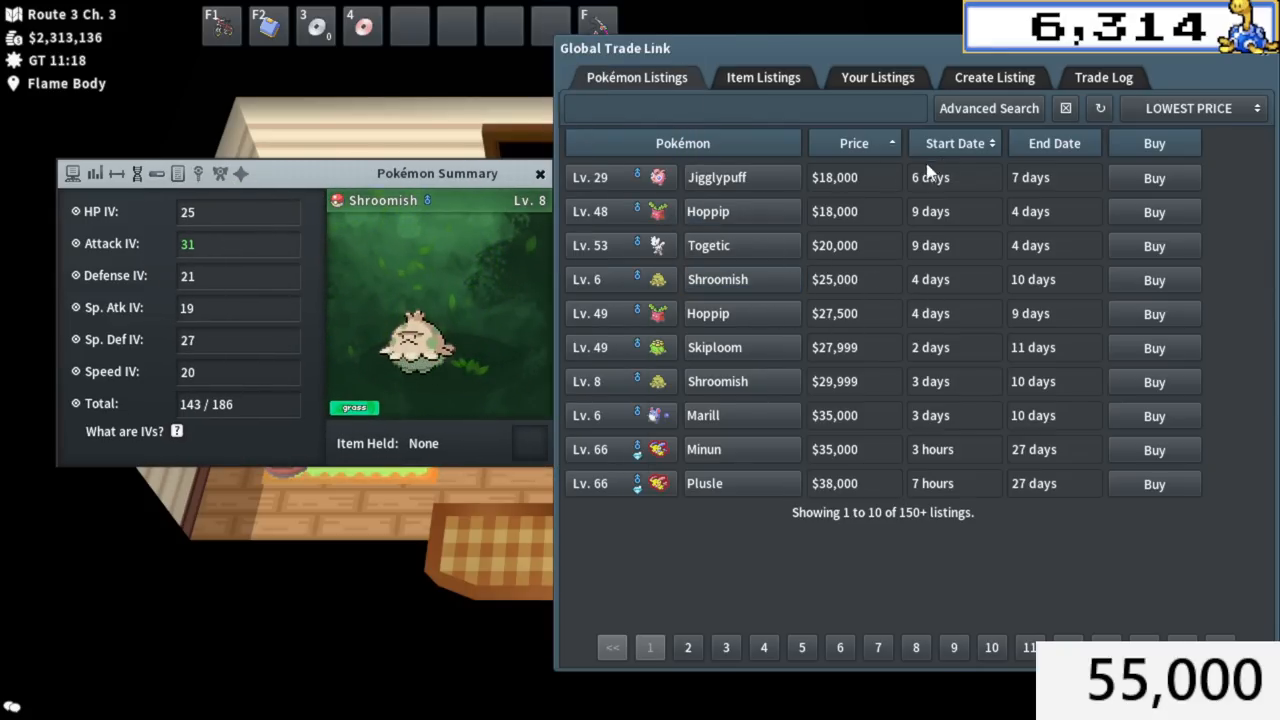
{"action": "left_click", "coordinate": [994, 76]}
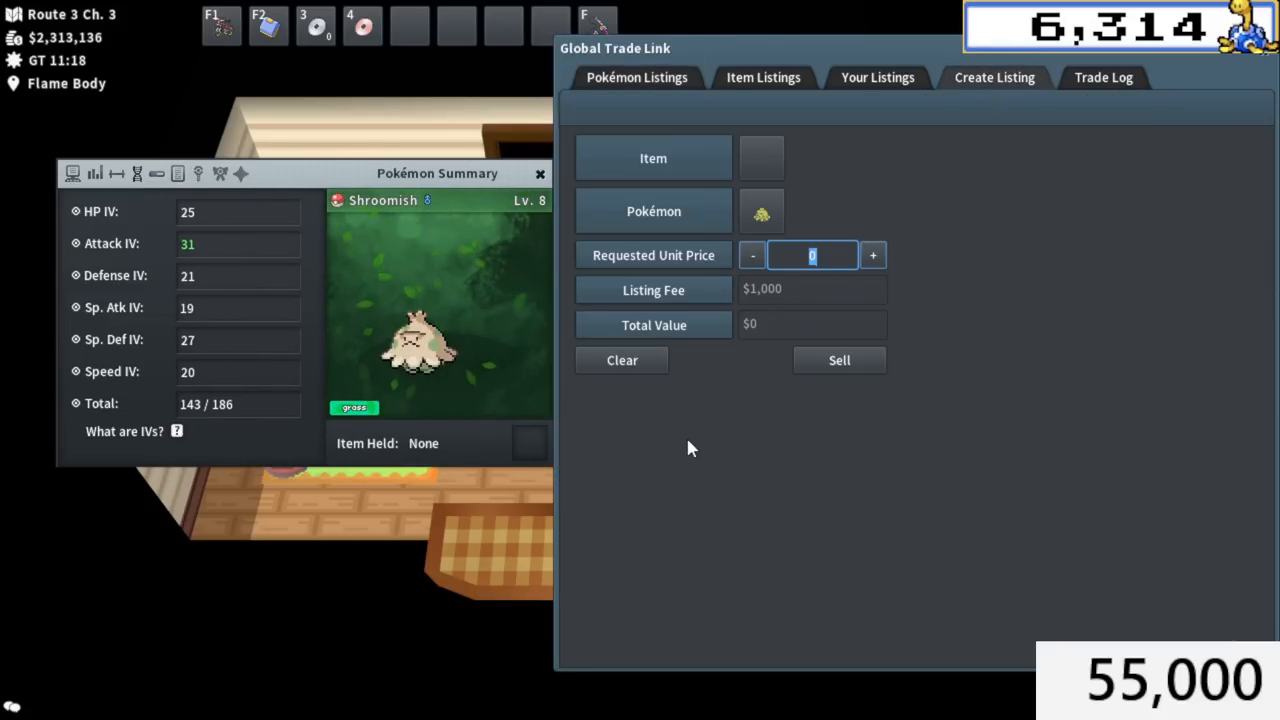
{"action": "type", "text": "229999"}
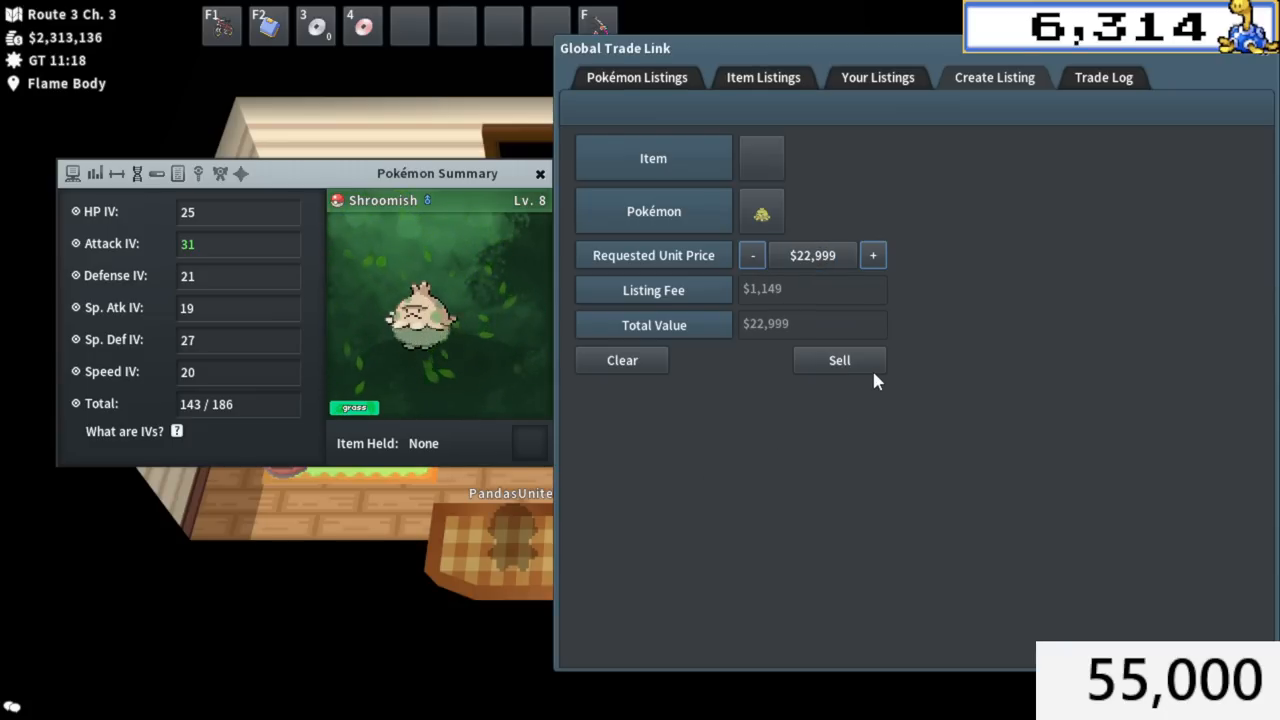
{"action": "left_click", "coordinate": [838, 360]}
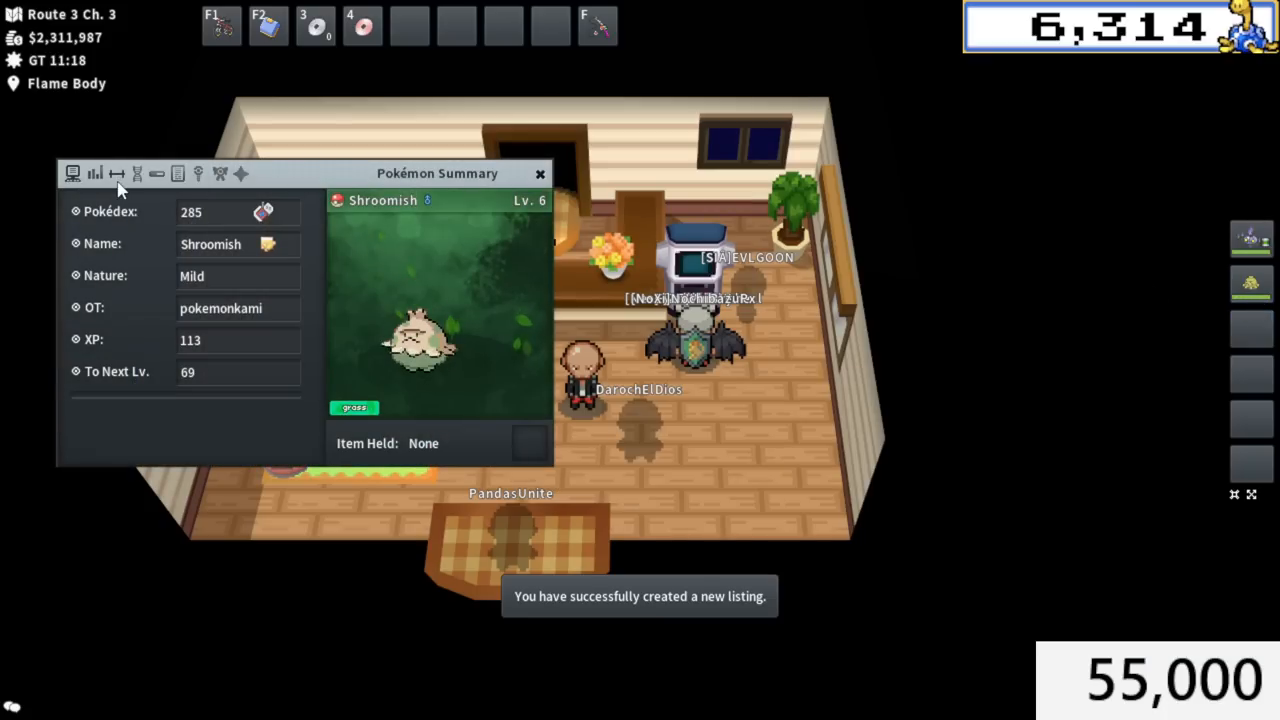
Buy the cheapest Skitty on the GTL for $12,080 and close its summary.
{"action": "left_click", "coordinate": [136, 152]}
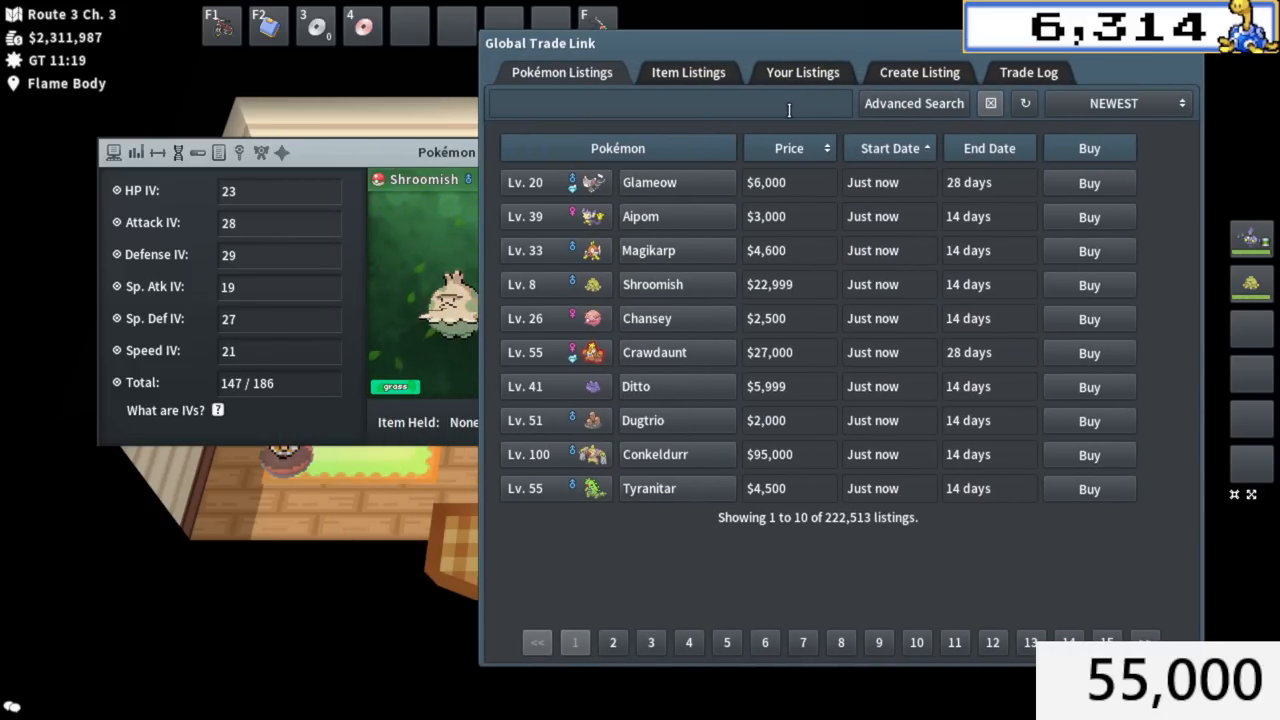
{"action": "left_click", "coordinate": [636, 386]}
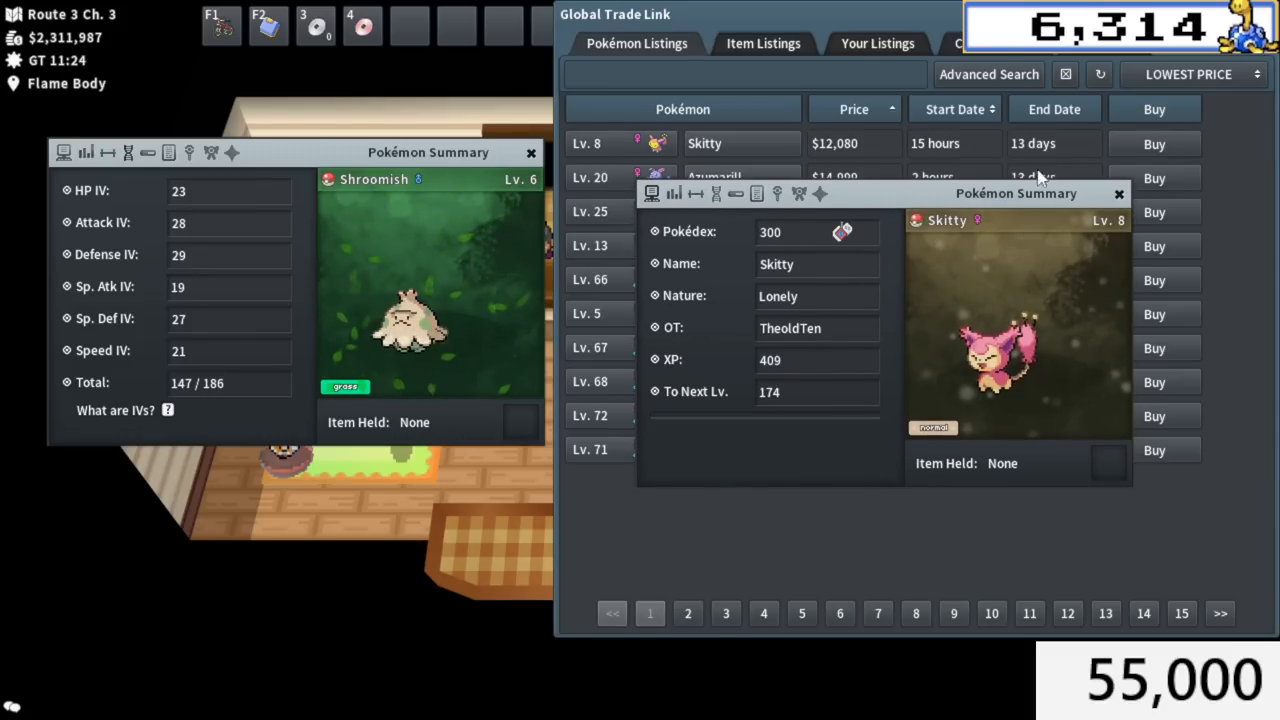
{"action": "left_click", "coordinate": [1154, 144]}
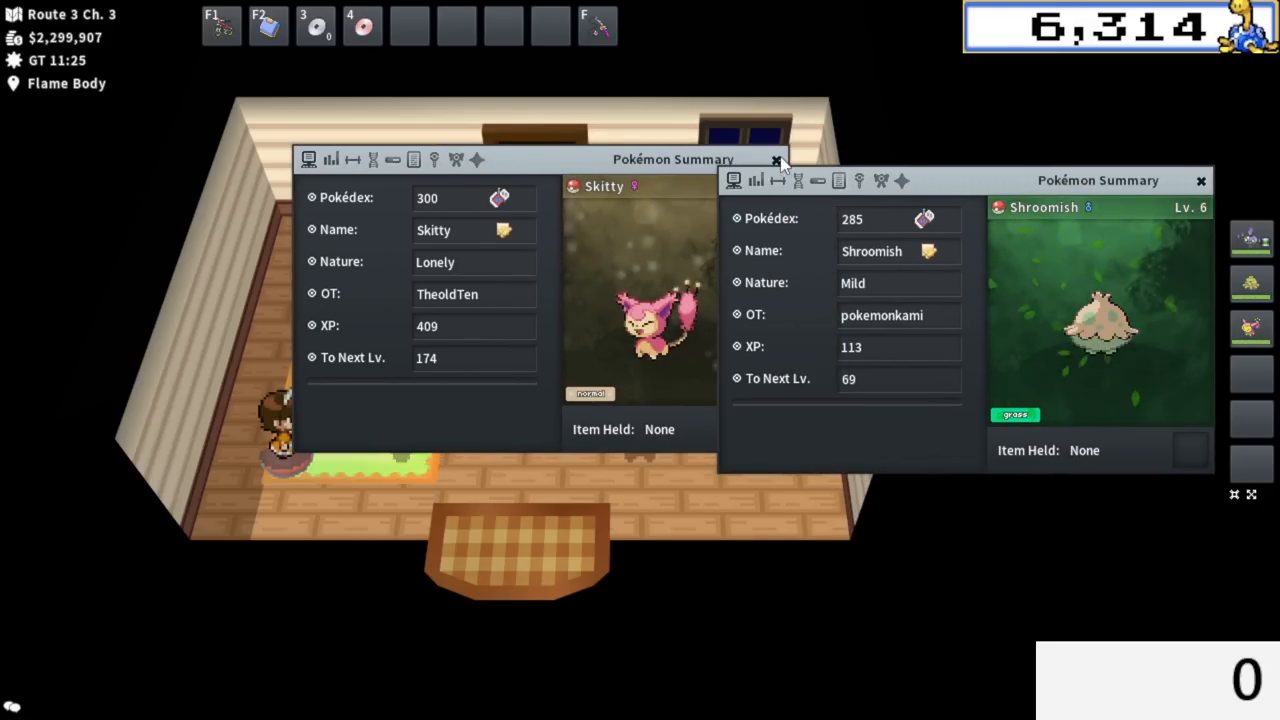
{"action": "left_click", "coordinate": [776, 160]}
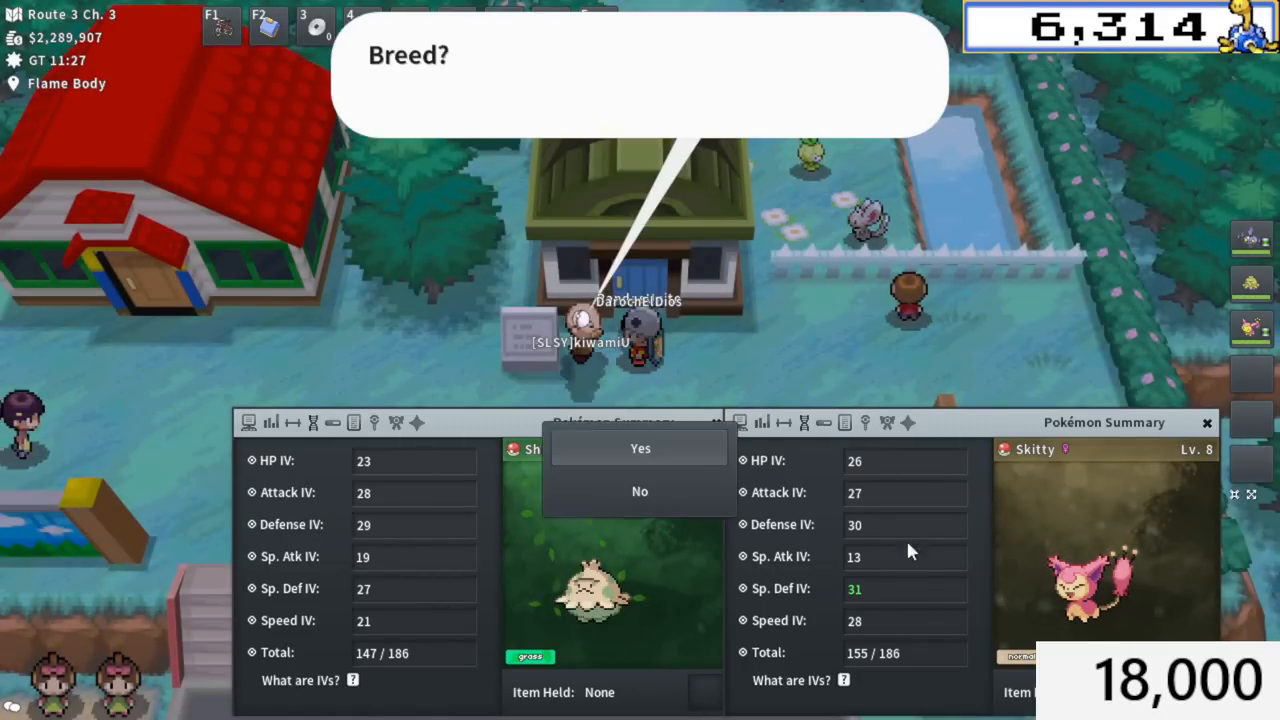
Breed Skitty with Shroomish at the breeder and accept the $9,000 return offer.
{"action": "left_click", "coordinate": [640, 448]}
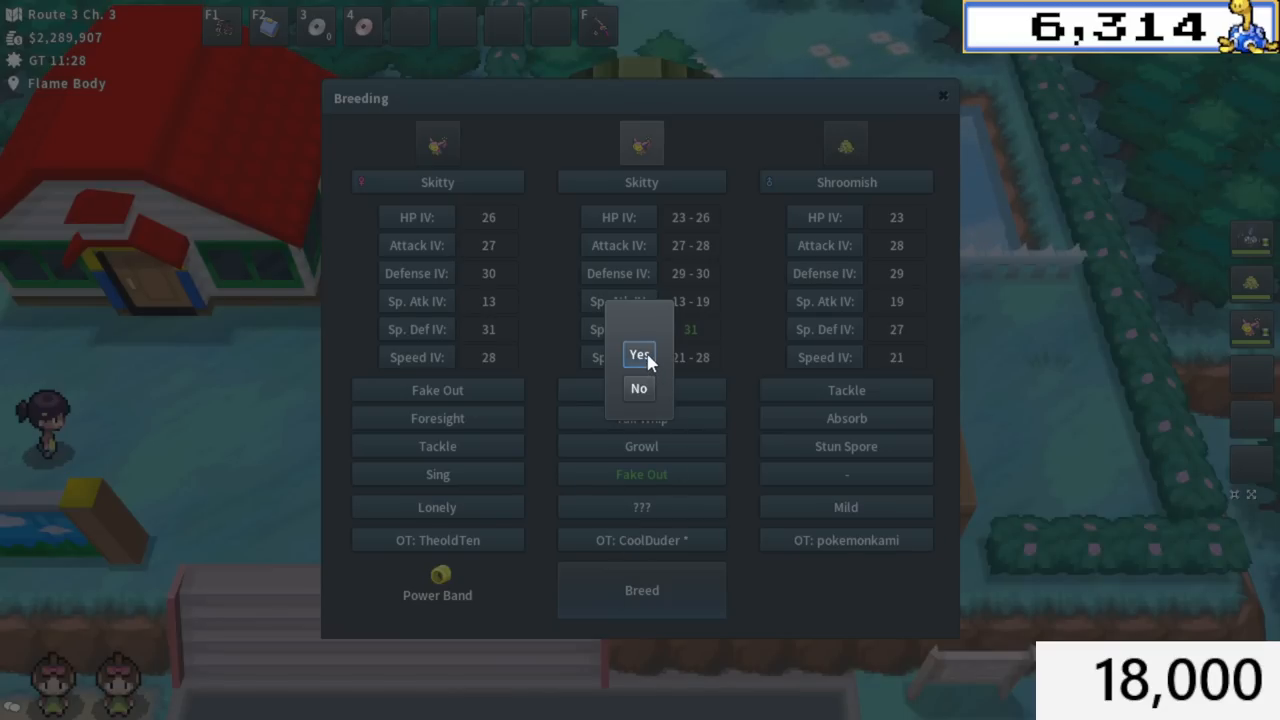
{"action": "left_click", "coordinate": [640, 354]}
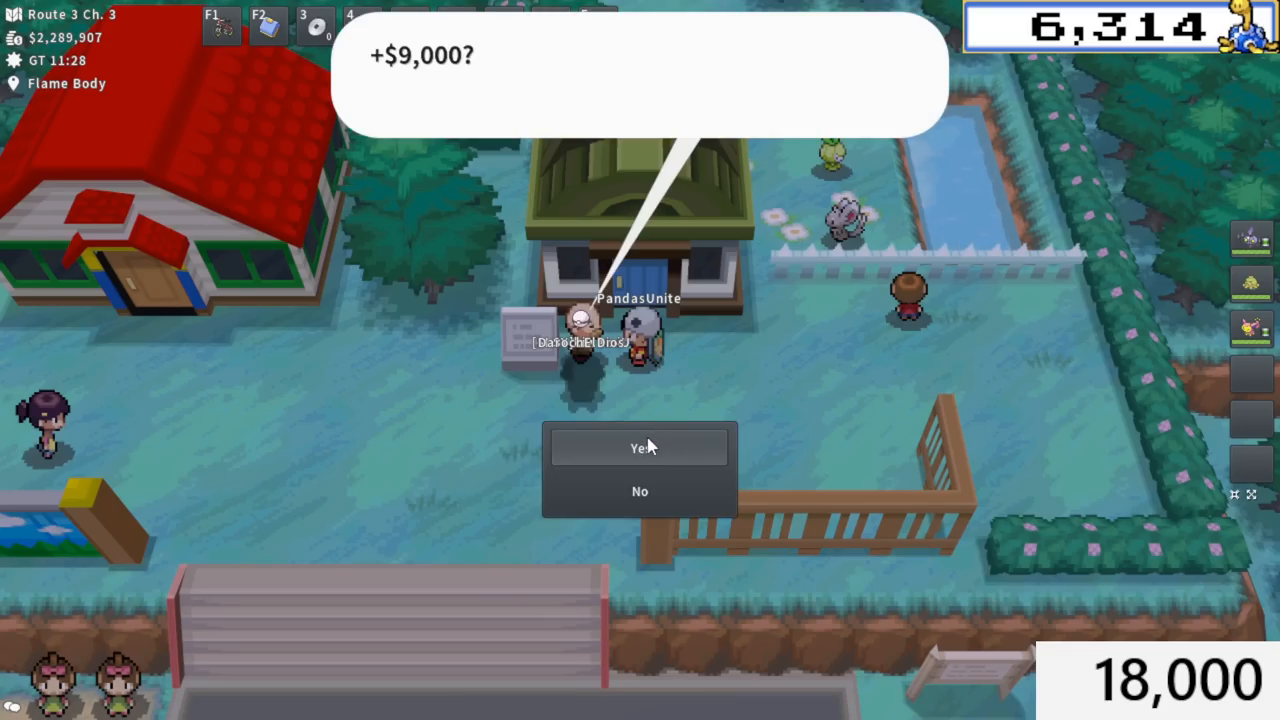
{"action": "left_click", "coordinate": [640, 448]}
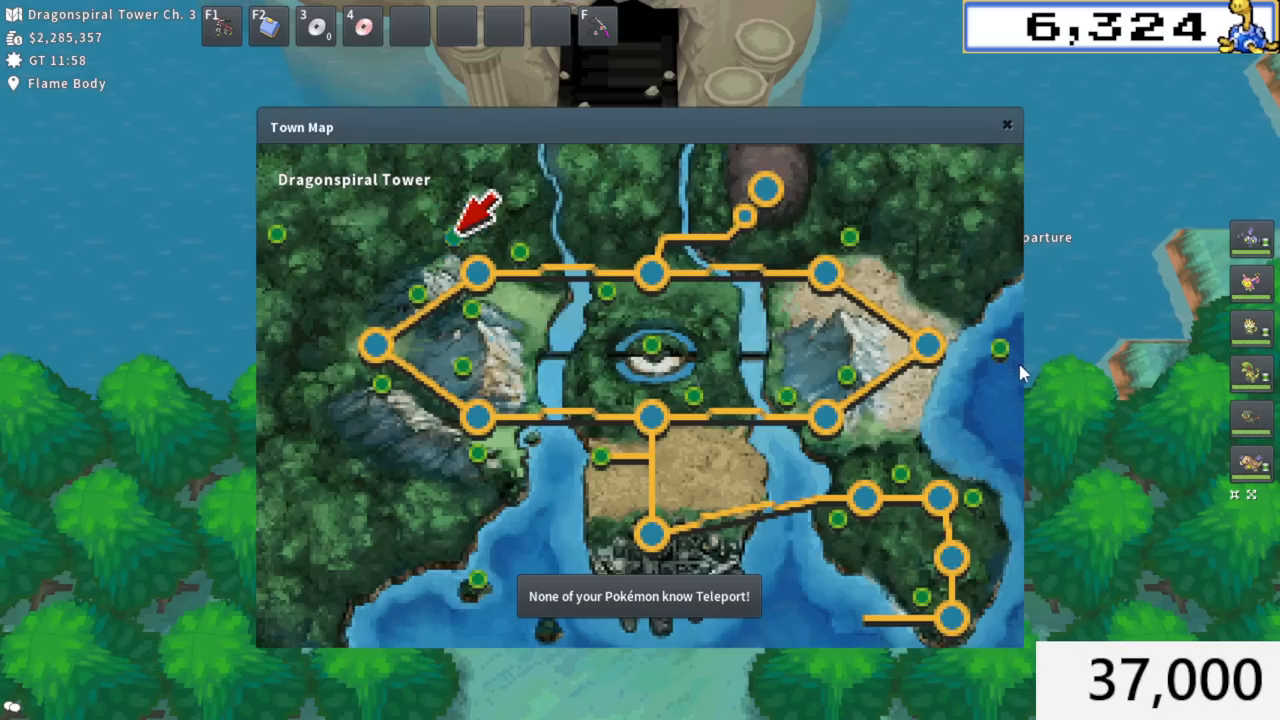
Travel via the town map to the fly point beside Dragonspiral Tower.
{"action": "left_click", "coordinate": [476, 272]}
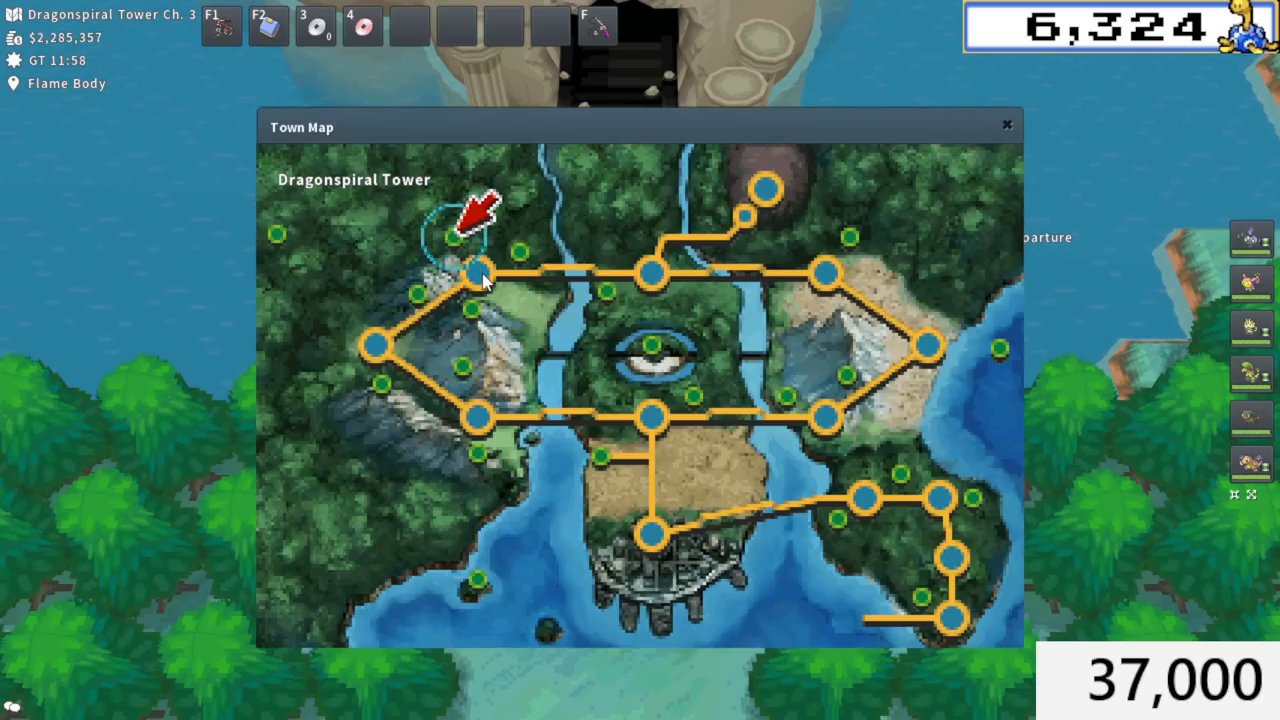
{"action": "left_click", "coordinate": [1006, 124]}
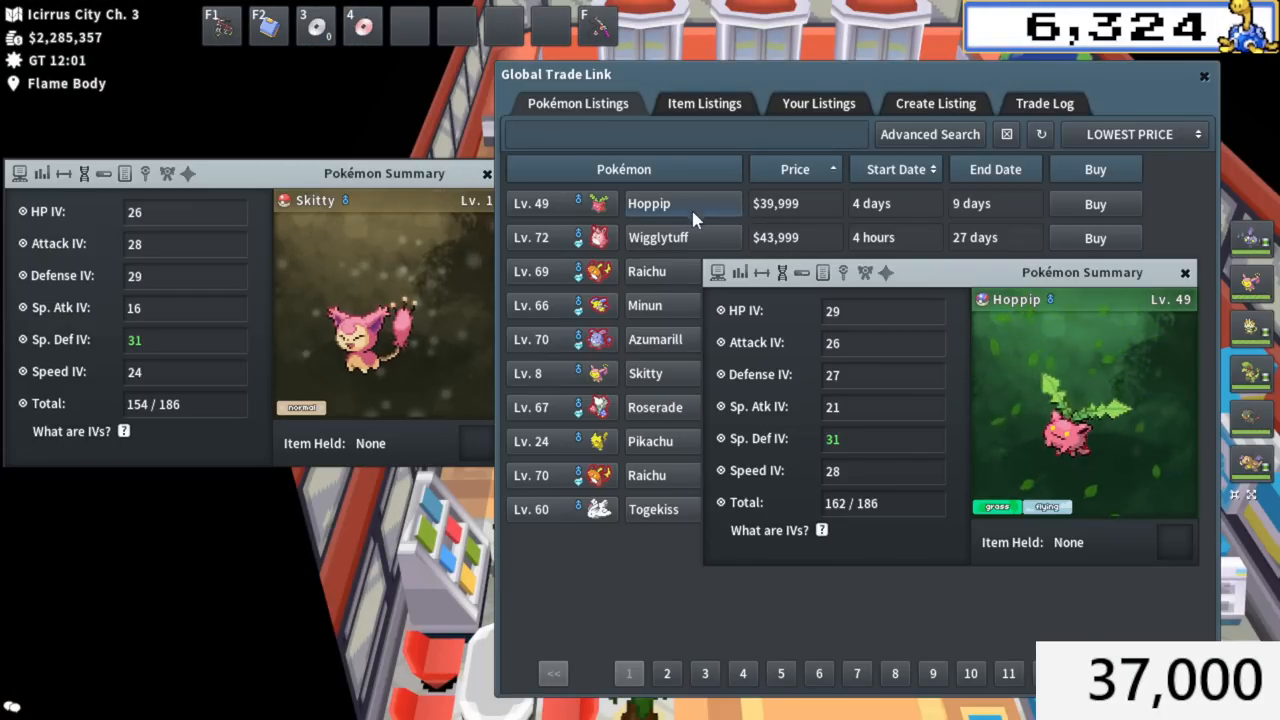
Compare the Wigglytuff and Persian listings' IVs with Skitty's.
{"action": "left_click", "coordinate": [658, 236]}
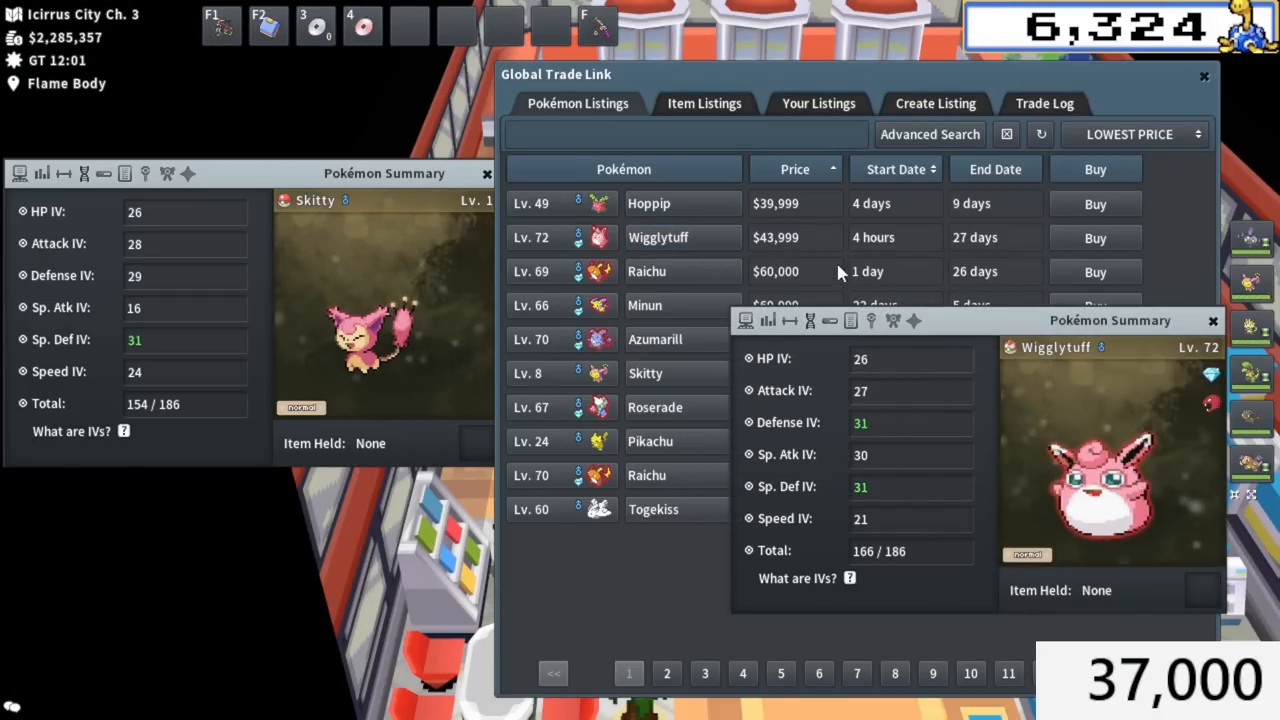
{"action": "left_click", "coordinate": [928, 134]}
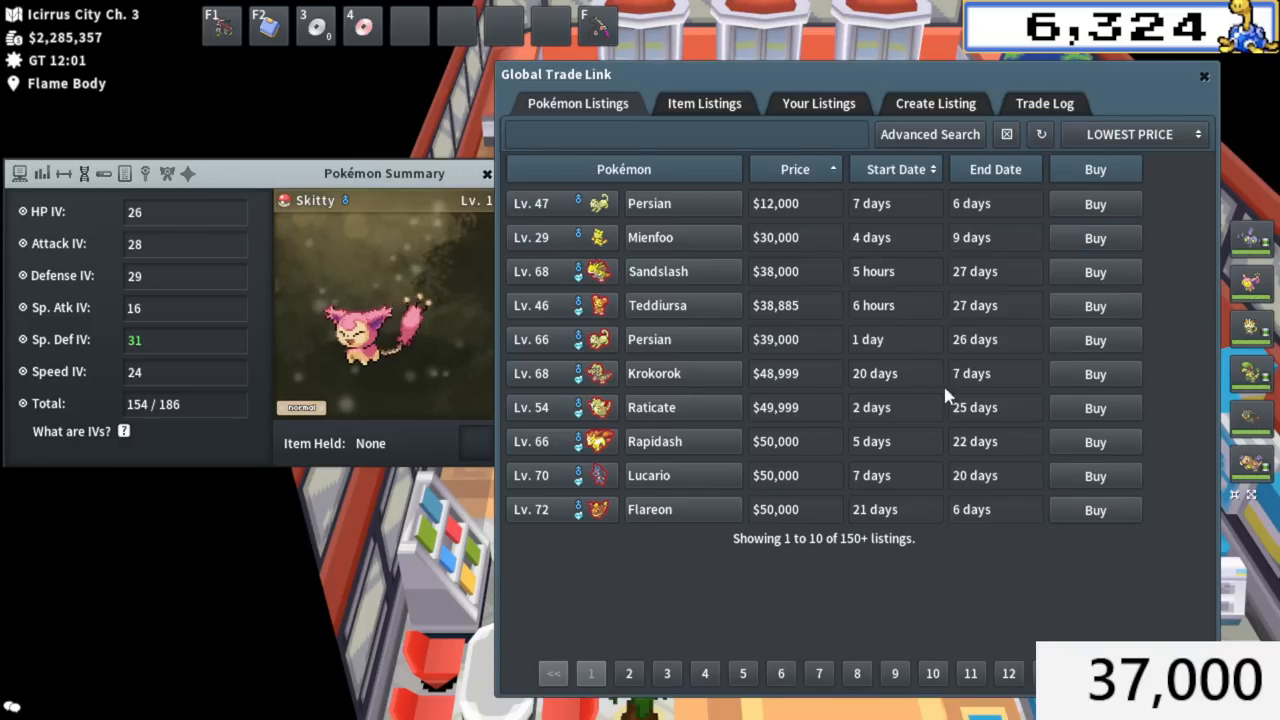
{"action": "left_click", "coordinate": [648, 340]}
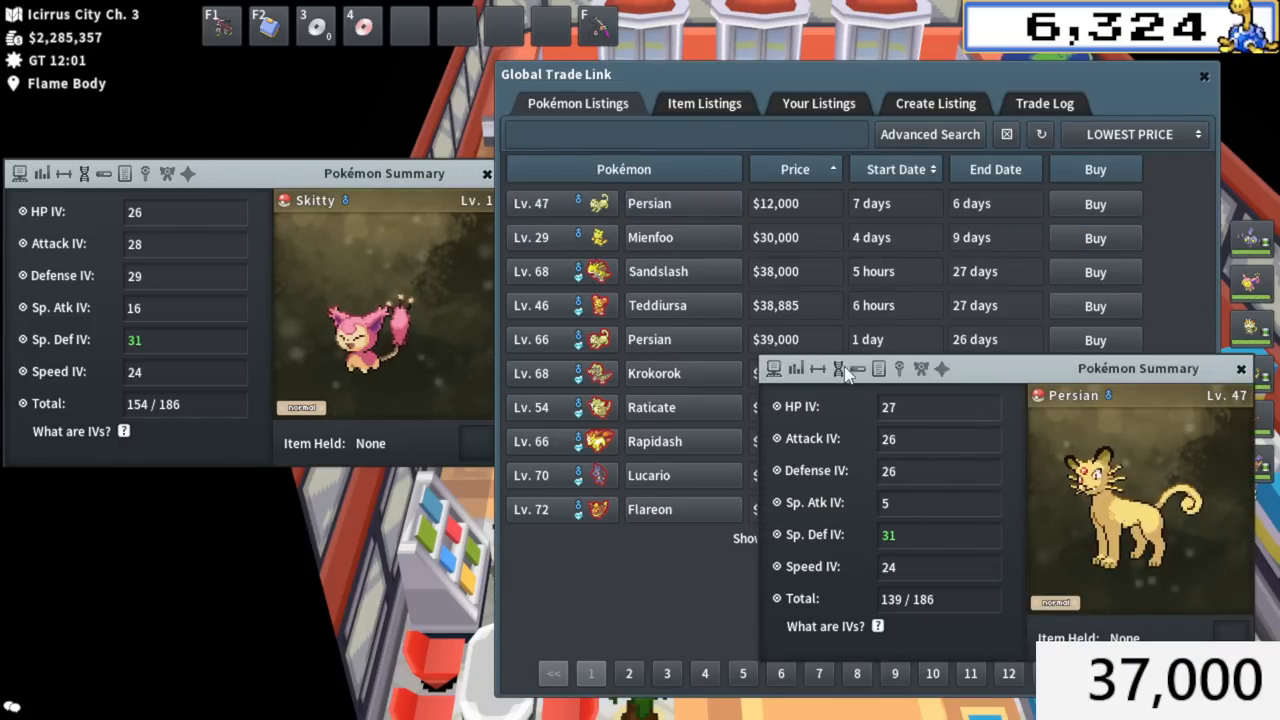
{"action": "mouse_move", "coordinate": [940, 450]}
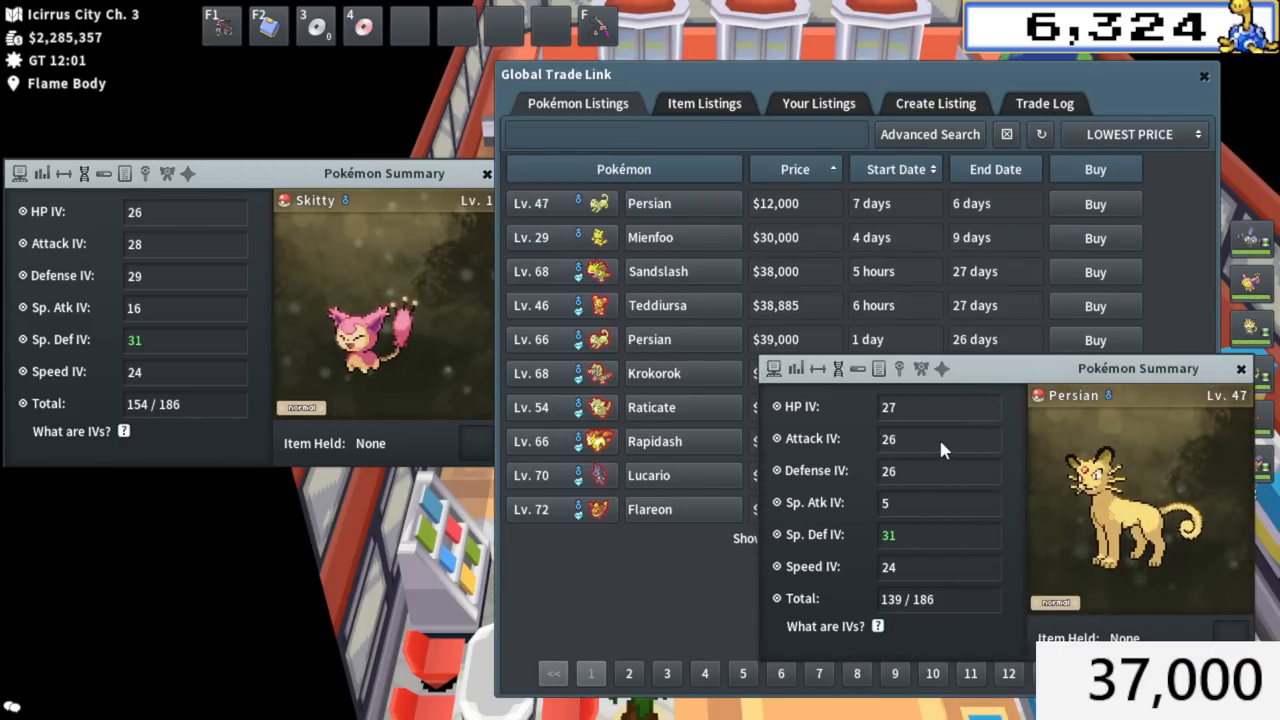
{"action": "mouse_move", "coordinate": [1116, 392]}
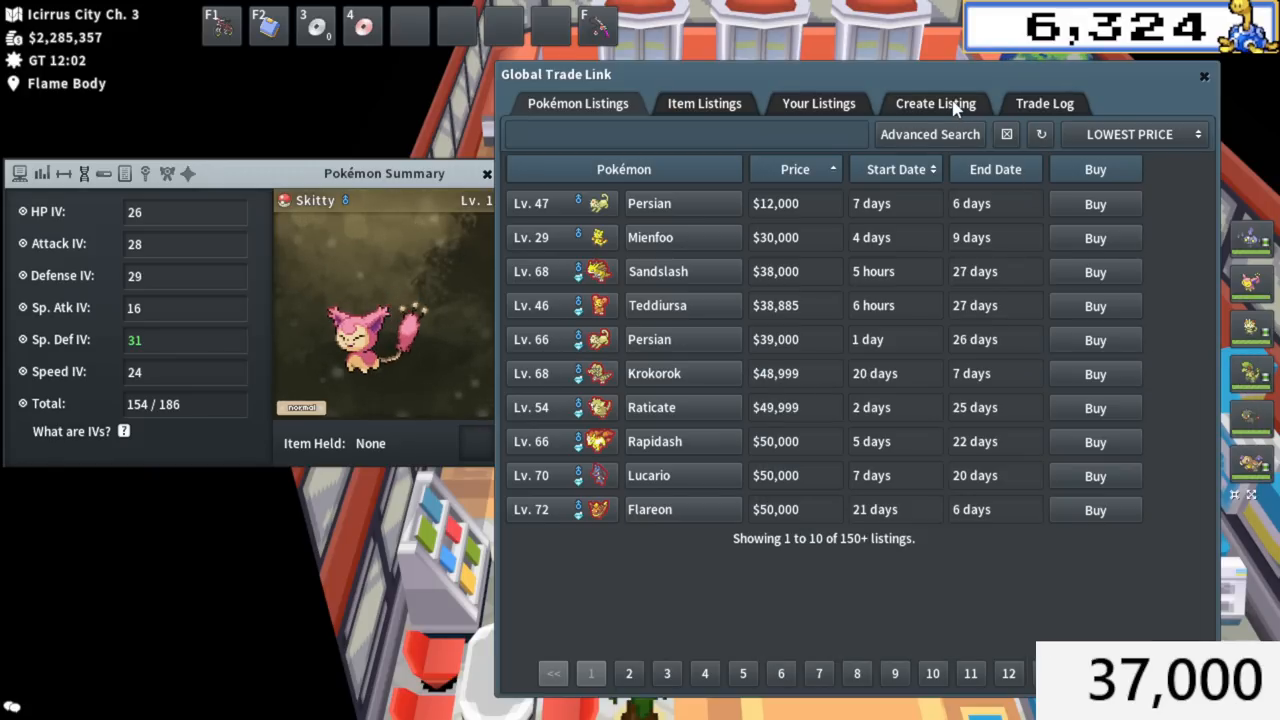
{"action": "mouse_move", "coordinate": [648, 104]}
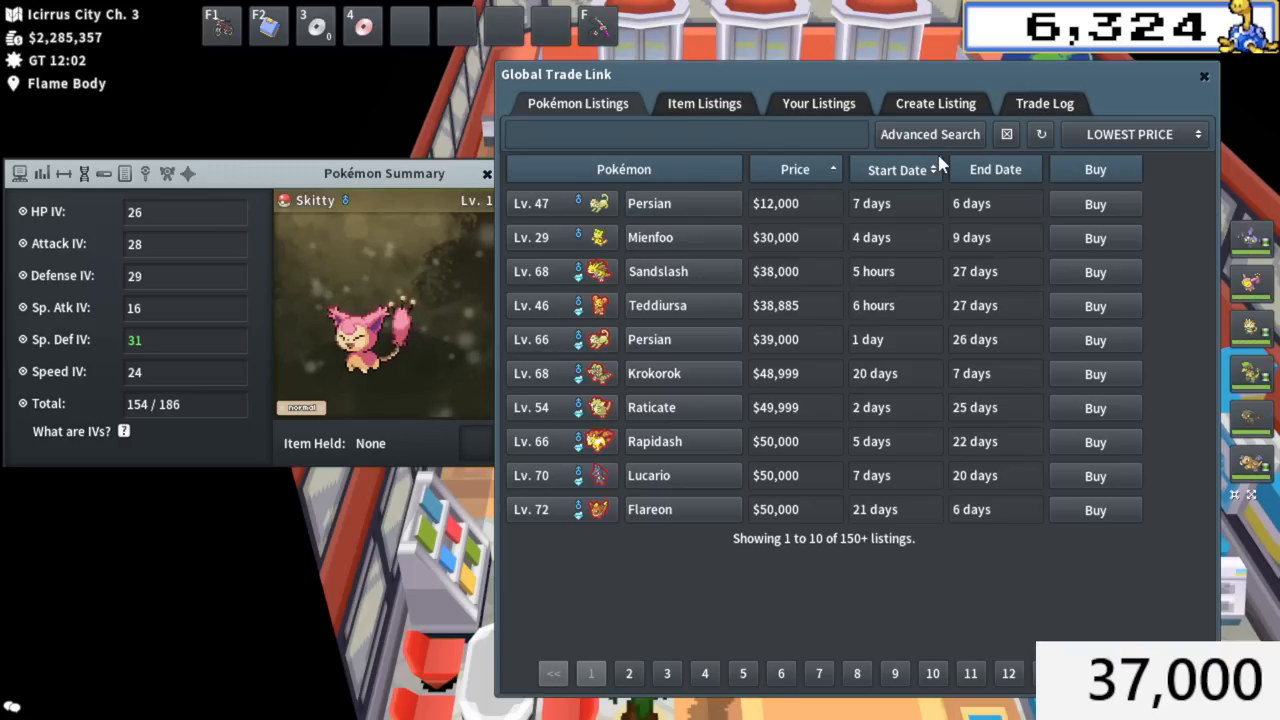
Filter the GTL to male Fairy egg-group listings, compare the Hoppip, and start a new listing.
{"action": "left_click", "coordinate": [928, 134]}
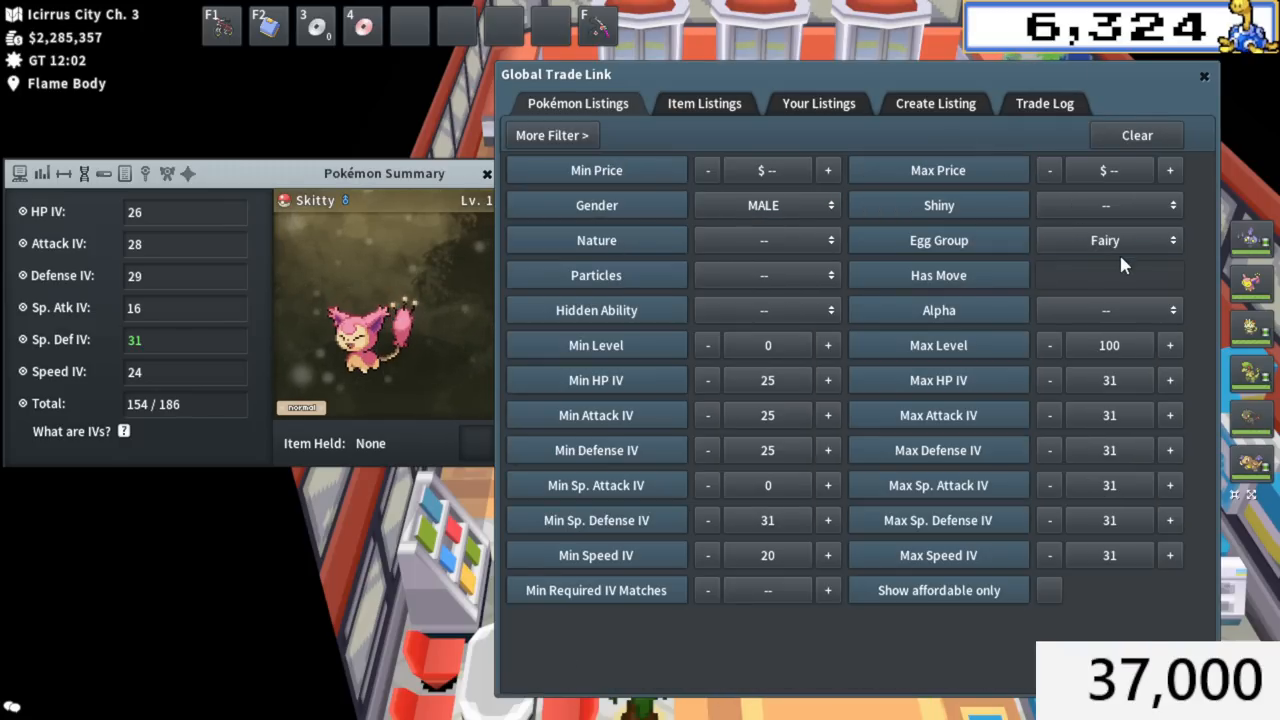
{"action": "left_click", "coordinate": [1104, 240]}
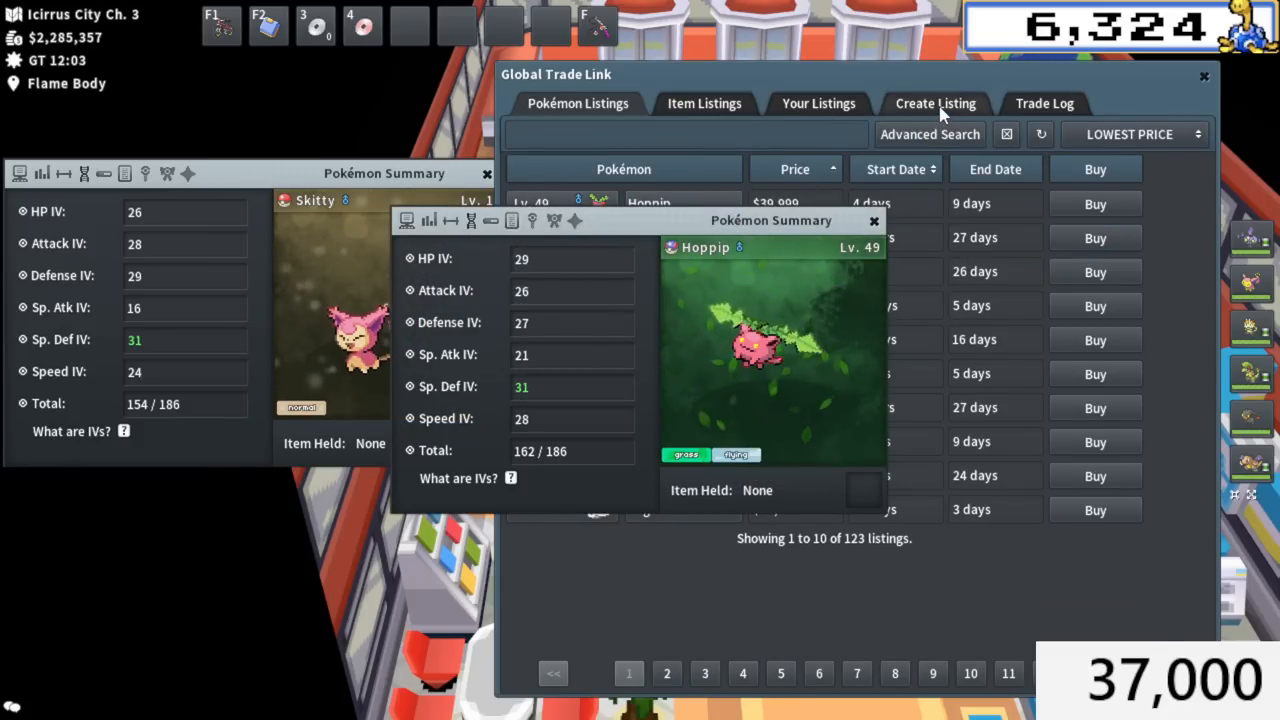
{"action": "left_click", "coordinate": [872, 220]}
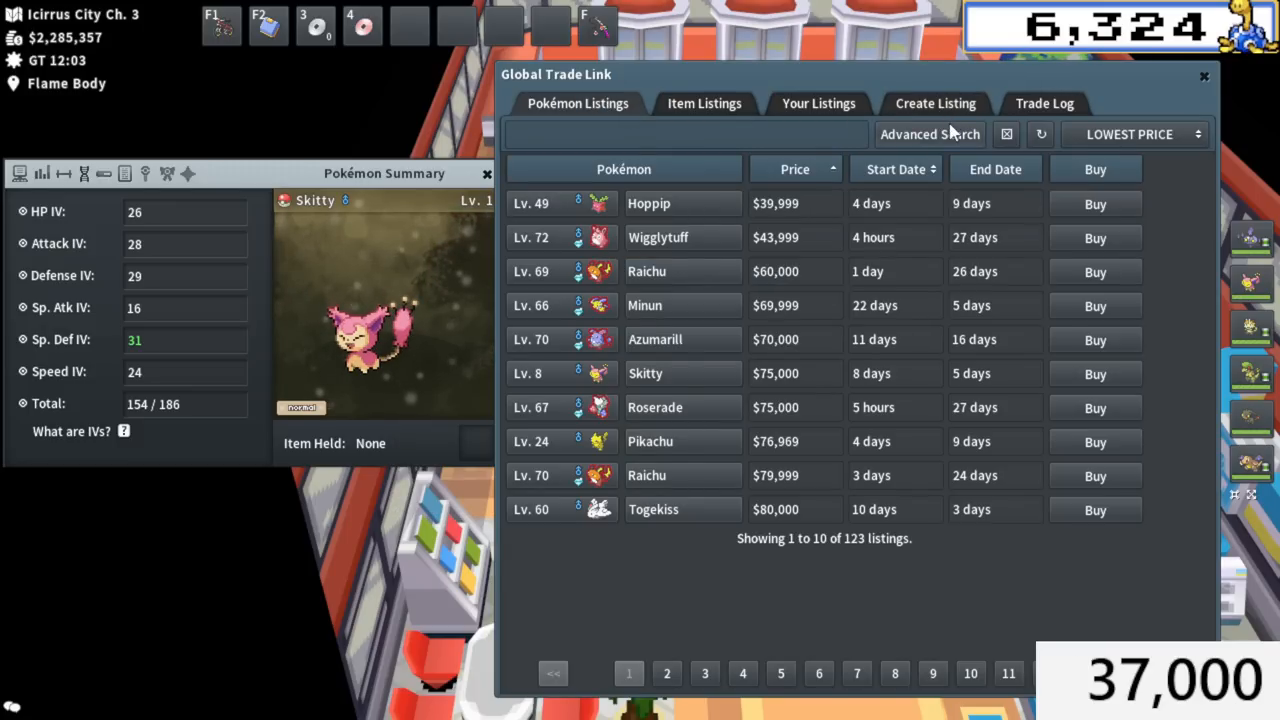
{"action": "left_click", "coordinate": [928, 134]}
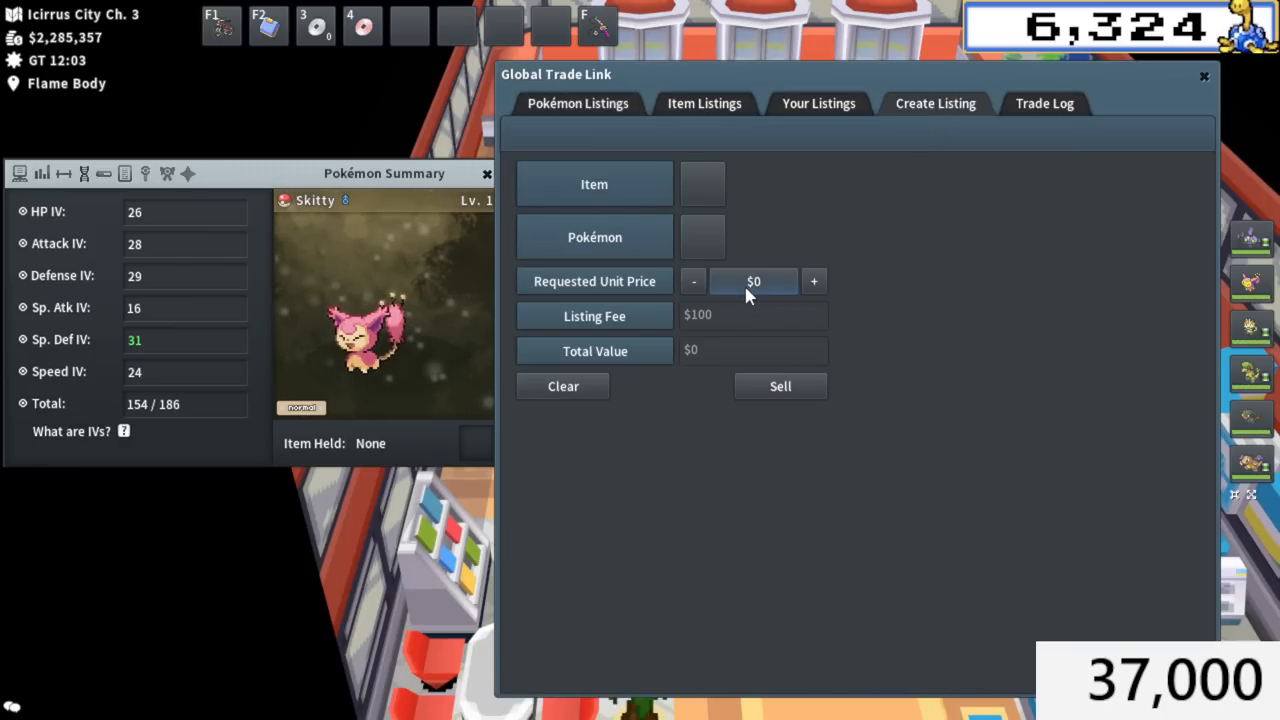
List the bred Skitty on the GTL for $24,999.
{"action": "type", "text": "2499"}
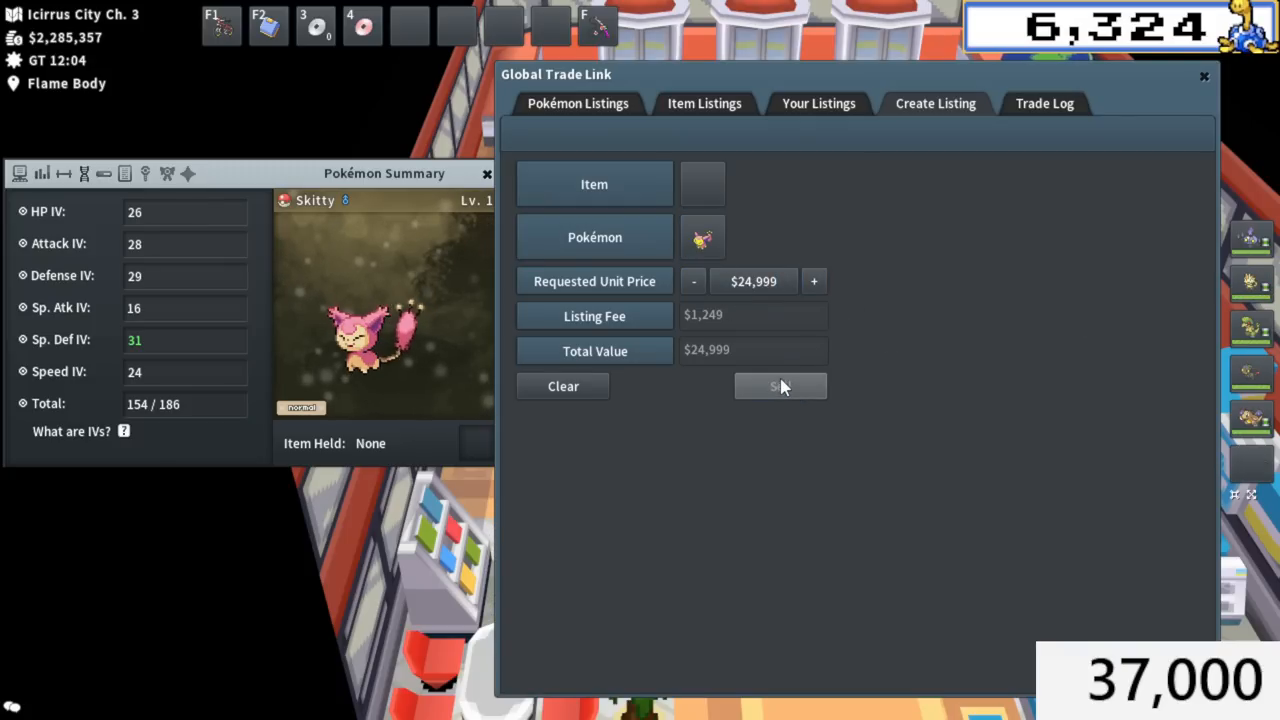
{"action": "left_click", "coordinate": [780, 386]}
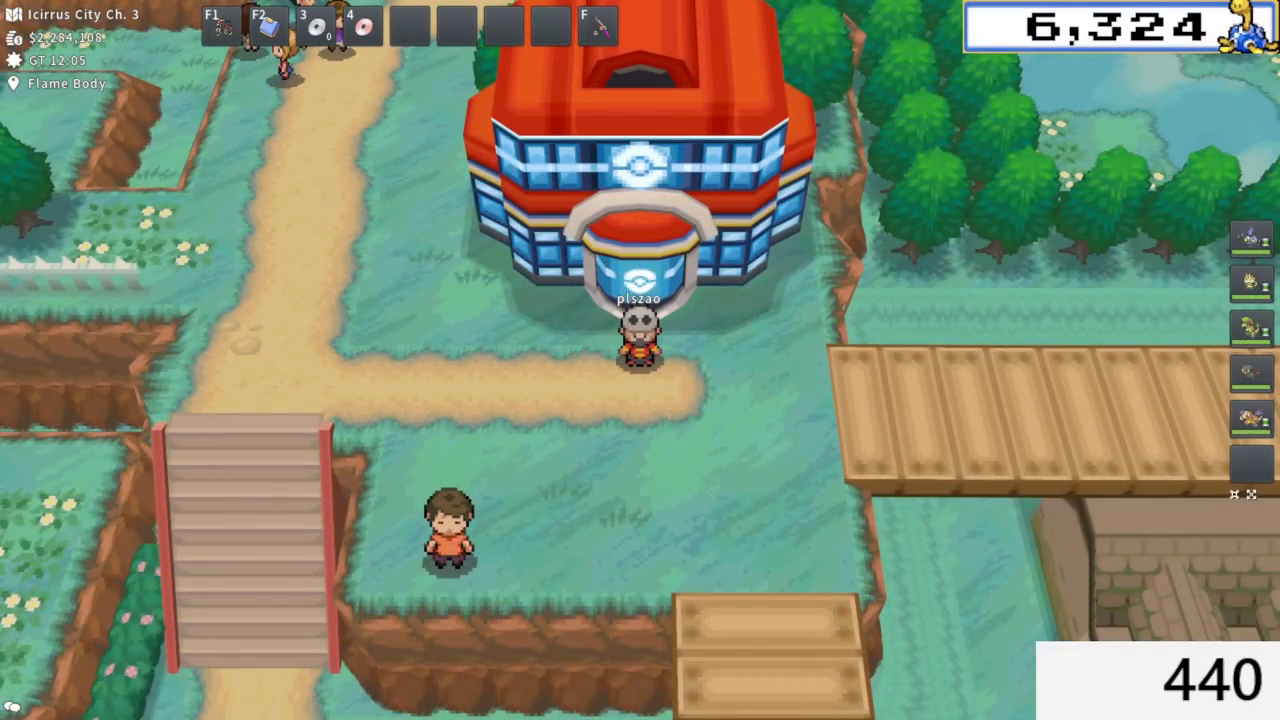
{"action": "mouse_move", "coordinate": [920, 358]}
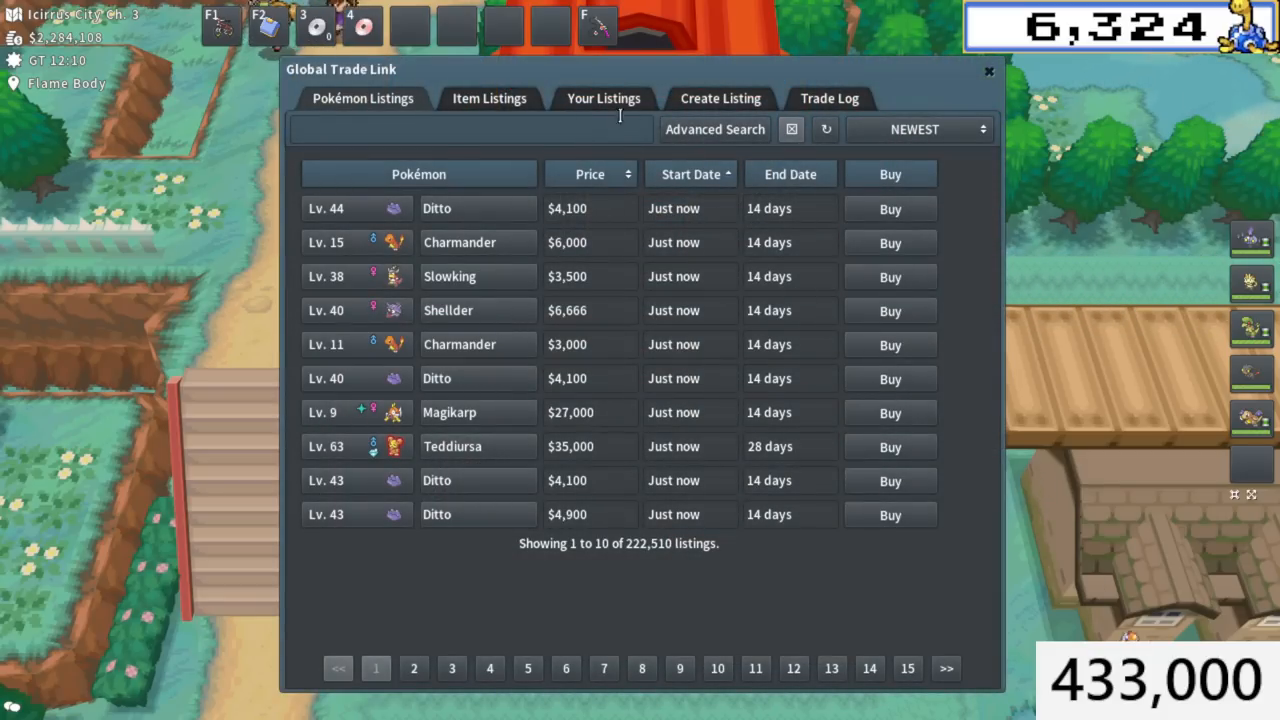
Close the GTL window and return to the Castelia City overworld.
{"action": "left_click", "coordinate": [988, 72]}
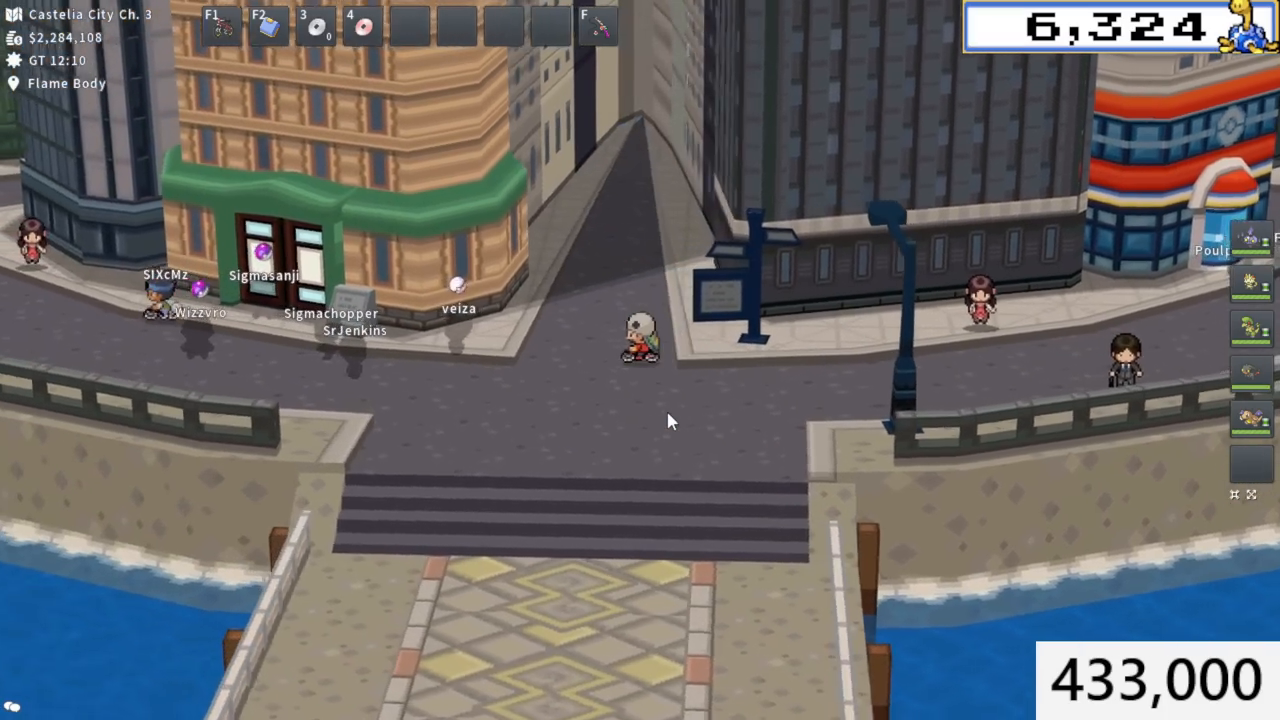